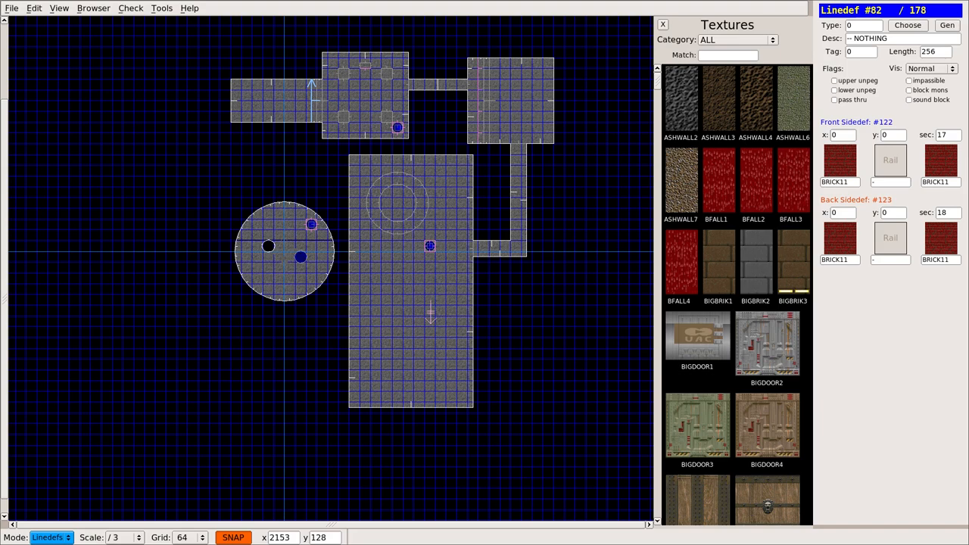
{"action": "mouse_move", "coordinate": [415, 309]}
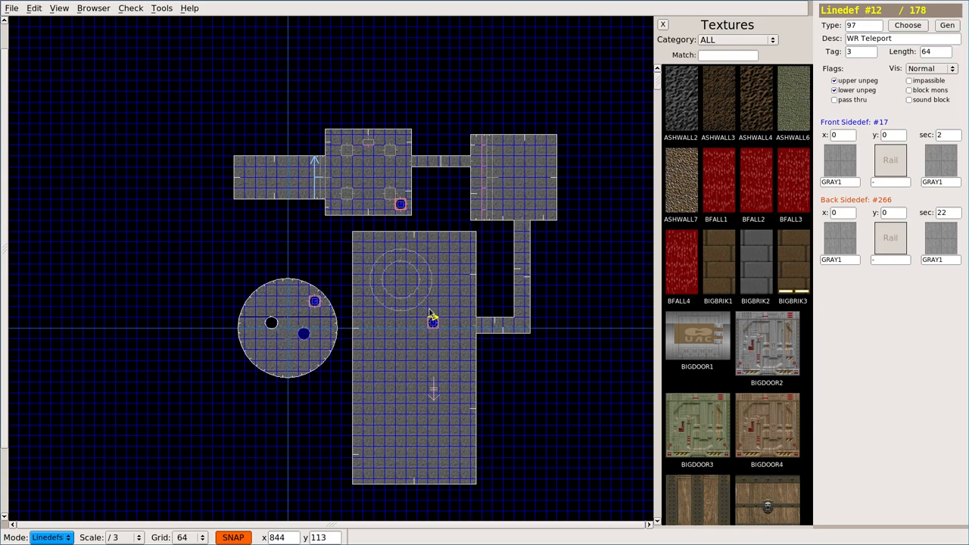
Run the ALL (F9) check from the Check menu, reporting all player starts but no deathmatch starts.
{"action": "left_click", "coordinate": [161, 7]}
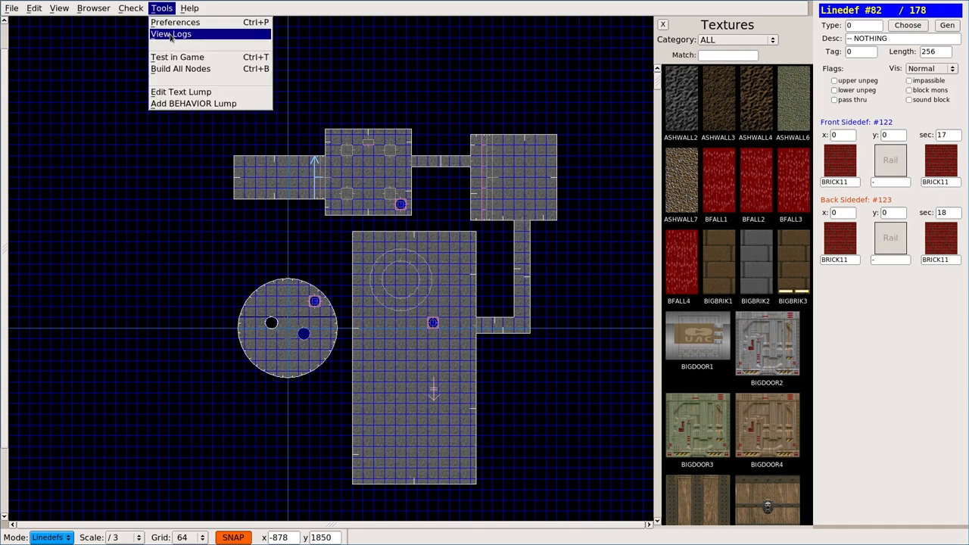
{"action": "left_click", "coordinate": [130, 7]}
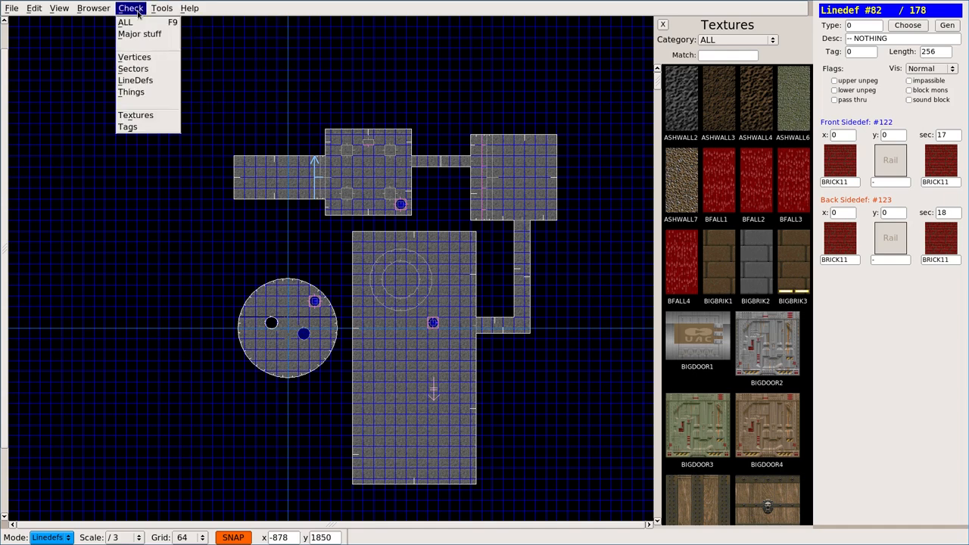
{"action": "mouse_move", "coordinate": [125, 23]}
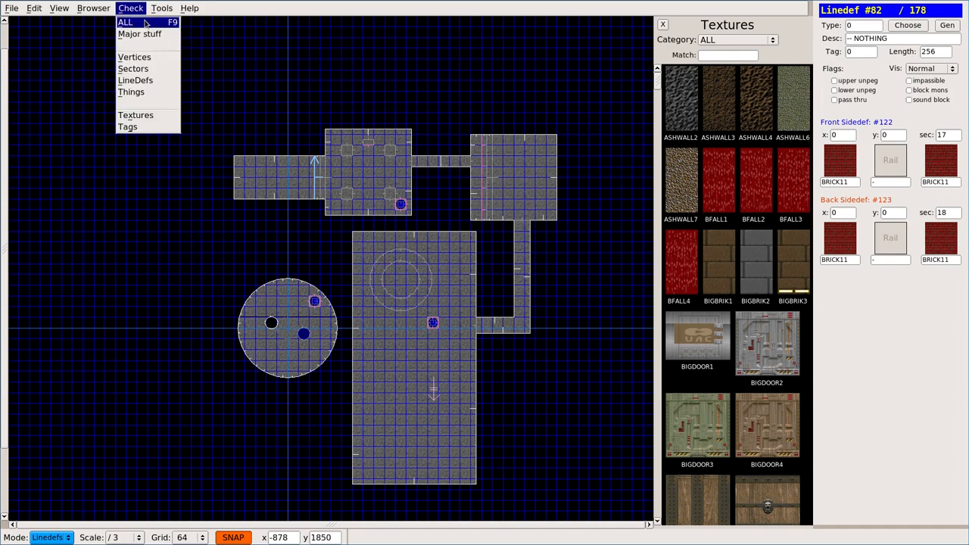
{"action": "left_click", "coordinate": [130, 93]}
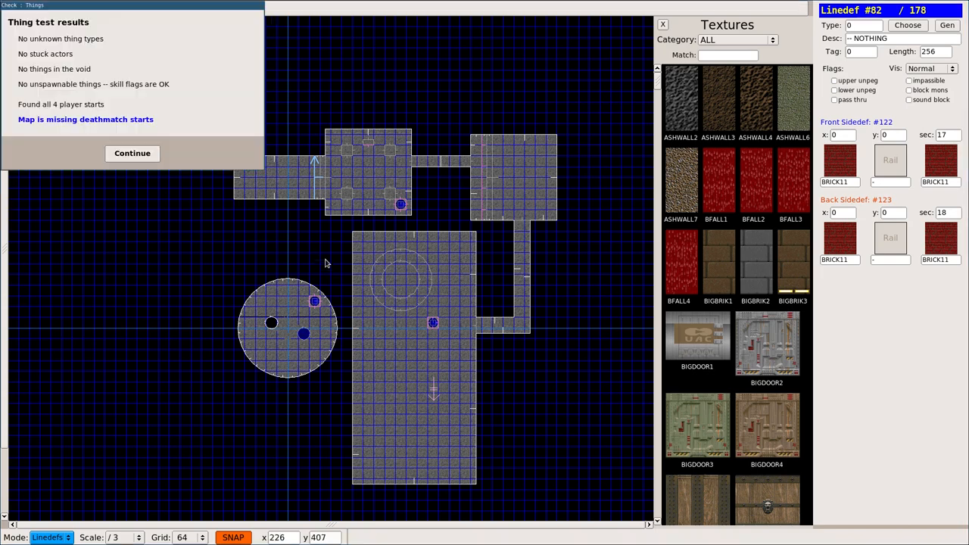
{"action": "mouse_move", "coordinate": [21, 124]}
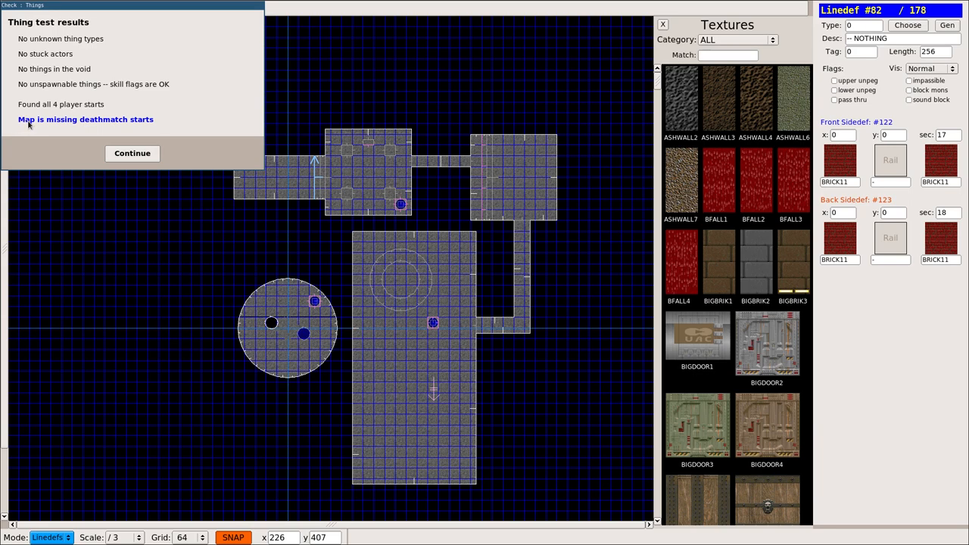
{"action": "mouse_move", "coordinate": [159, 122]}
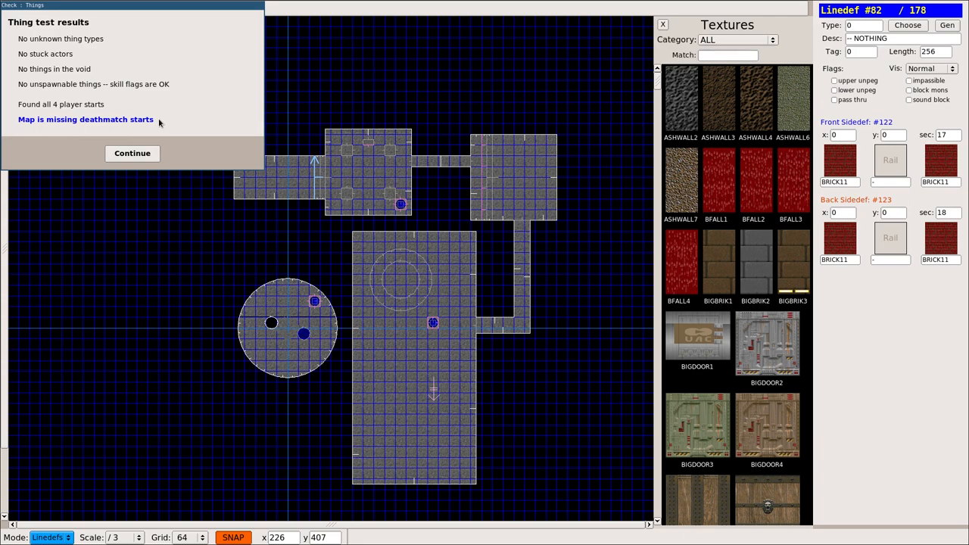
{"action": "mouse_move", "coordinate": [125, 130]}
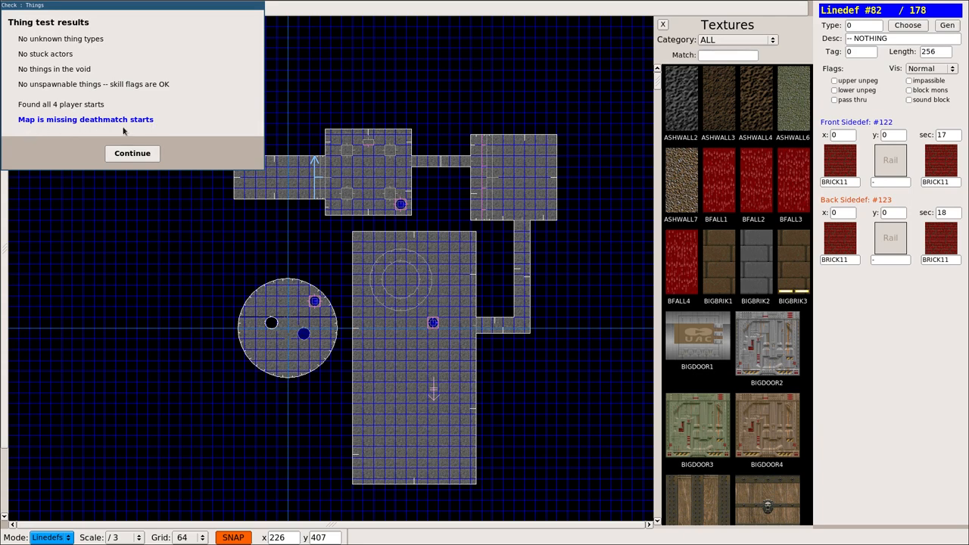
{"action": "mouse_move", "coordinate": [133, 153]}
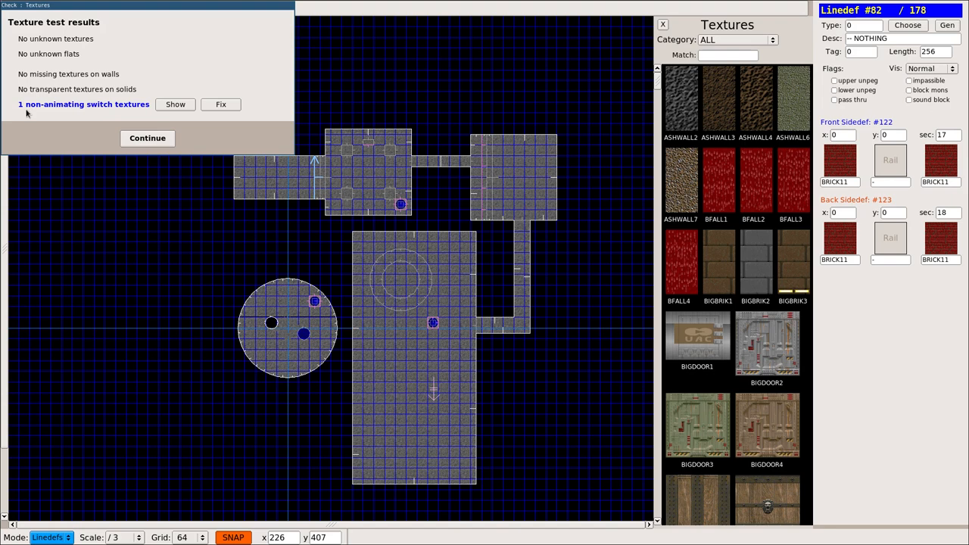
{"action": "mouse_move", "coordinate": [113, 115]}
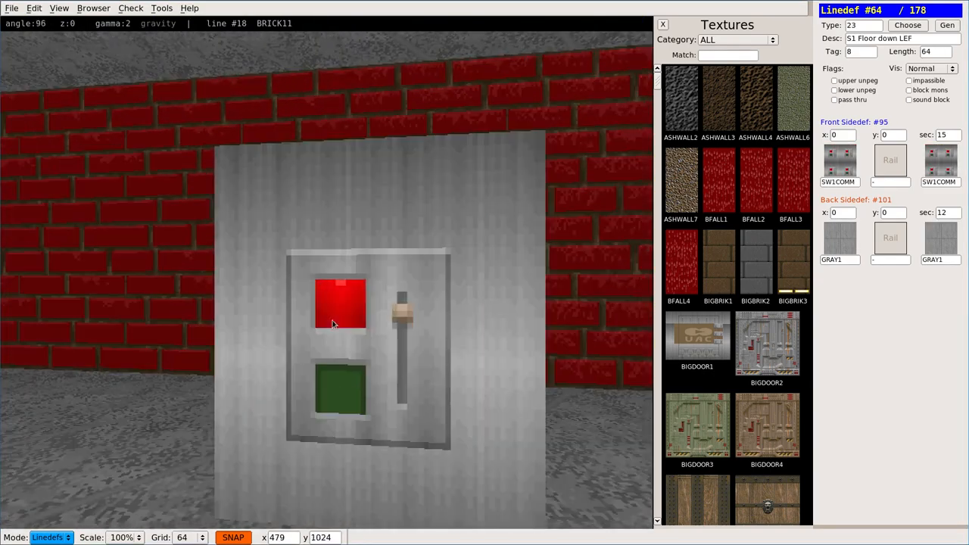
Inspect the flagged switch wall in the 3D view and game test, then return to the editor.
{"action": "left_click", "coordinate": [406, 369]}
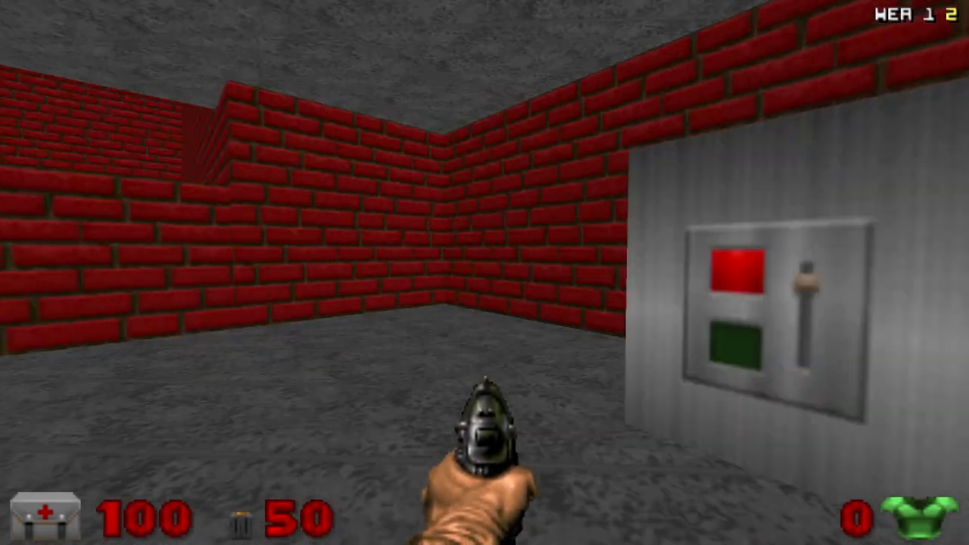
{"action": "key", "text": "escape"}
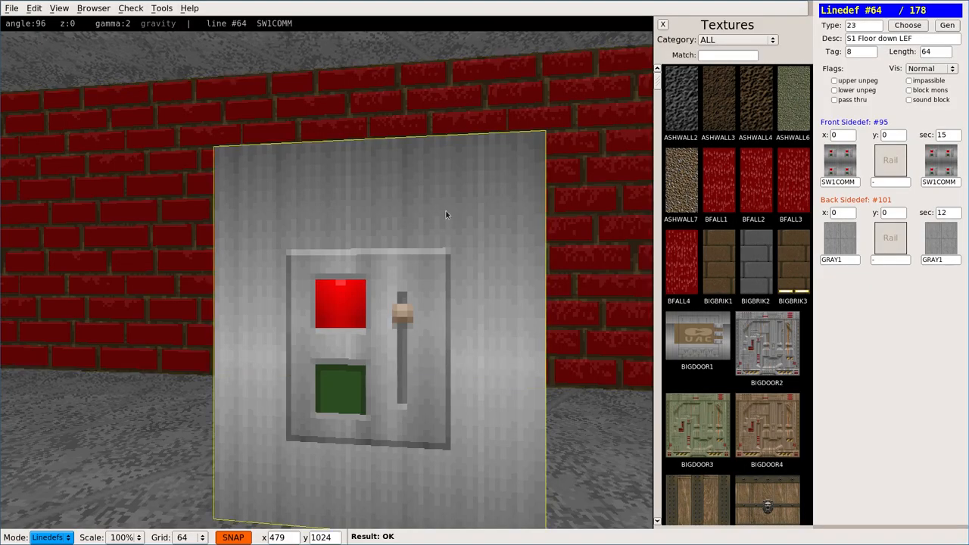
{"action": "left_click", "coordinate": [290, 182]}
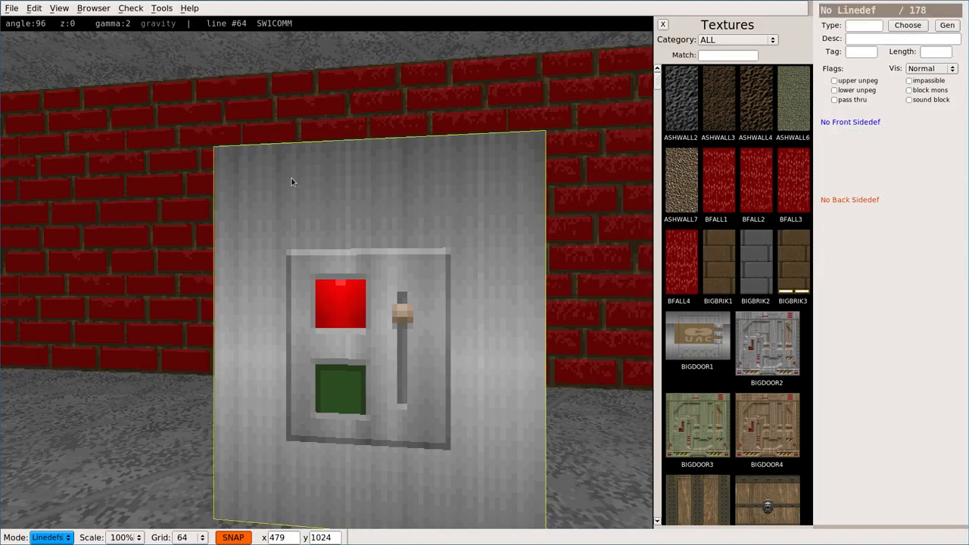
{"action": "mouse_move", "coordinate": [351, 188]}
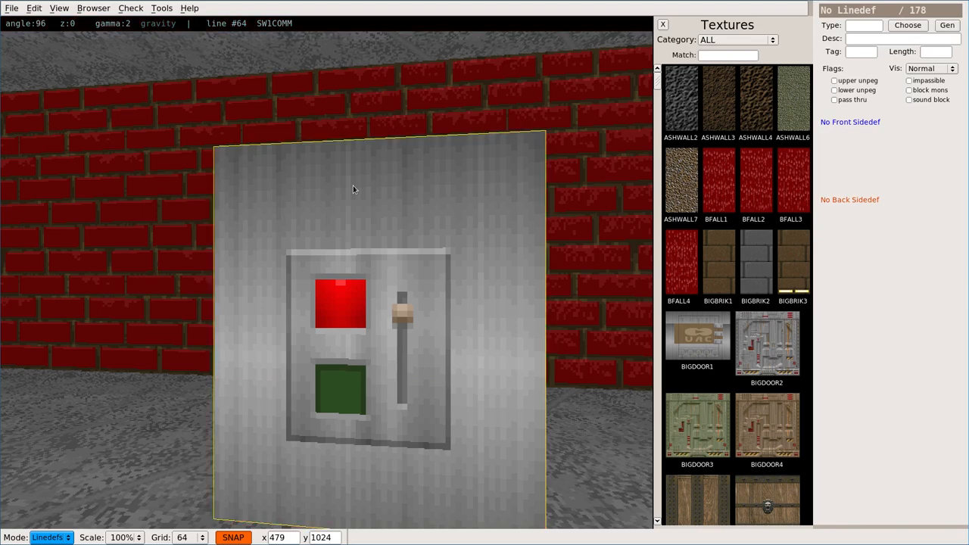
Rerun the full check past the thing results to the texture results flagging one non-animating switch.
{"action": "left_click", "coordinate": [130, 7]}
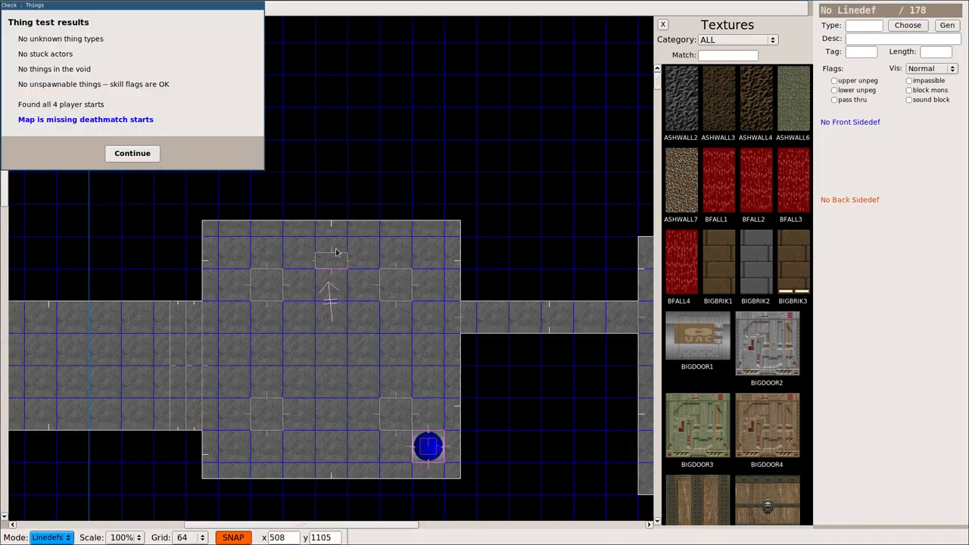
{"action": "left_click", "coordinate": [132, 153]}
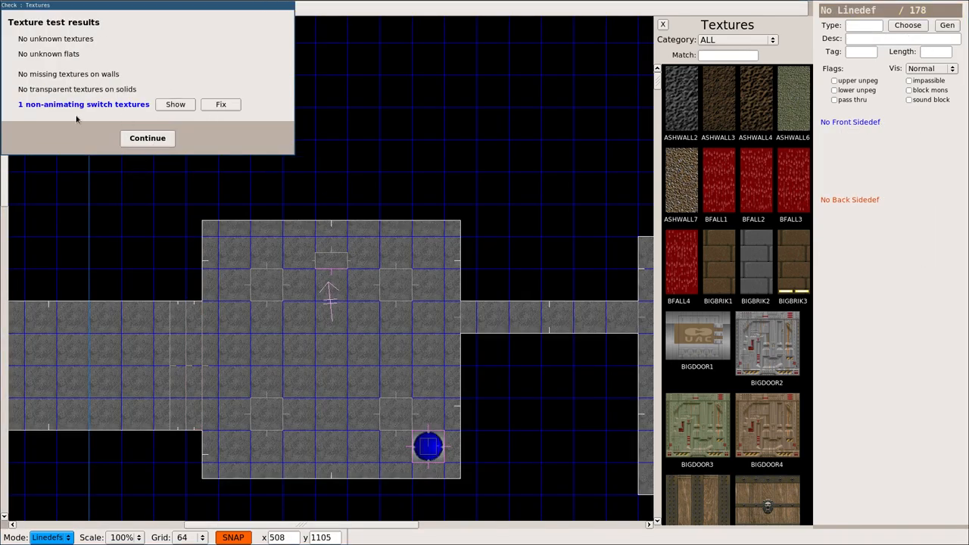
{"action": "left_click", "coordinate": [221, 102]}
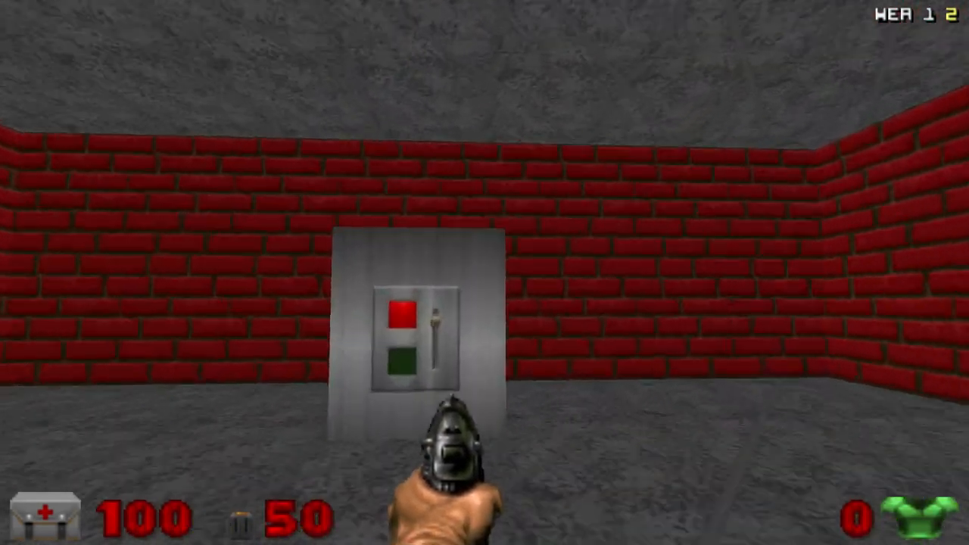
Quit the in-game test of the switch room, confirming with Y to return to the editor.
{"action": "key", "text": "W"}
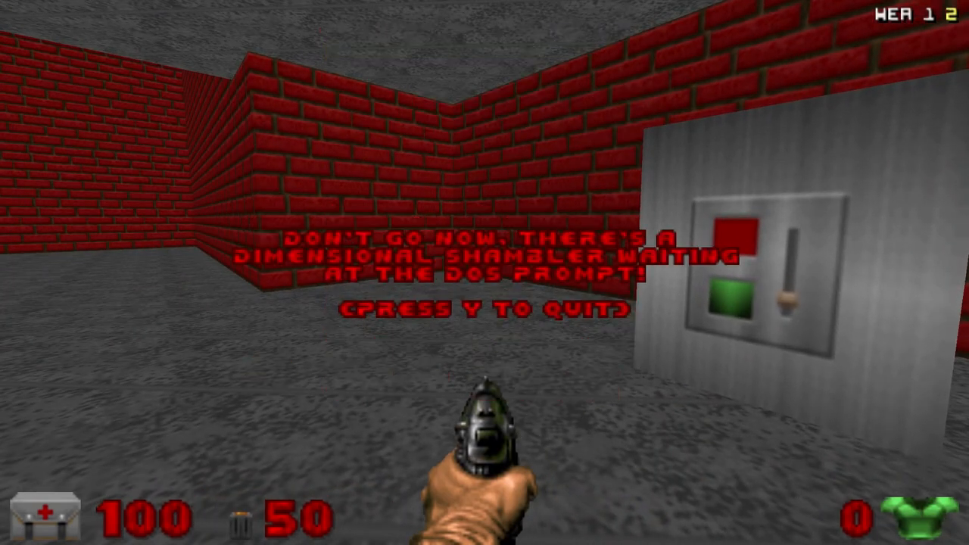
{"action": "key", "text": "y"}
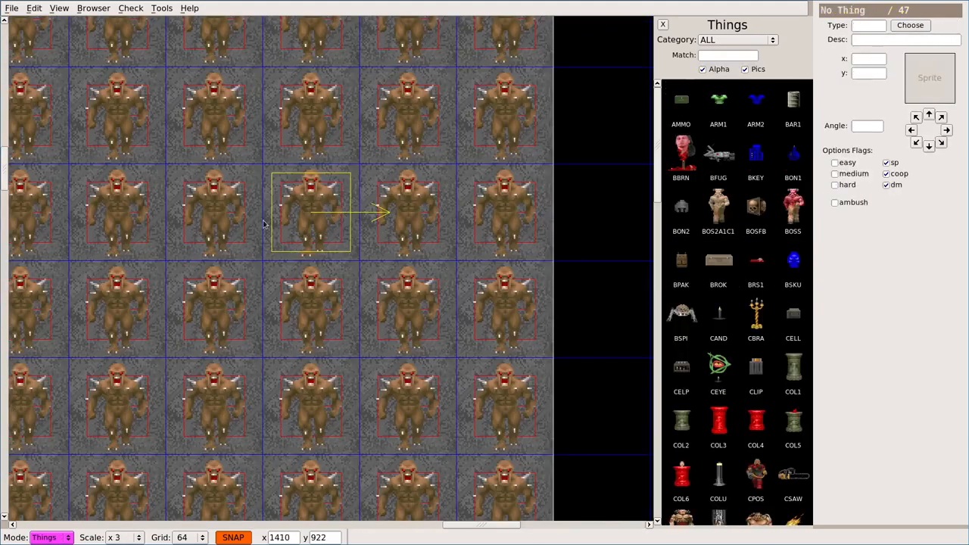
Run the check and jump to the stuck imp, examining the overlapping imps in the monster grid.
{"action": "left_click", "coordinate": [308, 212]}
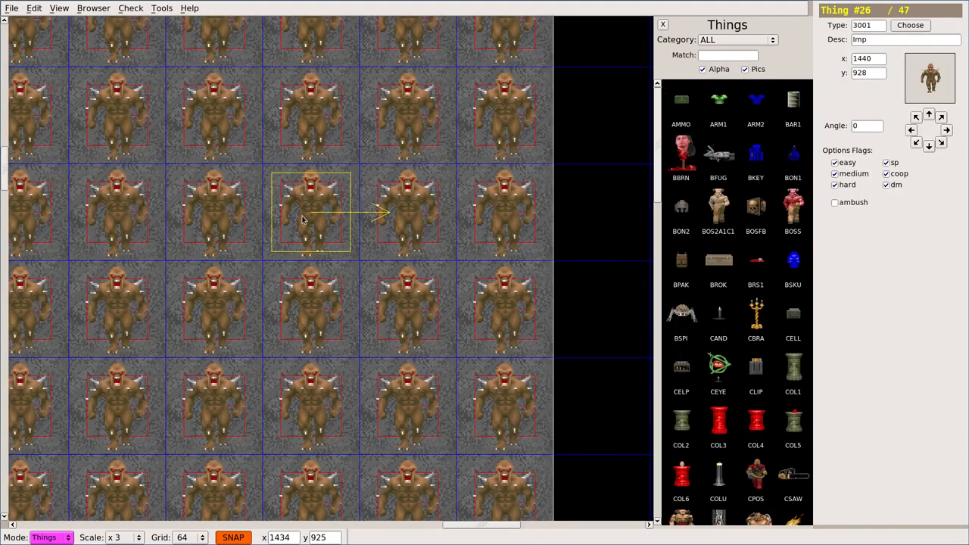
{"action": "left_click", "coordinate": [233, 536]}
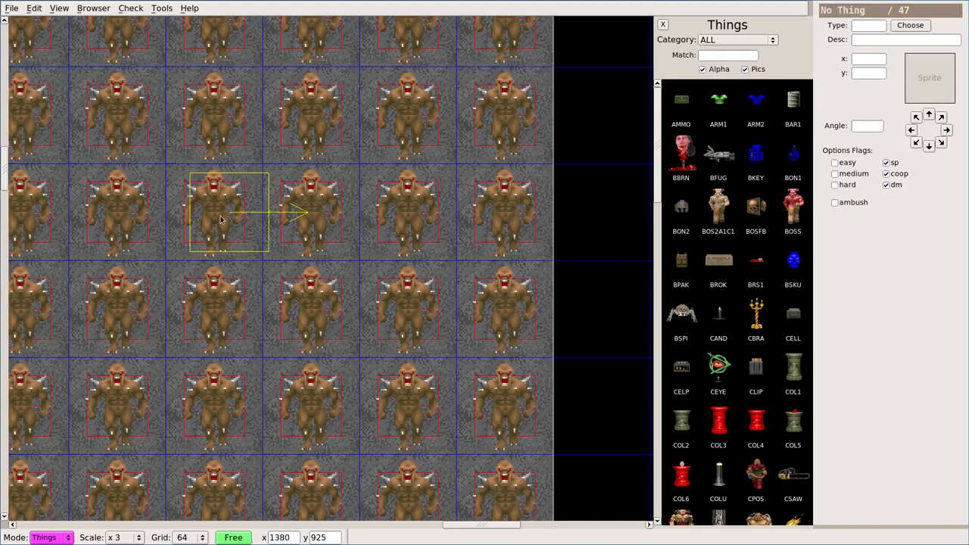
{"action": "left_click", "coordinate": [131, 7]}
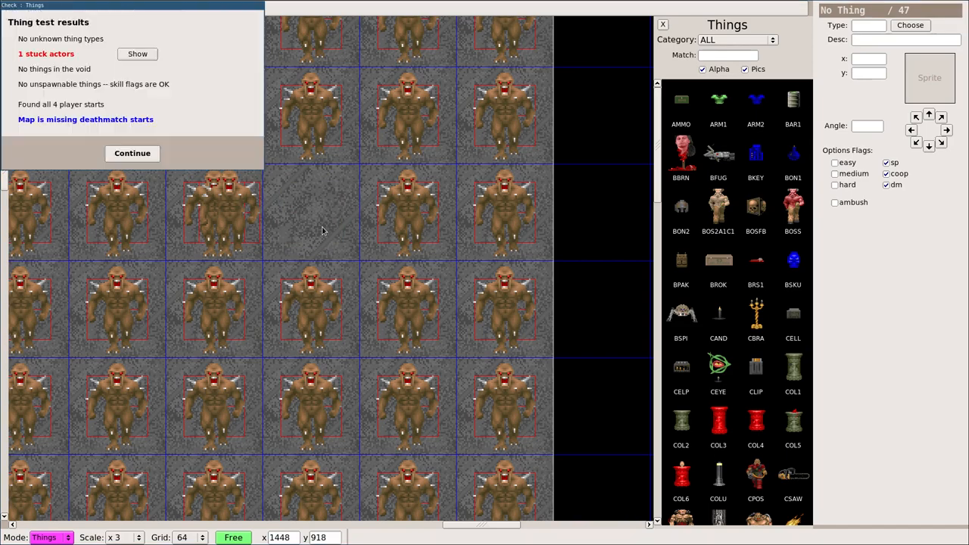
{"action": "mouse_move", "coordinate": [70, 80]}
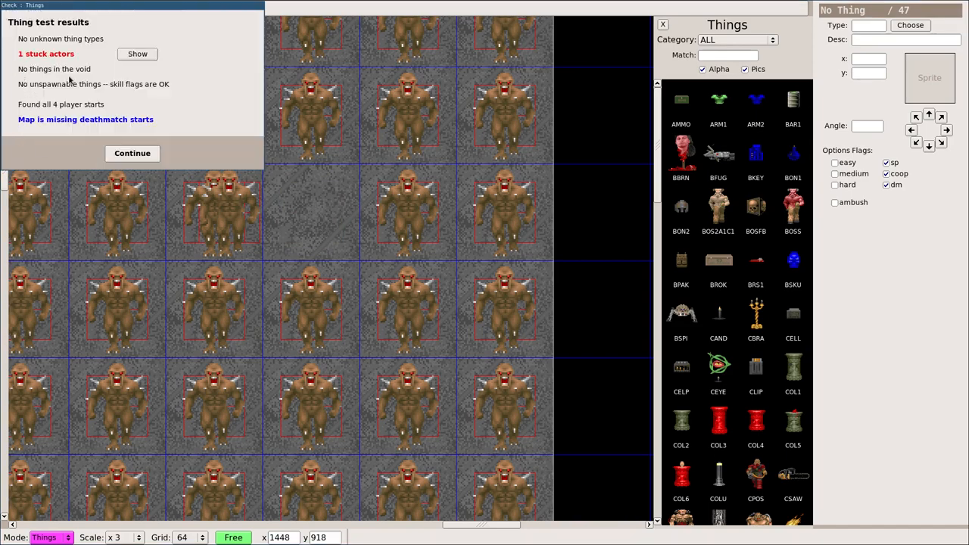
{"action": "left_click", "coordinate": [132, 153]}
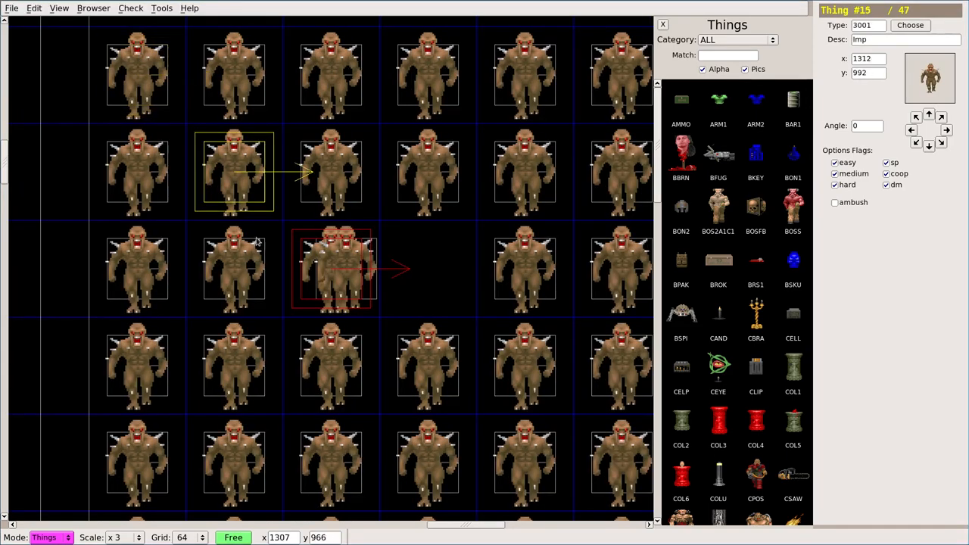
{"action": "left_click", "coordinate": [330, 363]}
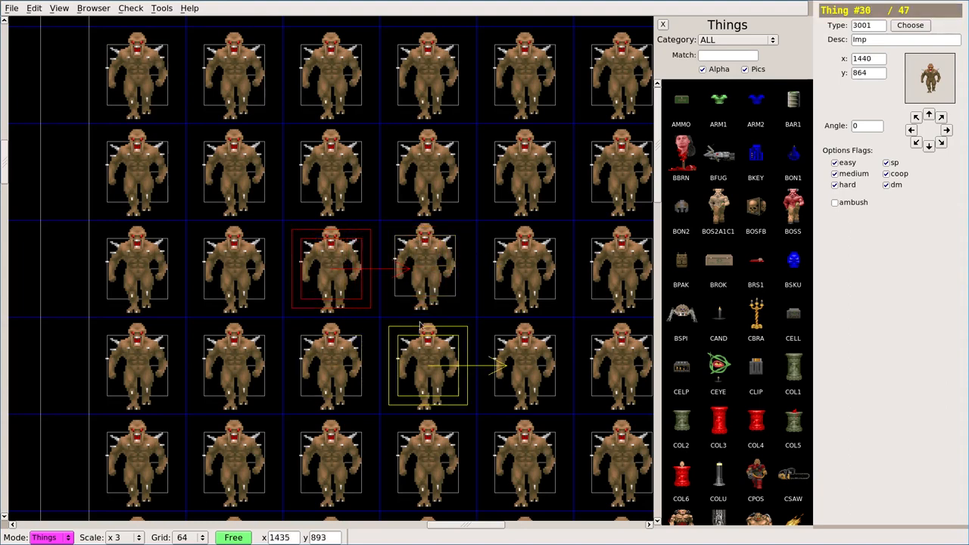
{"action": "left_click", "coordinate": [426, 169]}
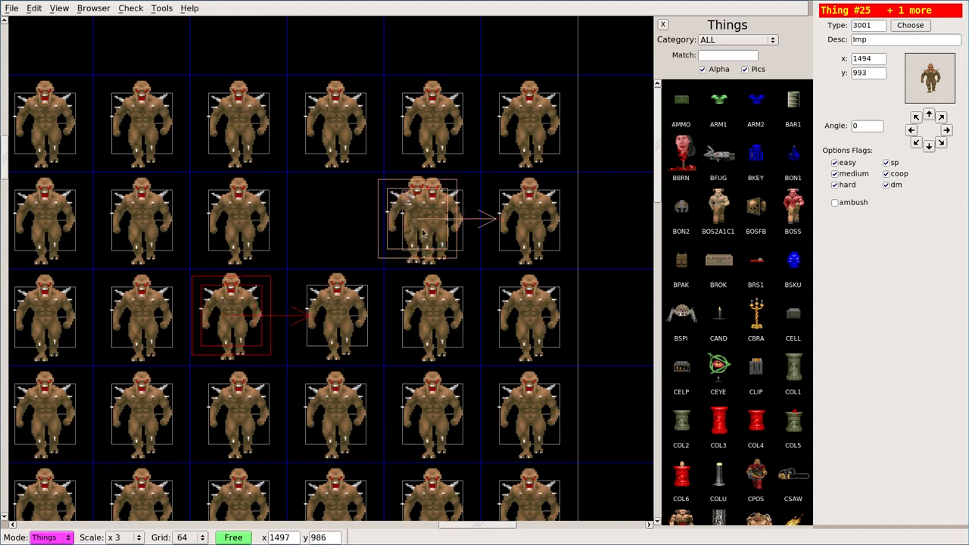
Drag the right-edge imp into the void, rerun the check and remove the thing in the void.
{"action": "left_click", "coordinate": [530, 220]}
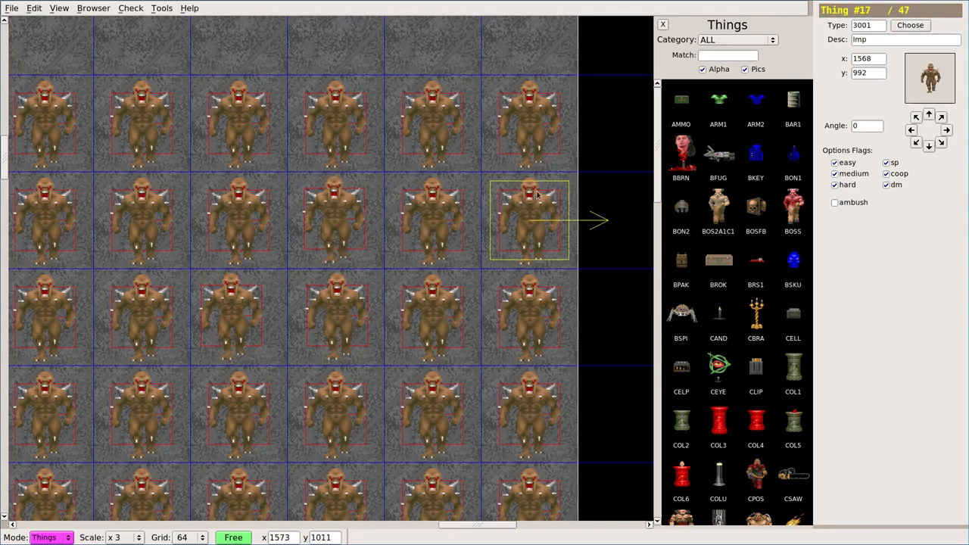
{"action": "left_click_drag", "start_coordinate": [530, 220], "coordinate": [583, 219]}
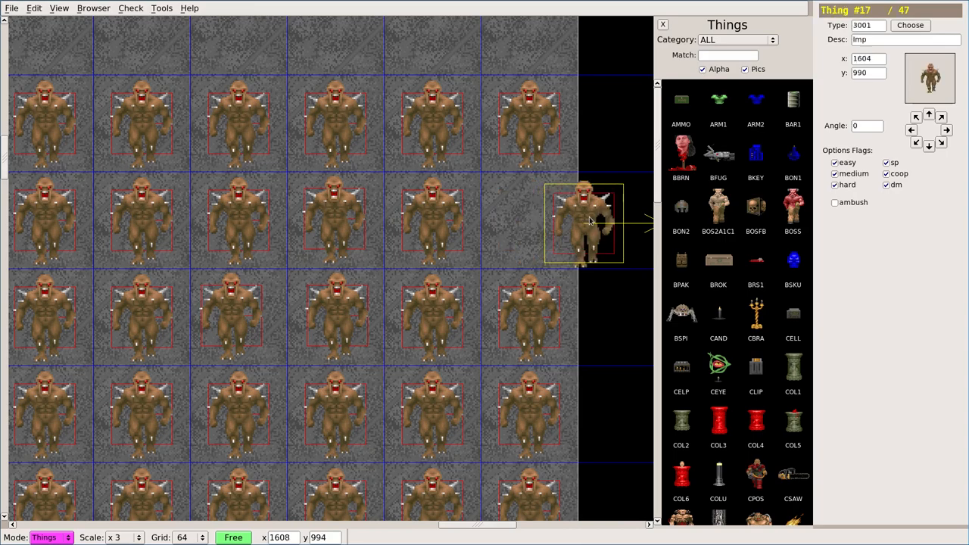
{"action": "left_click", "coordinate": [131, 7]}
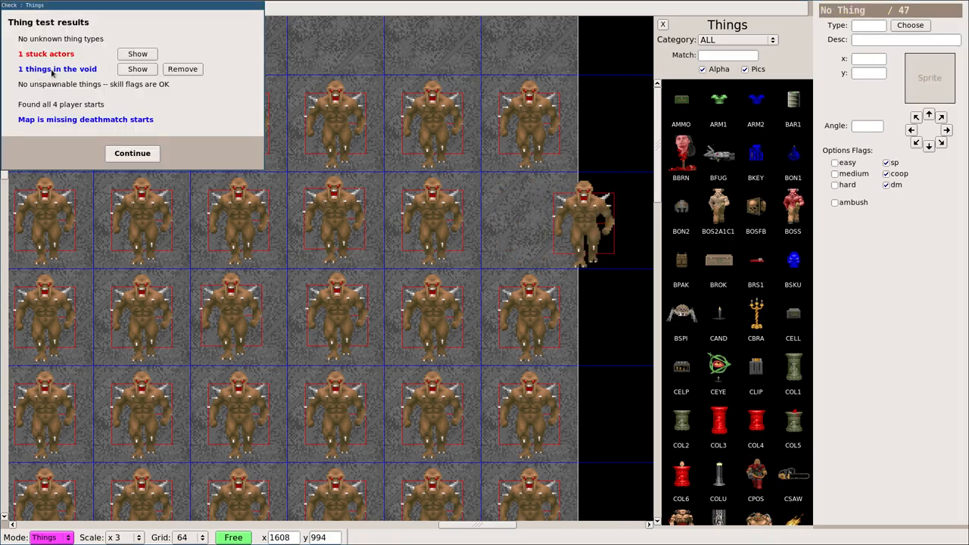
{"action": "mouse_move", "coordinate": [129, 91]}
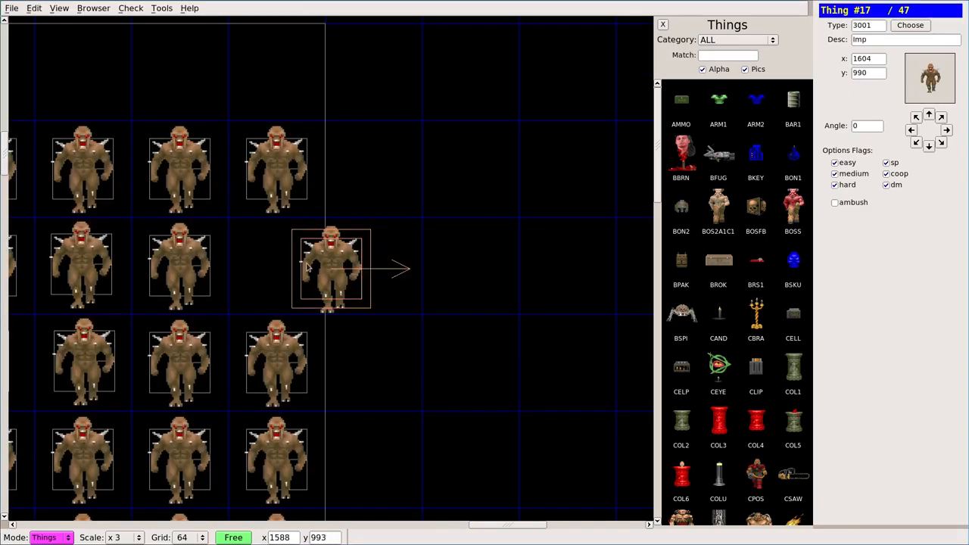
{"action": "left_click", "coordinate": [130, 7]}
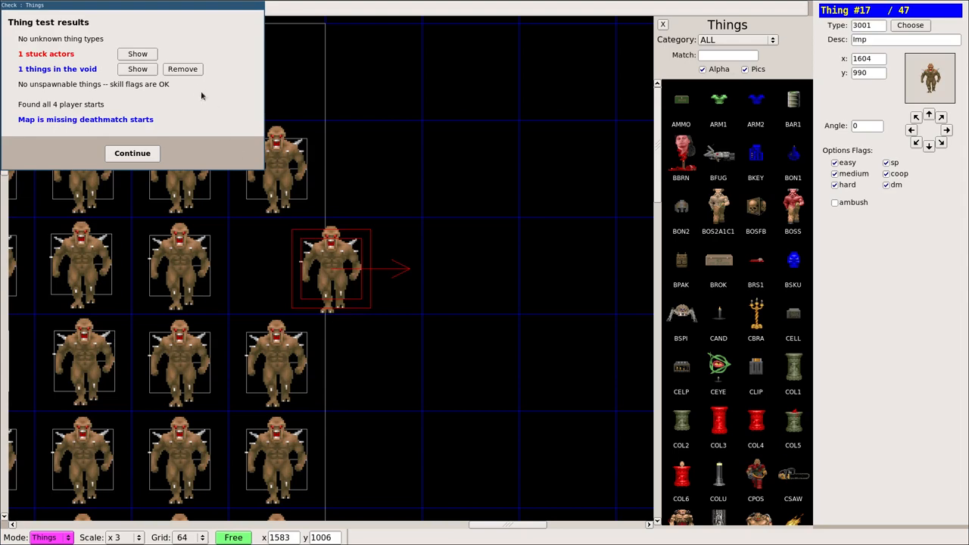
{"action": "left_click", "coordinate": [182, 69]}
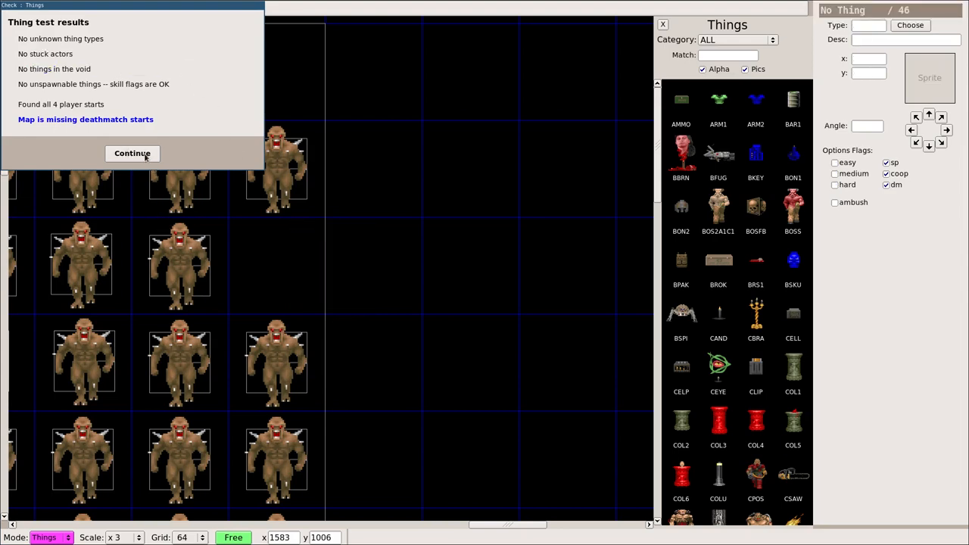
{"action": "left_click", "coordinate": [132, 153]}
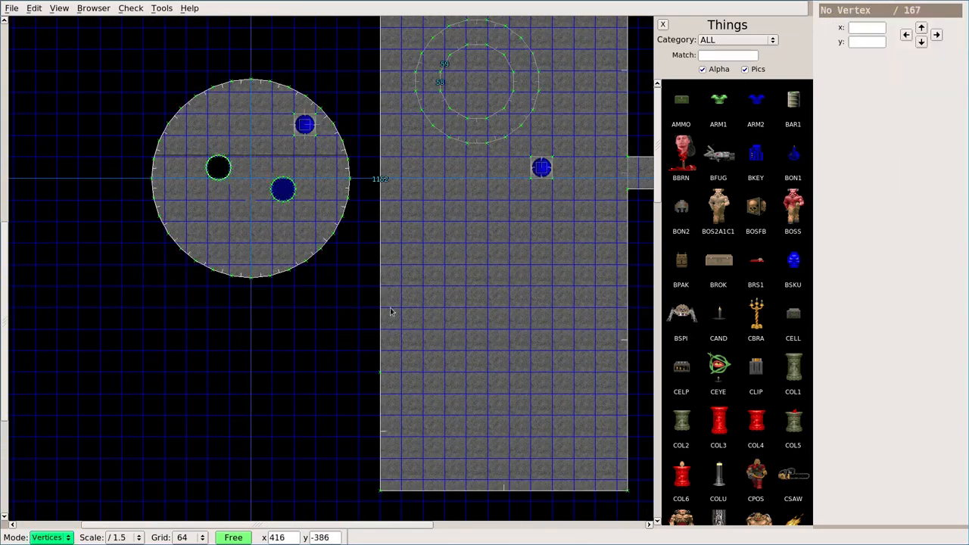
{"action": "mouse_move", "coordinate": [378, 336]}
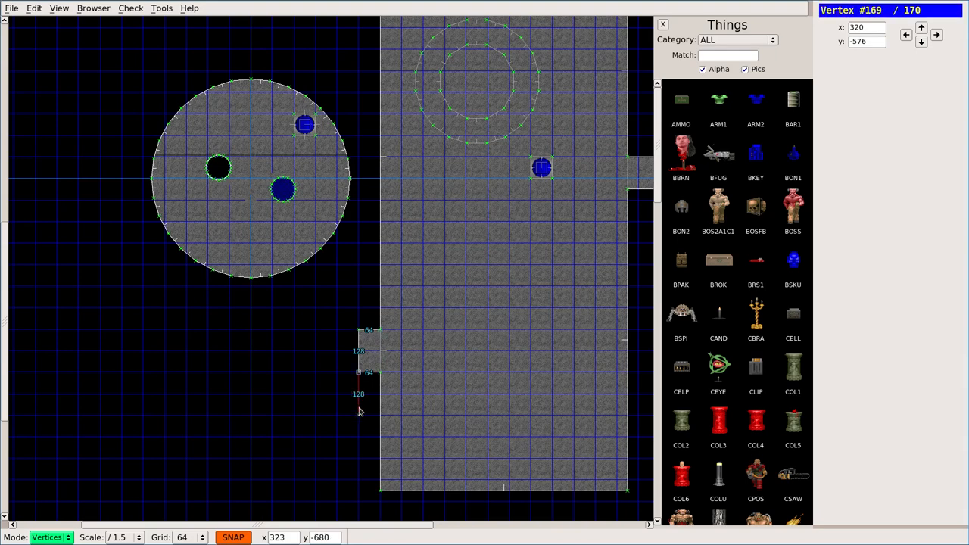
Stretch the small square into a side room against the left wall of the large hall.
{"action": "left_click_drag", "start_coordinate": [360, 412], "coordinate": [294, 287]}
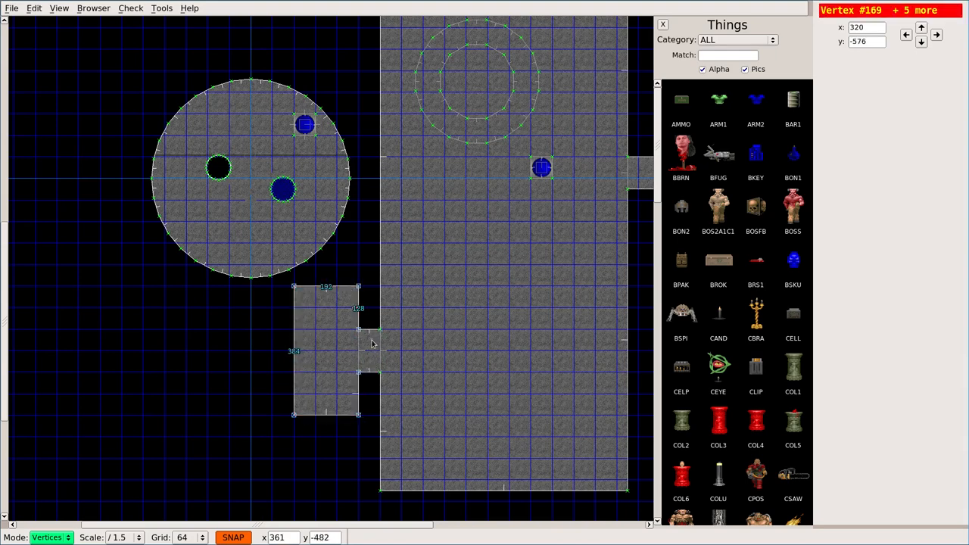
{"action": "mouse_move", "coordinate": [328, 386]}
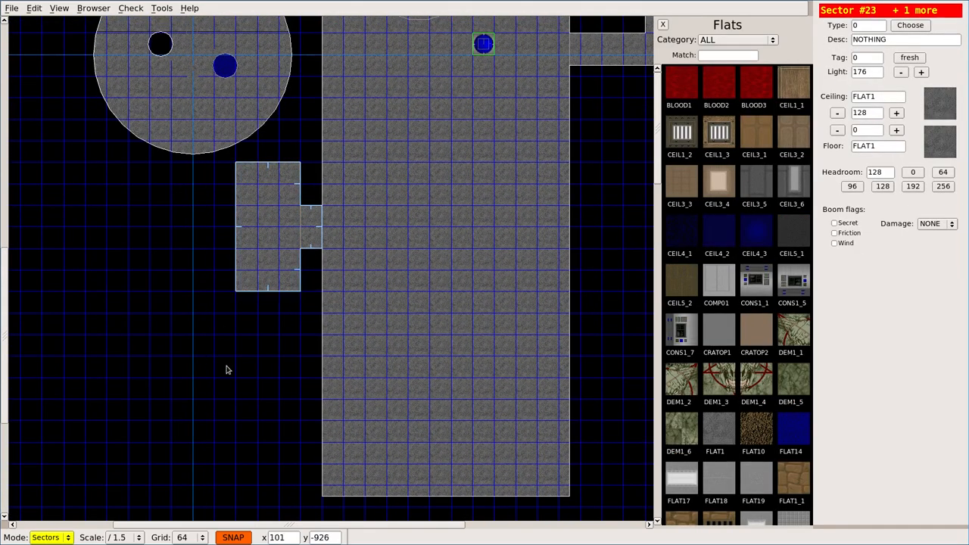
{"action": "mouse_move", "coordinate": [205, 401]}
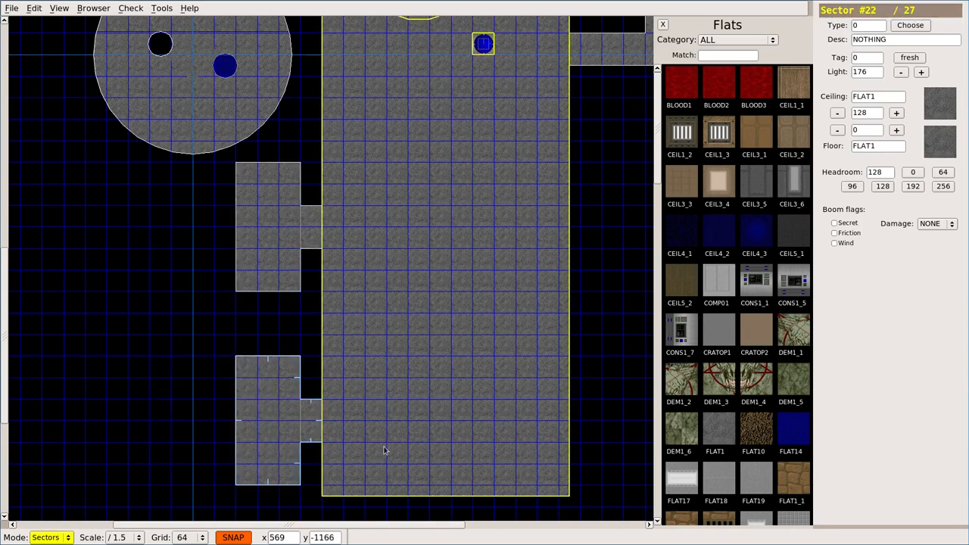
{"action": "mouse_move", "coordinate": [442, 354]}
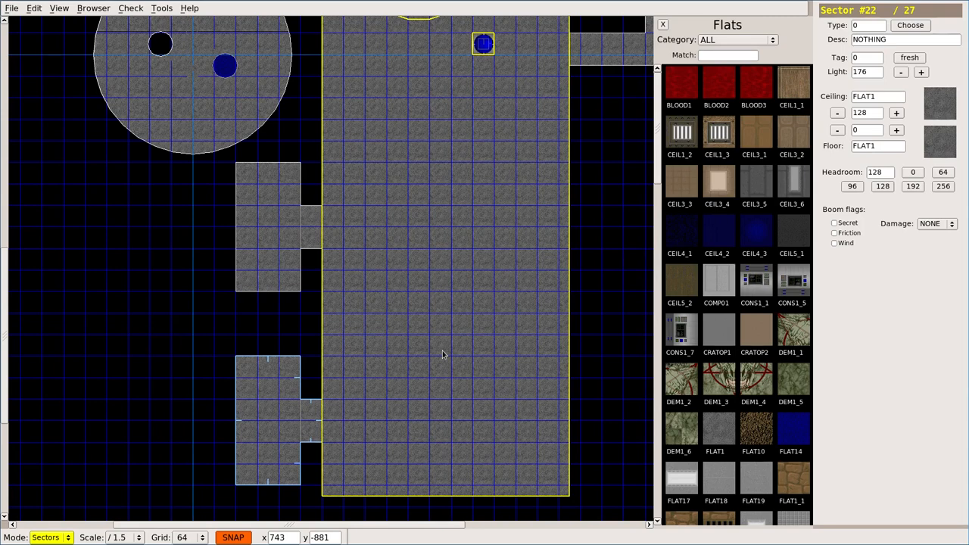
Run the full F9 check and step through the sector, linedef and thing results.
{"action": "left_click", "coordinate": [130, 8]}
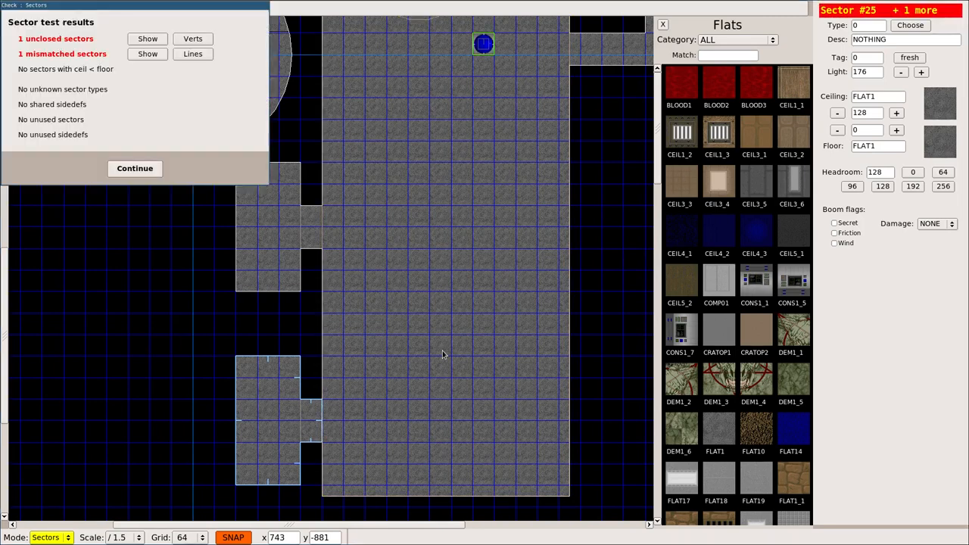
{"action": "mouse_move", "coordinate": [33, 45]}
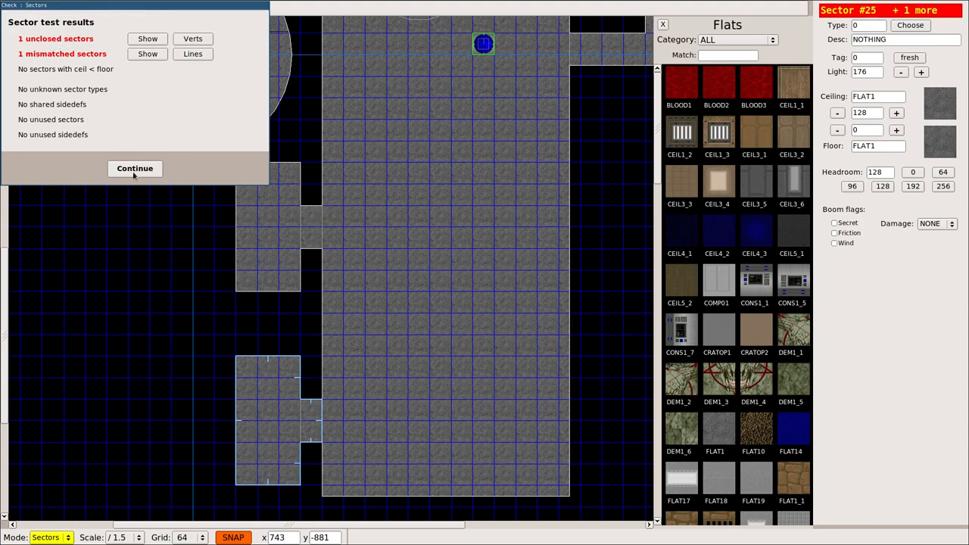
{"action": "left_click", "coordinate": [133, 168]}
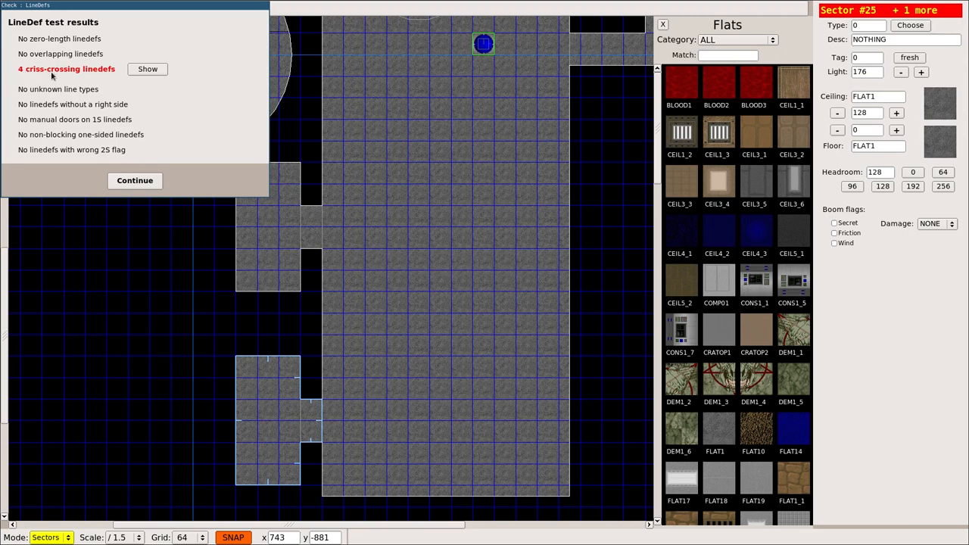
{"action": "mouse_move", "coordinate": [133, 156]}
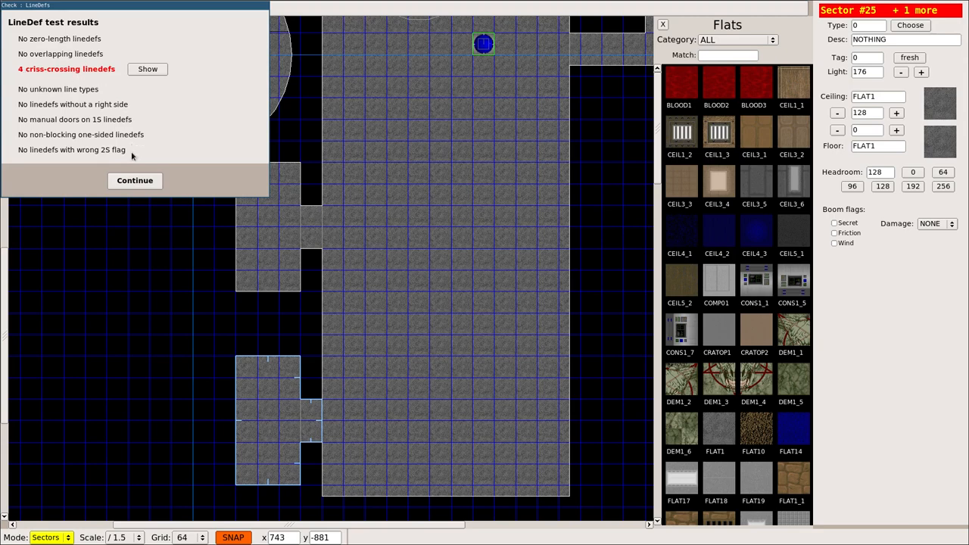
{"action": "left_click", "coordinate": [133, 180]}
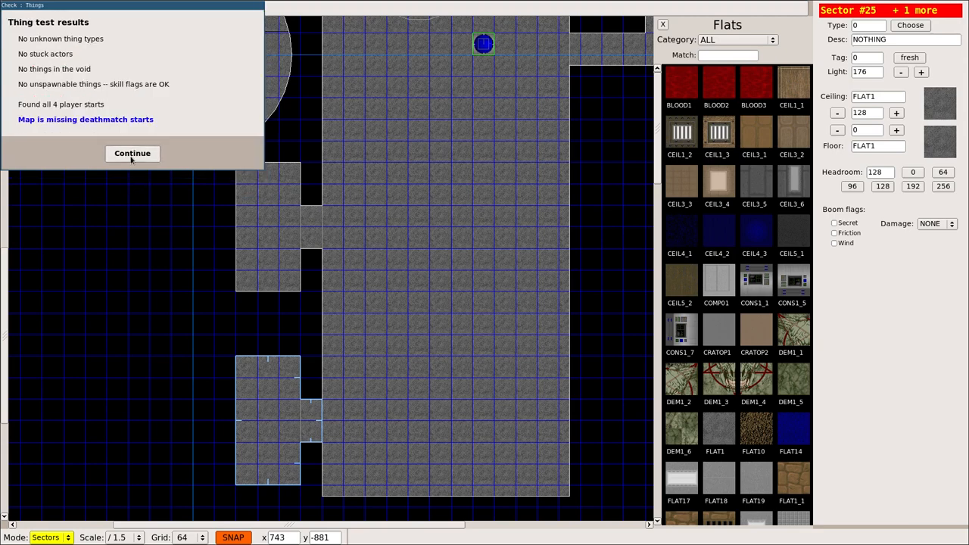
{"action": "left_click", "coordinate": [132, 153]}
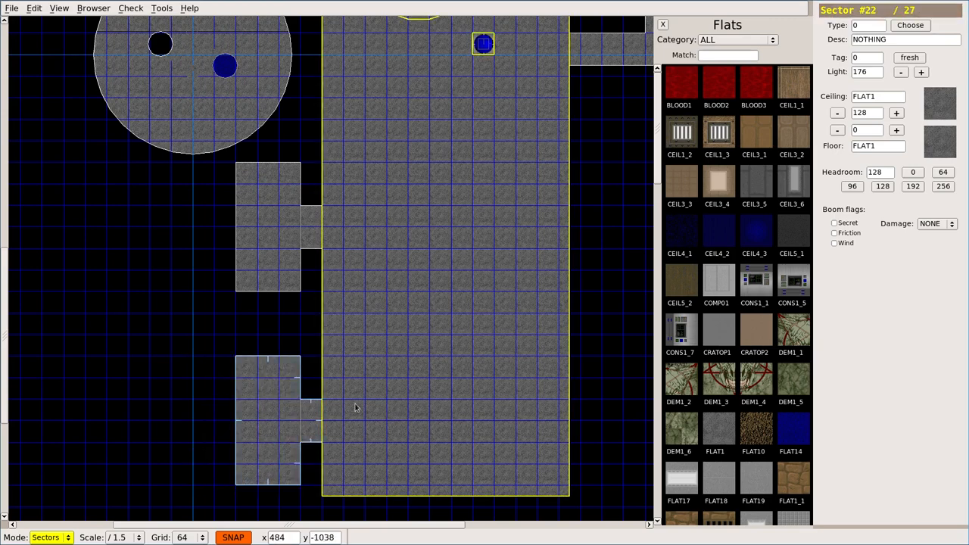
{"action": "mouse_move", "coordinate": [359, 399]}
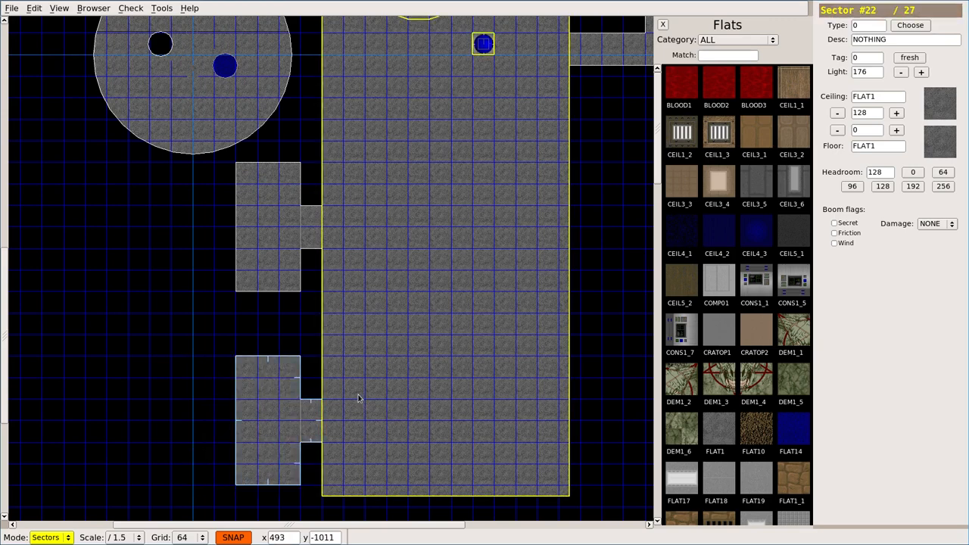
Rerun the sector check and show the unclosed and mismatched sectors at the stub opening.
{"action": "left_click", "coordinate": [130, 8]}
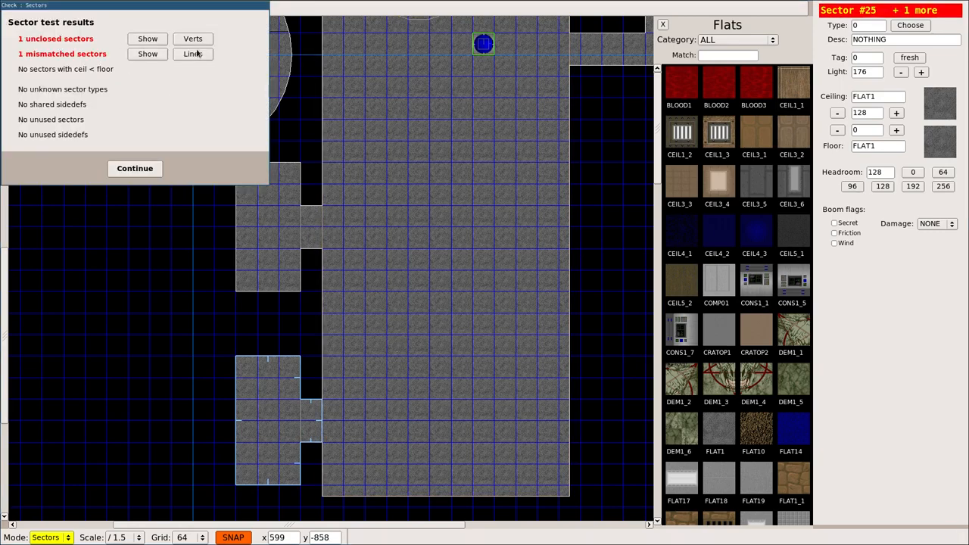
{"action": "left_click", "coordinate": [134, 168]}
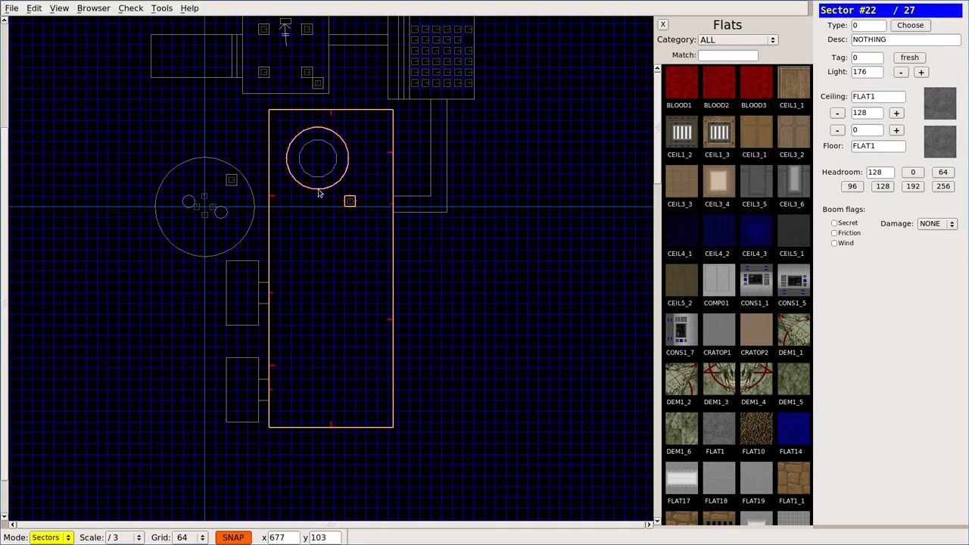
{"action": "left_click", "coordinate": [130, 7]}
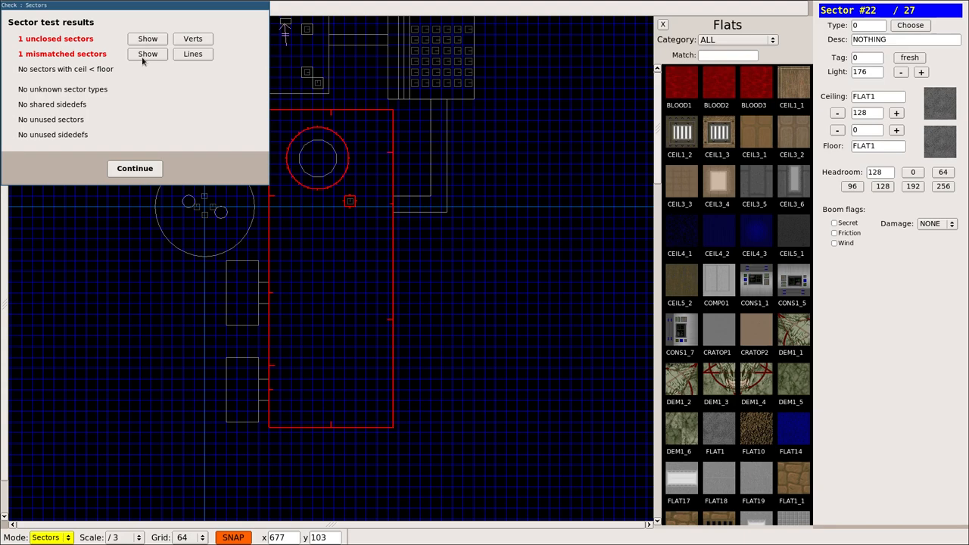
{"action": "left_click", "coordinate": [134, 168]}
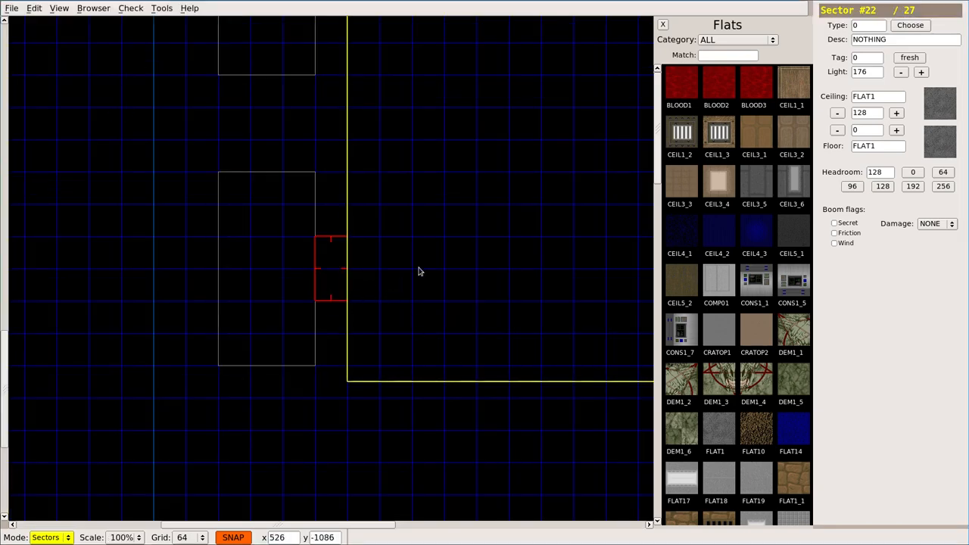
In Vertices mode on a finer grid, nudge the stub corner vertex into place.
{"action": "left_click", "coordinate": [330, 270]}
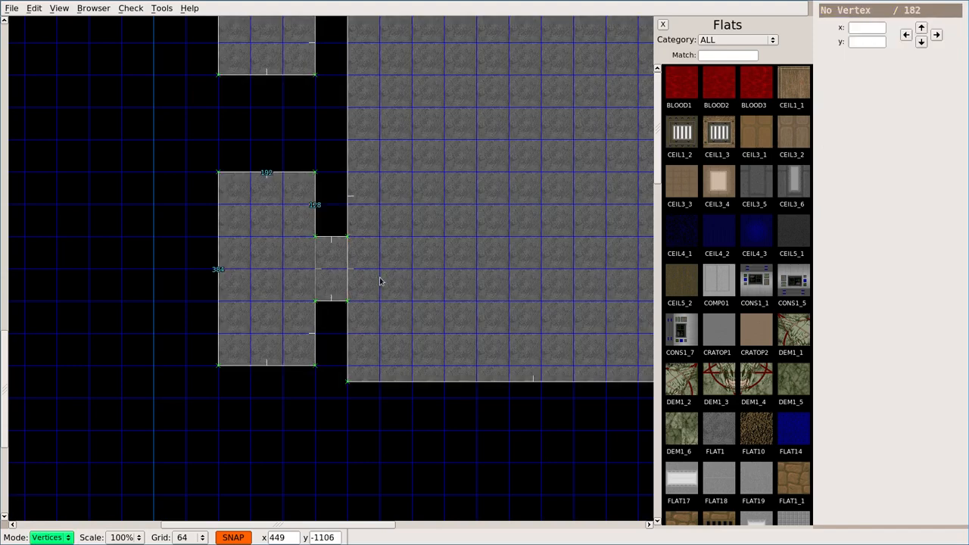
{"action": "left_click", "coordinate": [188, 537]}
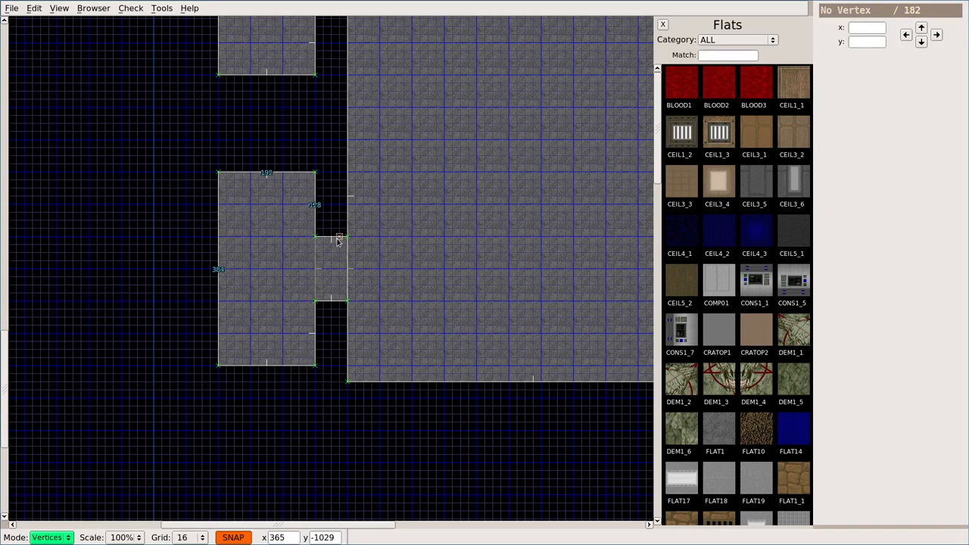
{"action": "left_click", "coordinate": [347, 303]}
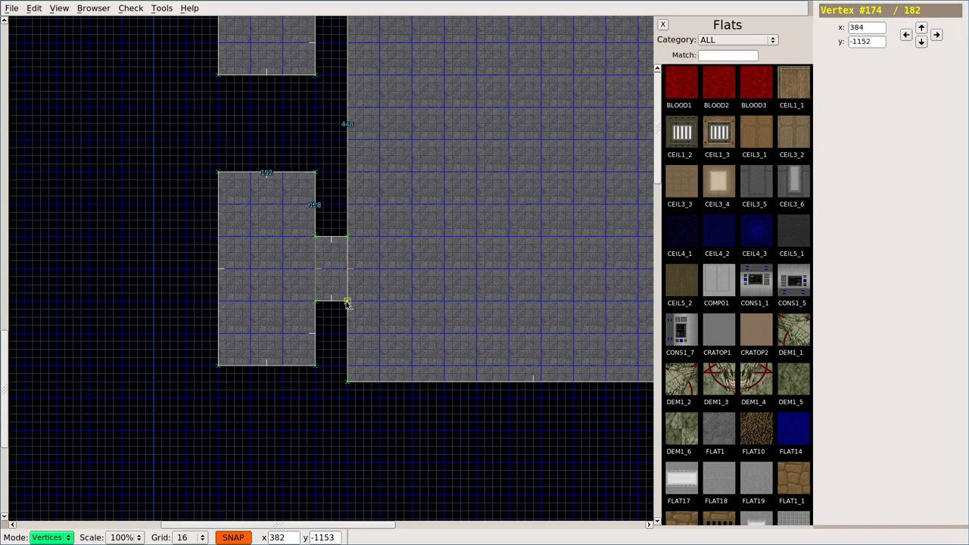
{"action": "left_click_drag", "start_coordinate": [347, 303], "coordinate": [340, 303]}
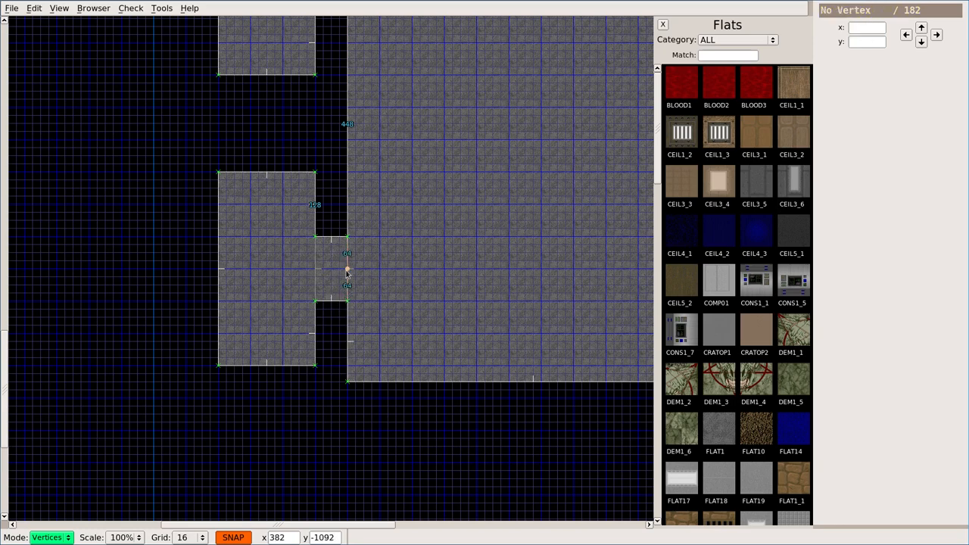
Run the linedef check, remove the overlapping linedef in the stub and clear the selection.
{"action": "left_click", "coordinate": [130, 8]}
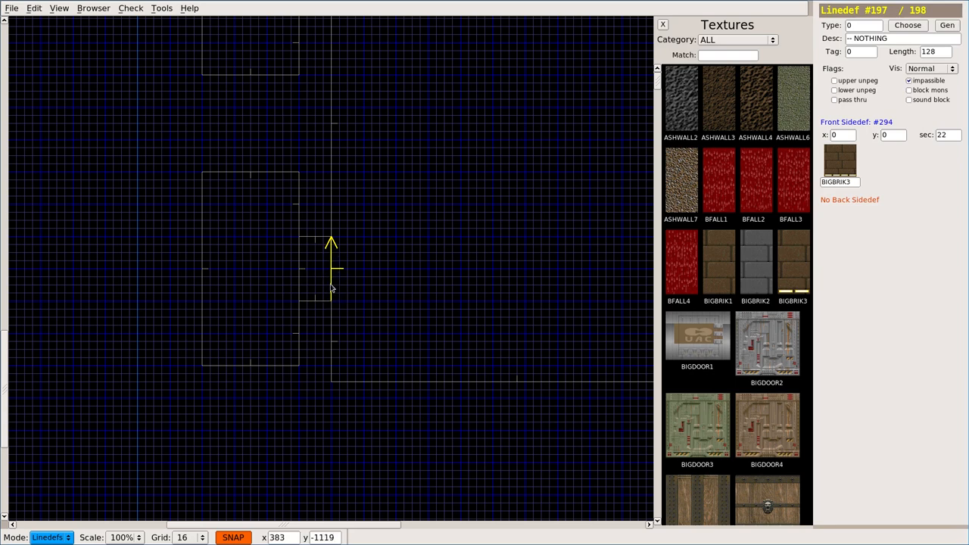
{"action": "left_click", "coordinate": [130, 9]}
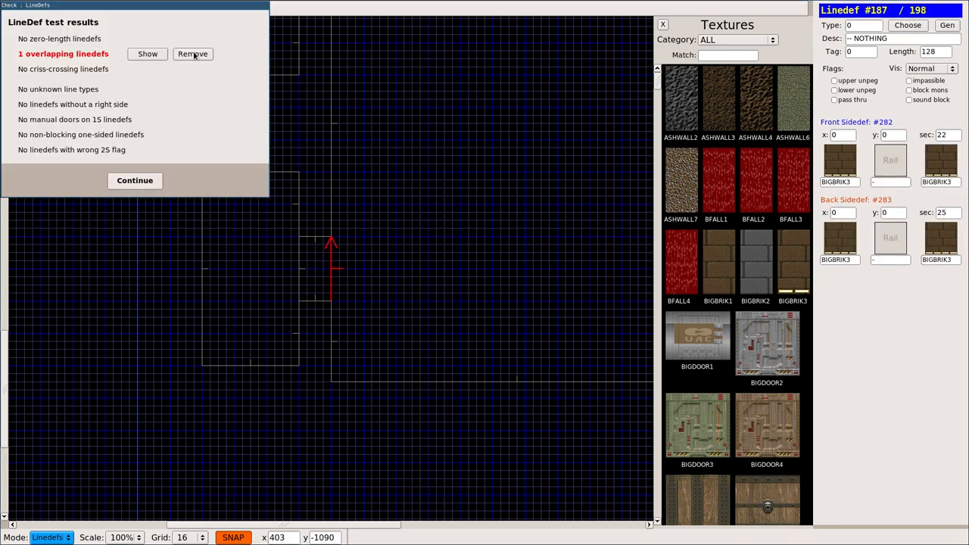
{"action": "left_click", "coordinate": [193, 55]}
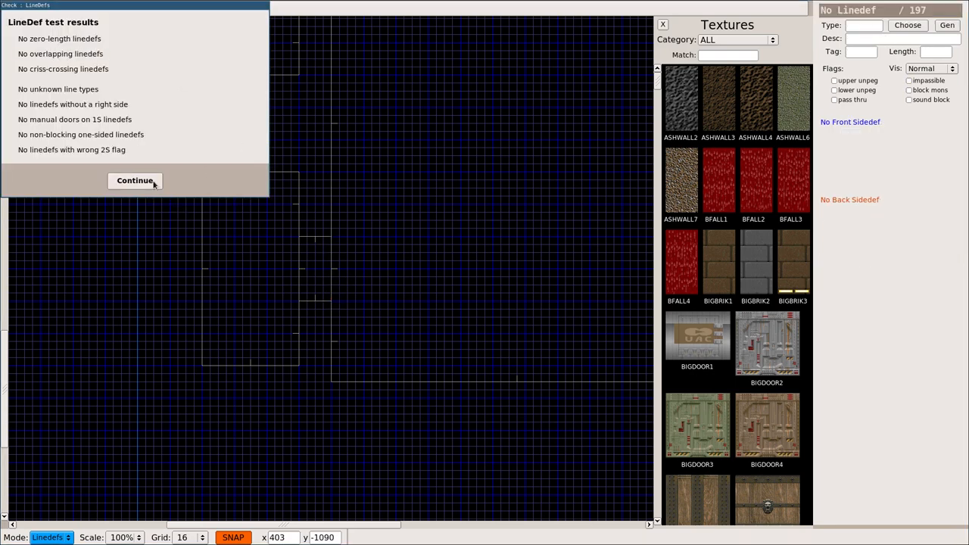
{"action": "left_click", "coordinate": [134, 180]}
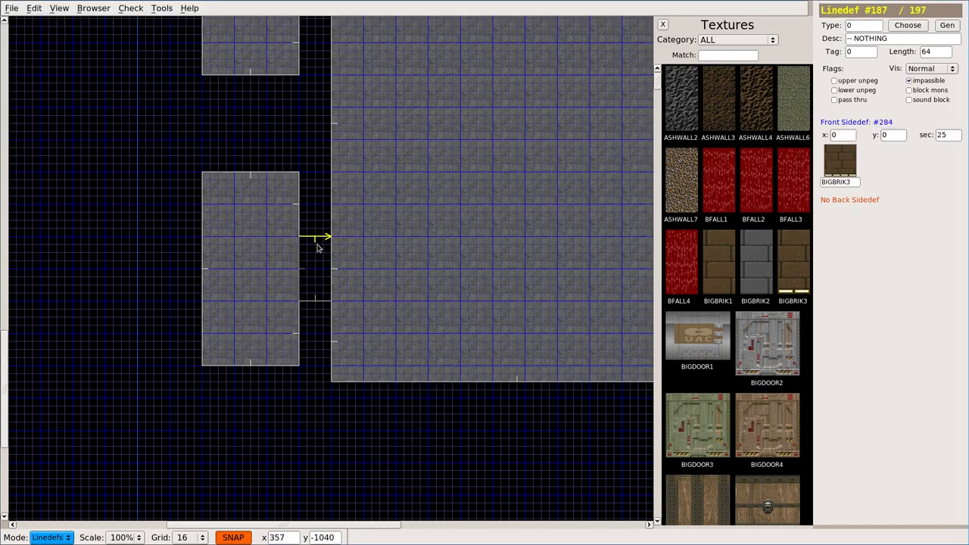
{"action": "left_click", "coordinate": [500, 208]}
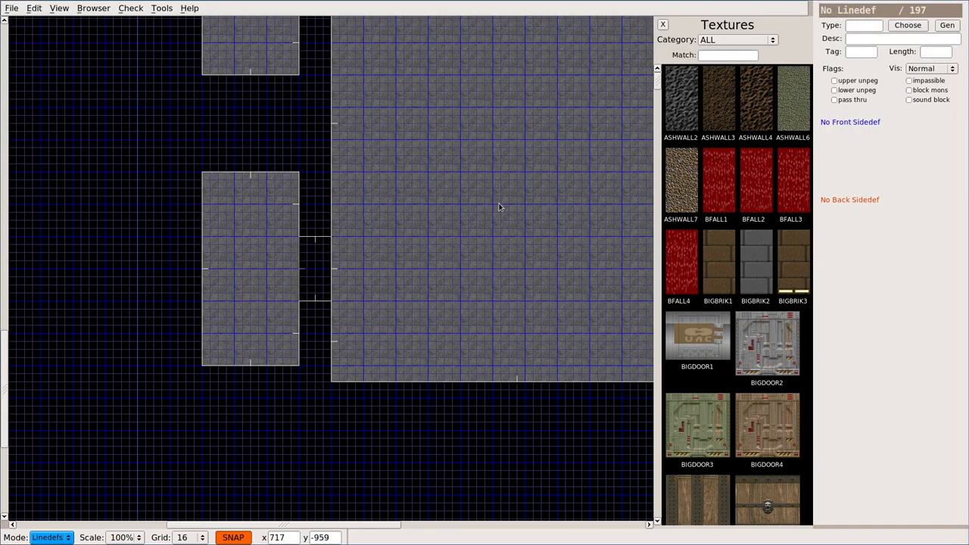
{"action": "mouse_move", "coordinate": [312, 278]}
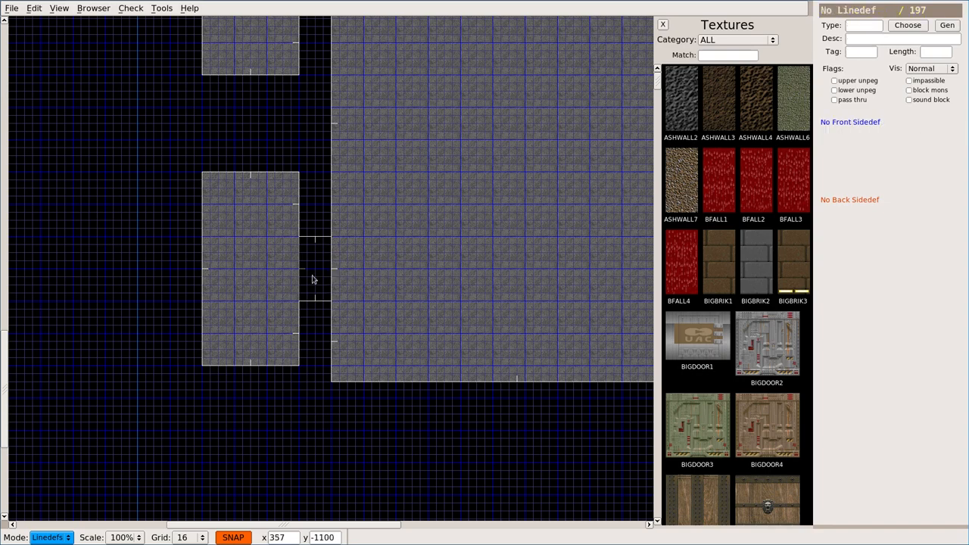
{"action": "mouse_move", "coordinate": [324, 270]}
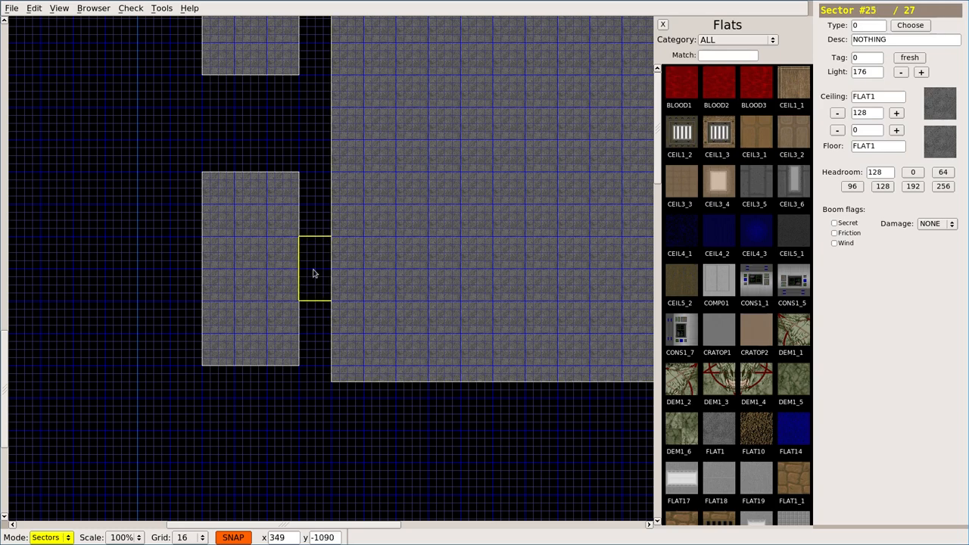
Run the sector check, show the unclosed sector and remove the two unused sidedefs.
{"action": "left_click", "coordinate": [130, 7]}
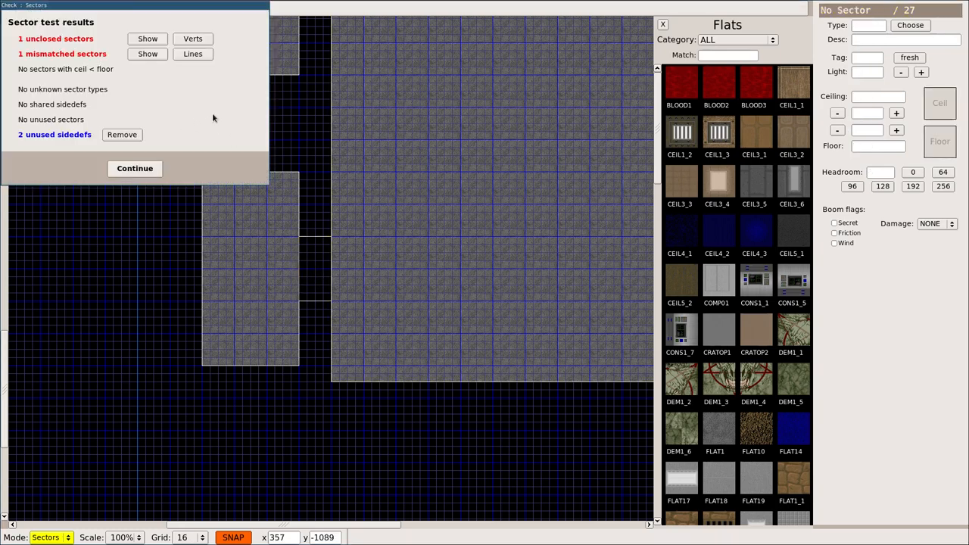
{"action": "mouse_move", "coordinate": [166, 103]}
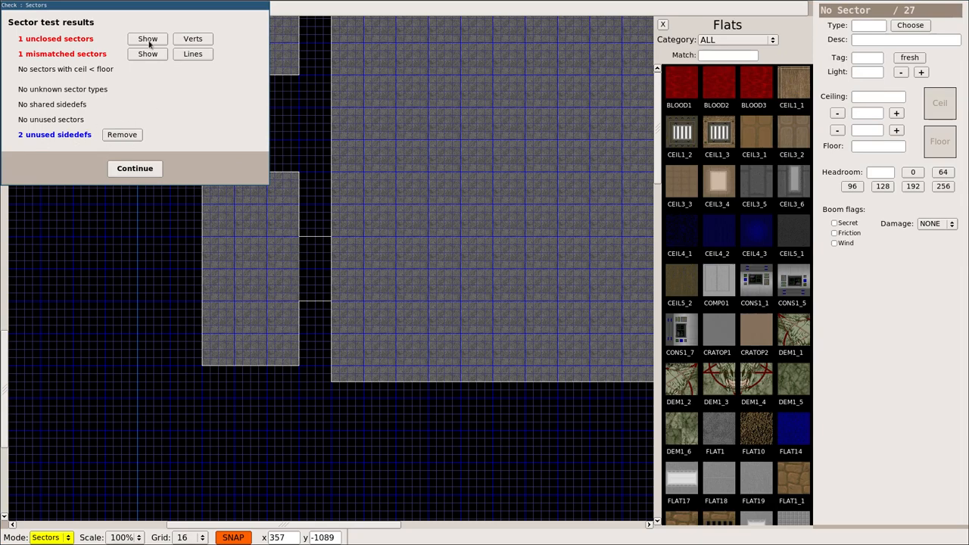
{"action": "left_click", "coordinate": [135, 168]}
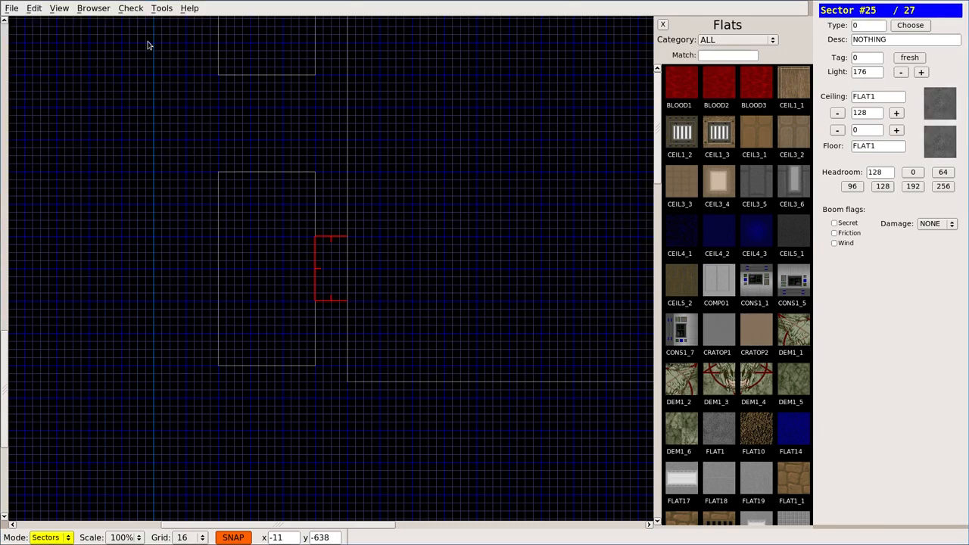
{"action": "left_click", "coordinate": [130, 8]}
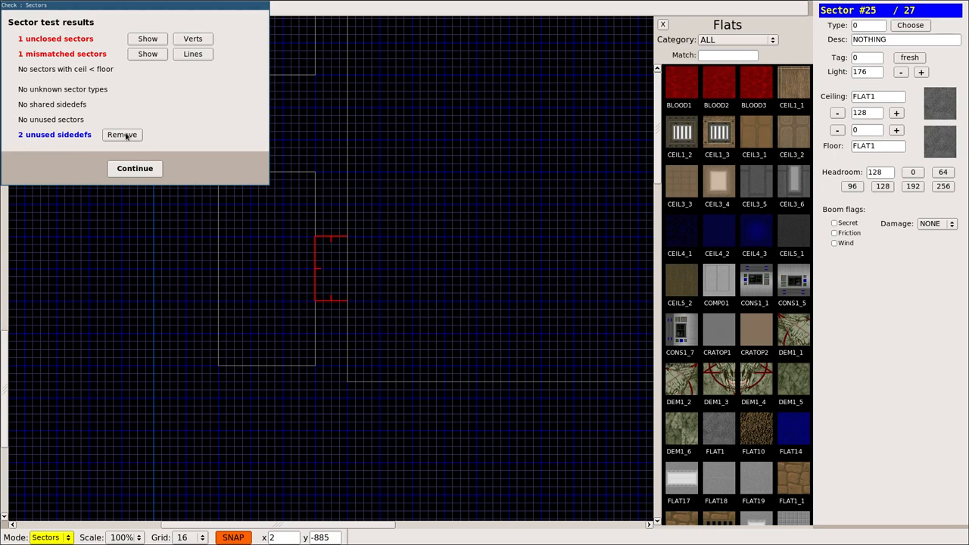
{"action": "left_click", "coordinate": [135, 168]}
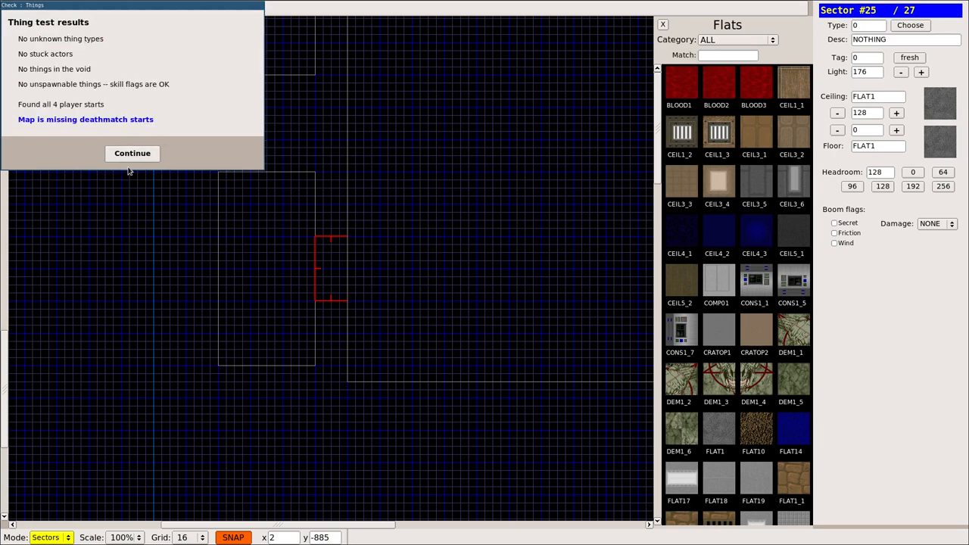
{"action": "left_click", "coordinate": [132, 153]}
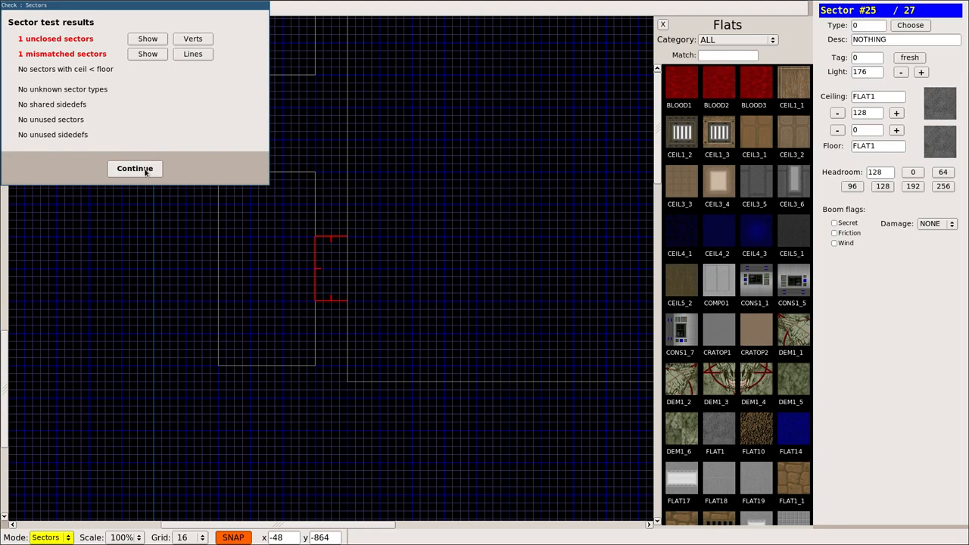
{"action": "left_click", "coordinate": [134, 168]}
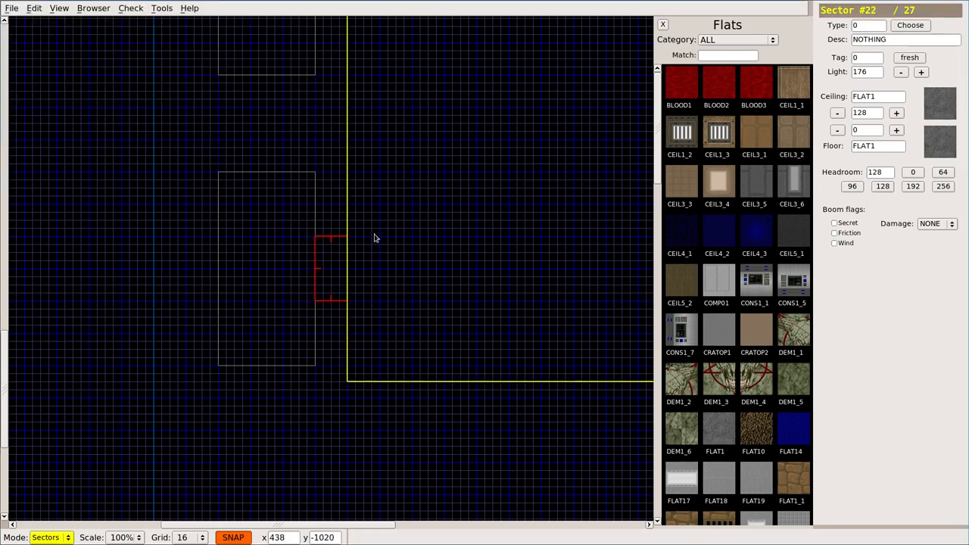
Fill the open gap between side room and hall with a new sector and recheck.
{"action": "left_click", "coordinate": [330, 267]}
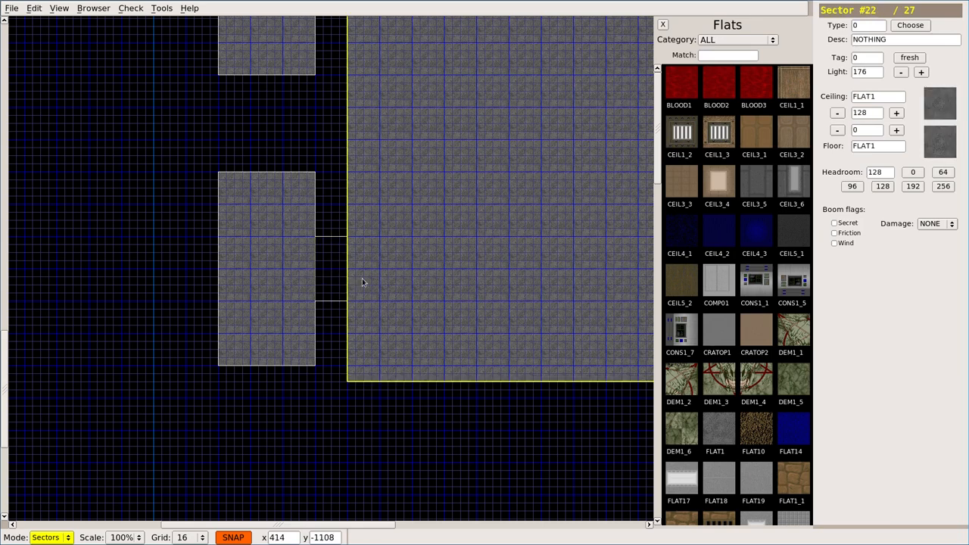
{"action": "left_click", "coordinate": [330, 271]}
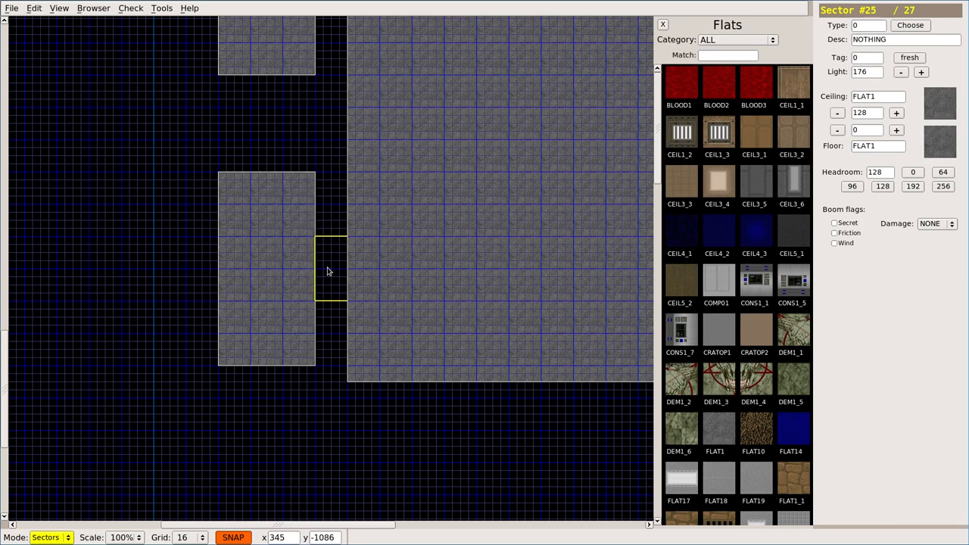
{"action": "left_click", "coordinate": [330, 269]}
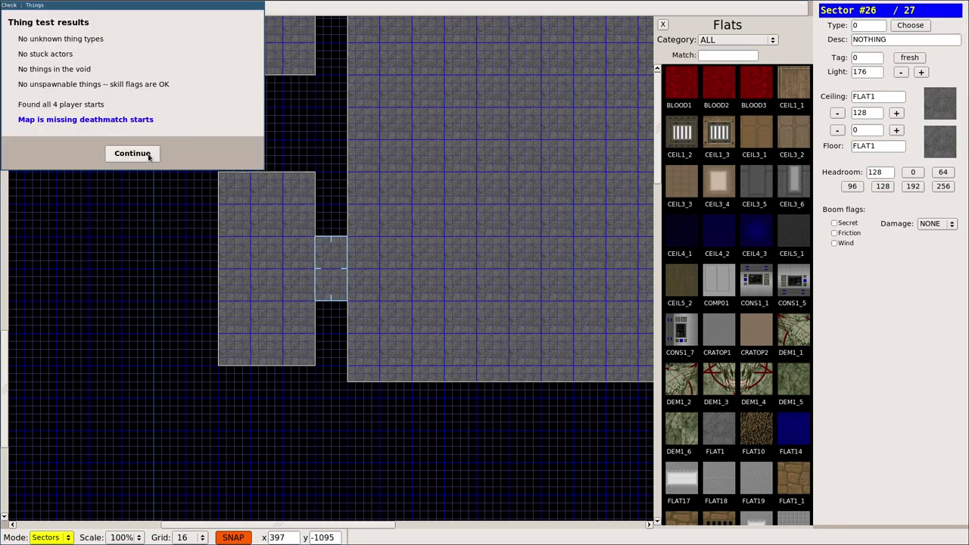
{"action": "left_click", "coordinate": [133, 153]}
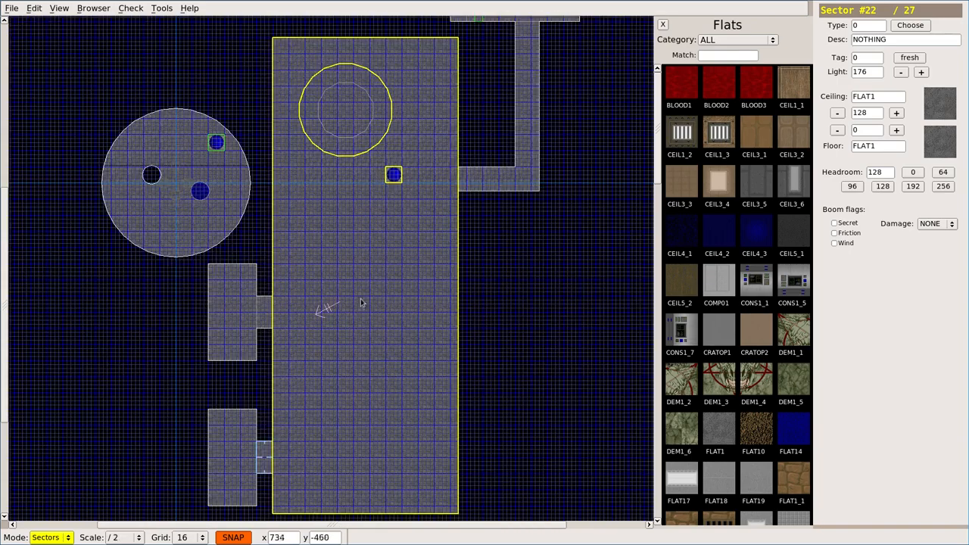
{"action": "mouse_move", "coordinate": [330, 218]}
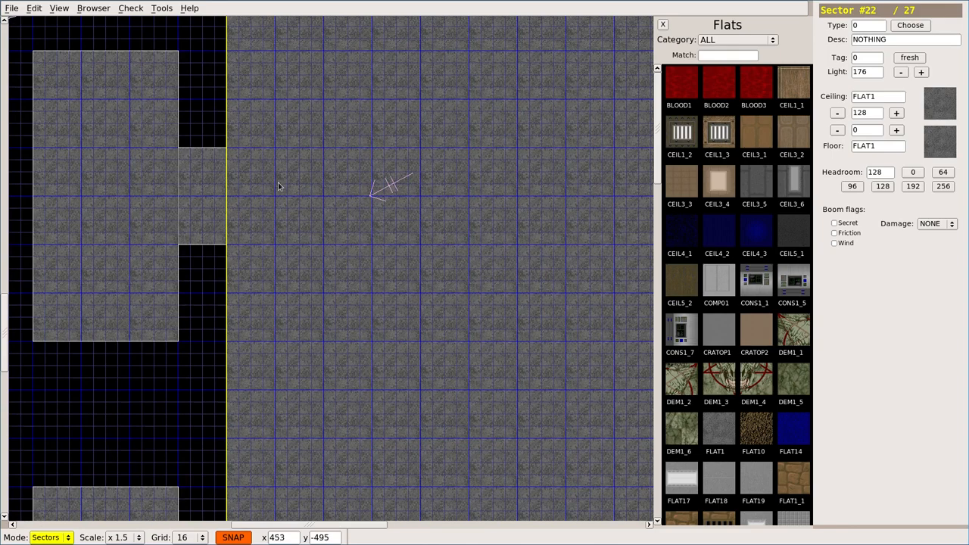
Give the selected stub linedefs the type 88 WR Lift Lower special from the Lift category.
{"action": "left_click", "coordinate": [228, 197]}
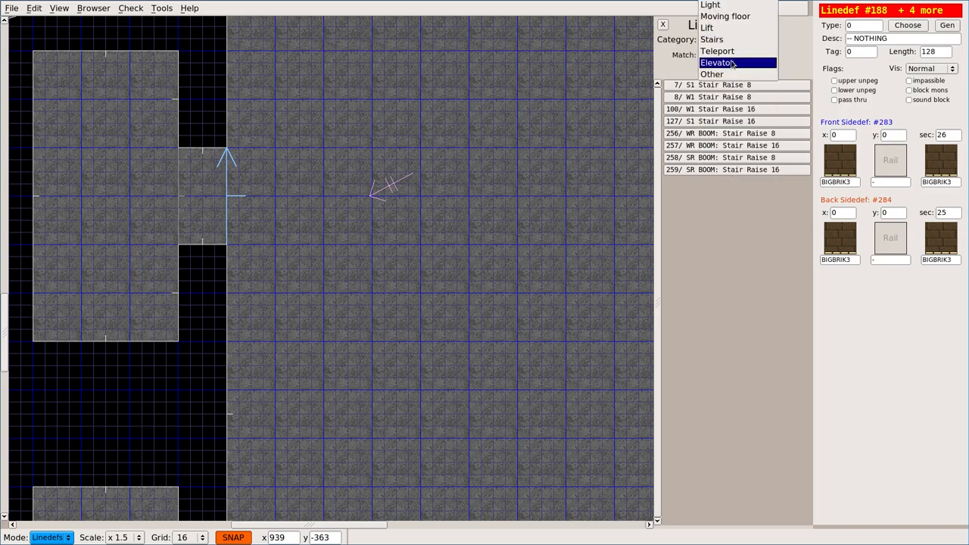
{"action": "left_click", "coordinate": [706, 28]}
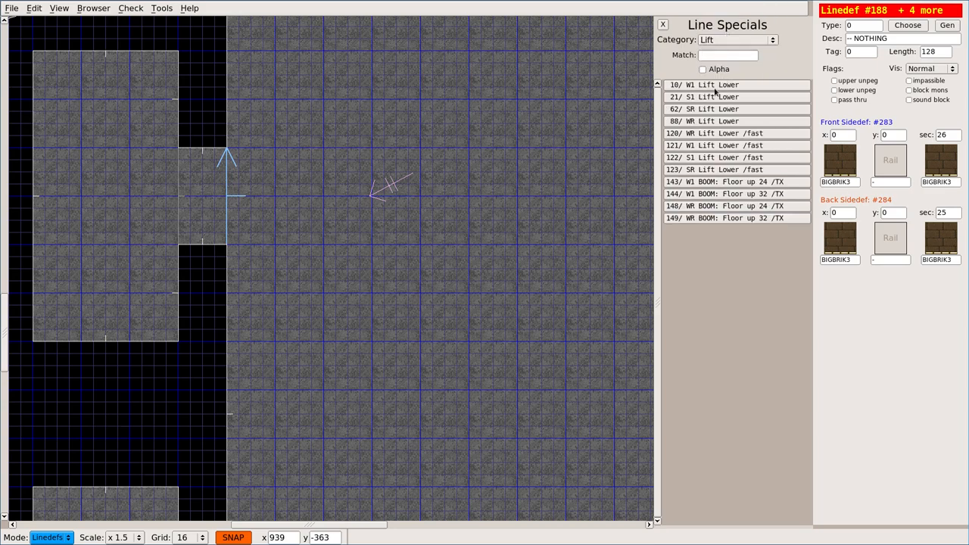
{"action": "left_click", "coordinate": [704, 121]}
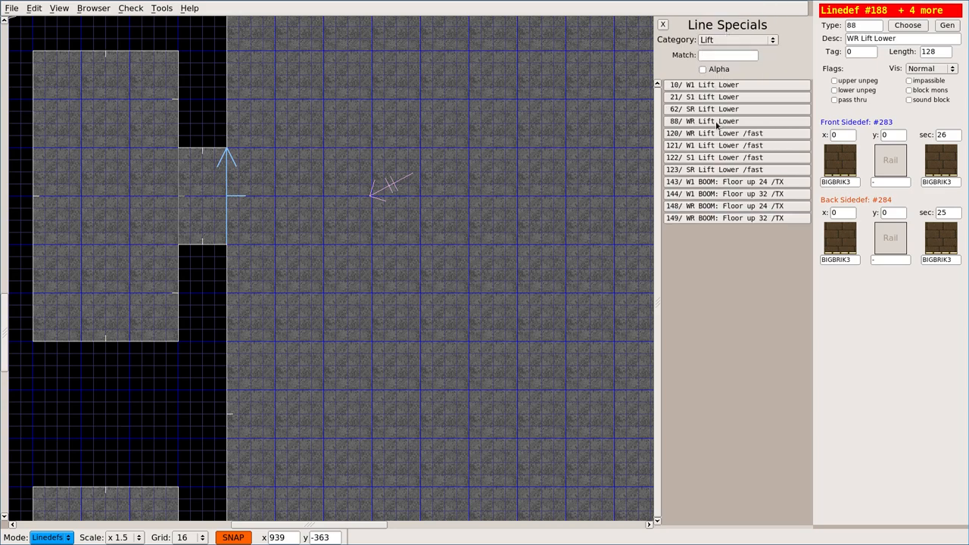
{"action": "mouse_move", "coordinate": [250, 205]}
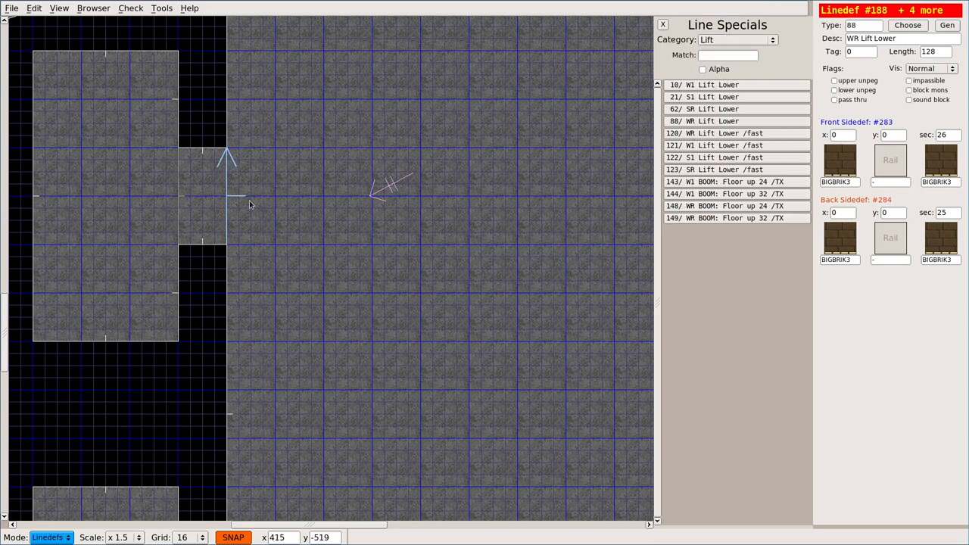
Run F9 and show the five linedefs flagged as missing a needed tag.
{"action": "left_click", "coordinate": [130, 8]}
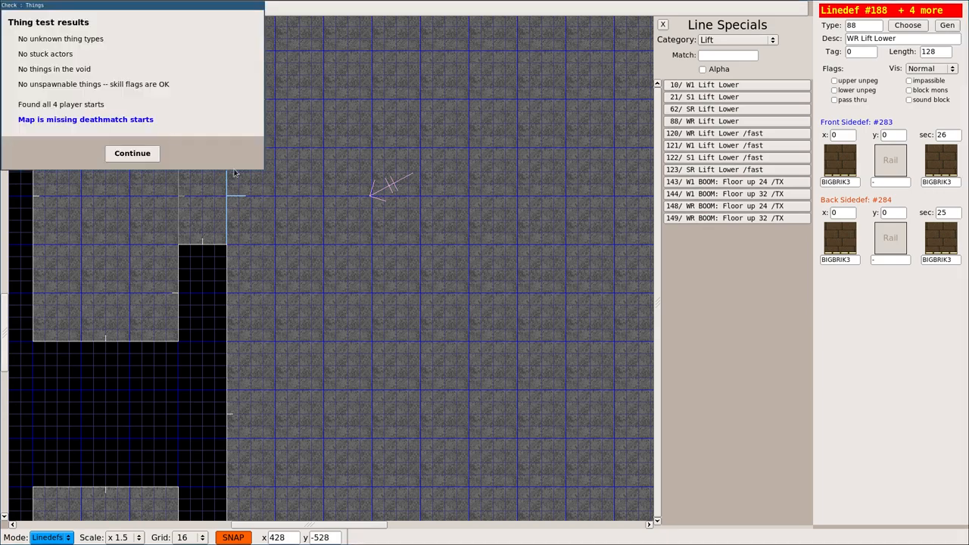
{"action": "left_click", "coordinate": [131, 153]}
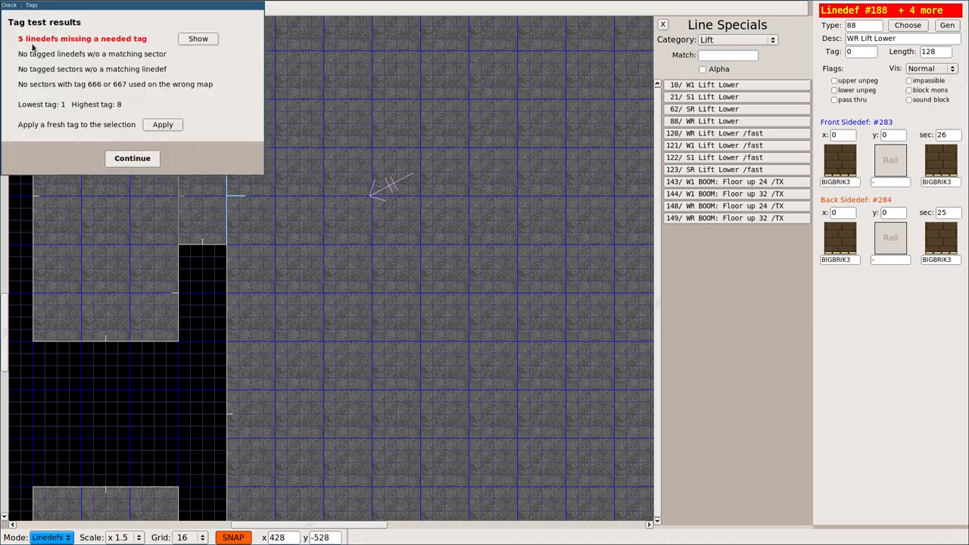
{"action": "mouse_move", "coordinate": [93, 46]}
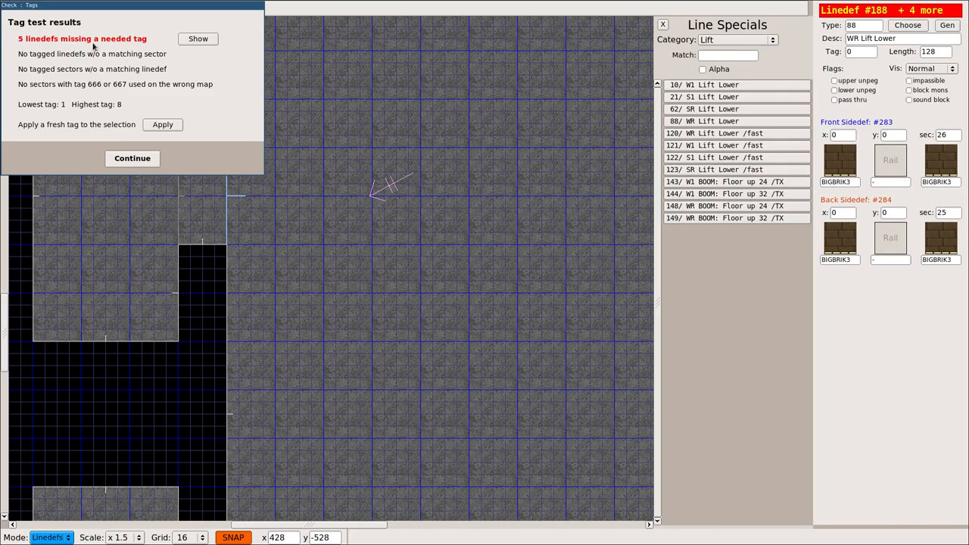
{"action": "left_click", "coordinate": [132, 159]}
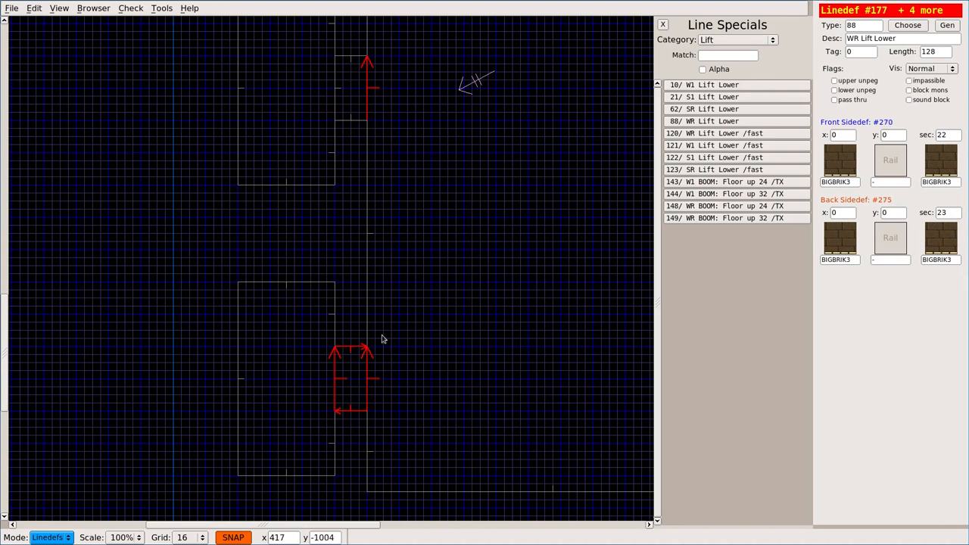
{"action": "mouse_move", "coordinate": [363, 91]}
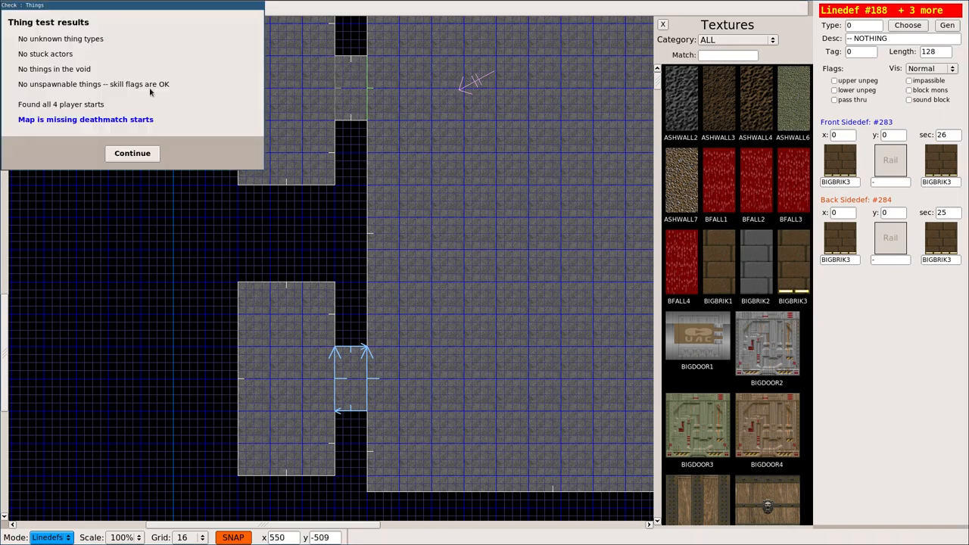
{"action": "left_click", "coordinate": [31, 6]}
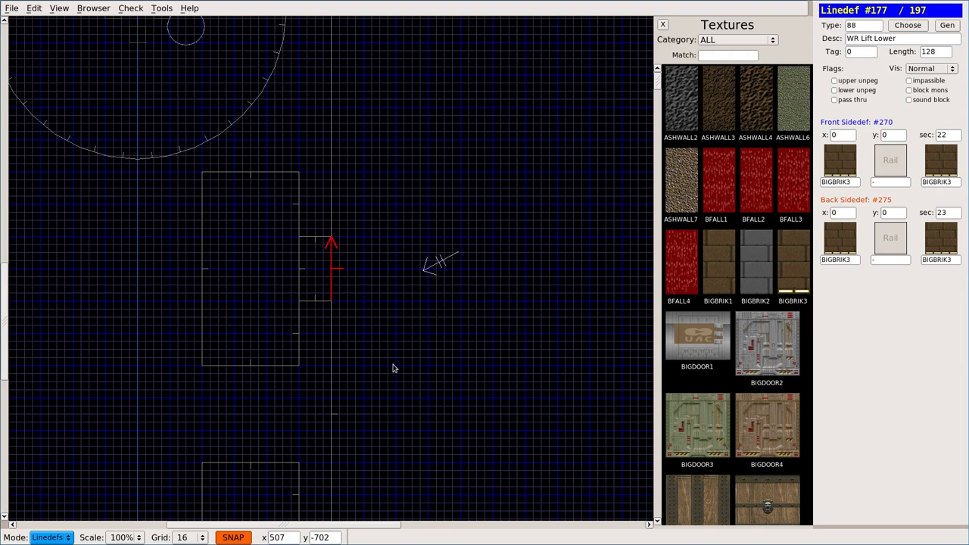
{"action": "mouse_move", "coordinate": [356, 278]}
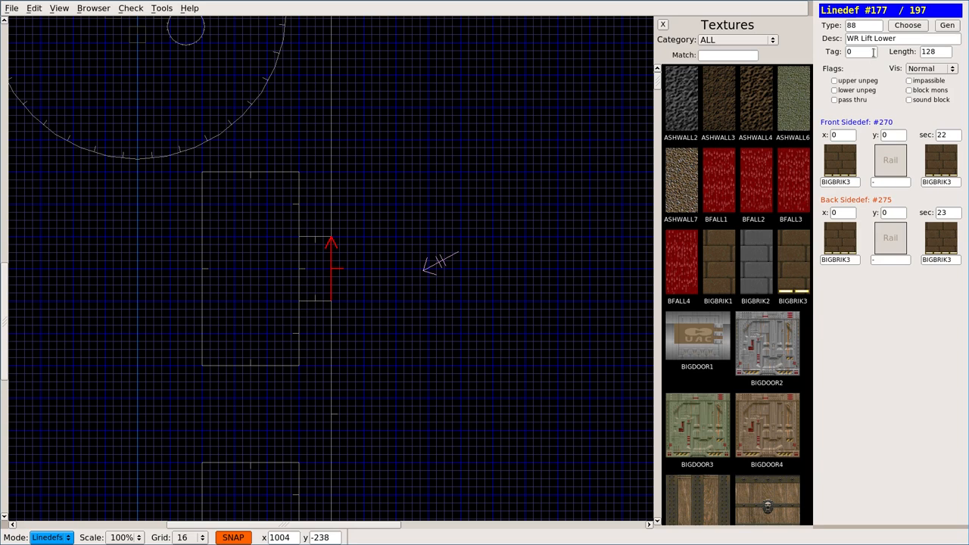
{"action": "mouse_move", "coordinate": [430, 3]}
{"action": "type", "text": "9"}
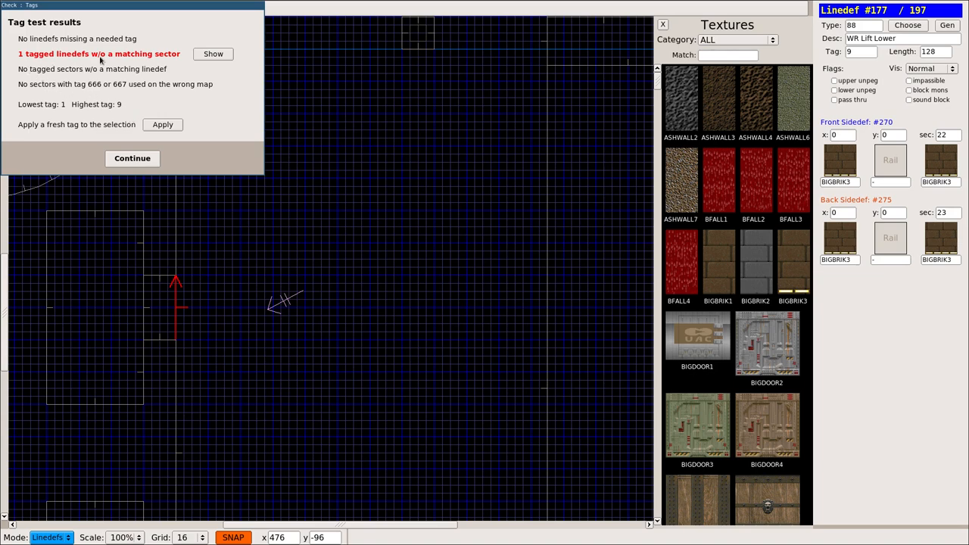
{"action": "mouse_move", "coordinate": [149, 150]}
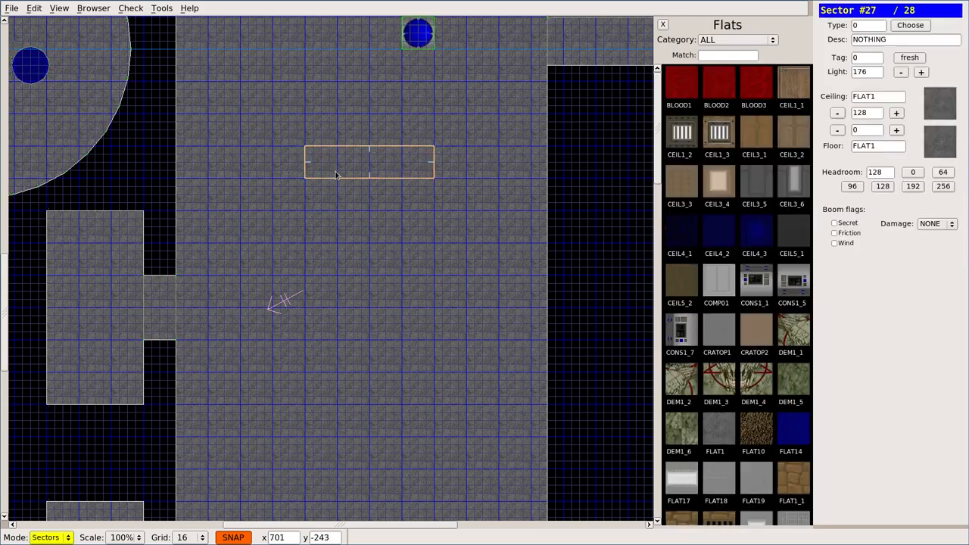
Insert the tag 9 lift sector in the big room and rerun F9, leaving only missing deathmatch starts.
{"action": "left_click", "coordinate": [360, 185]}
{"action": "type", "text": "9"}
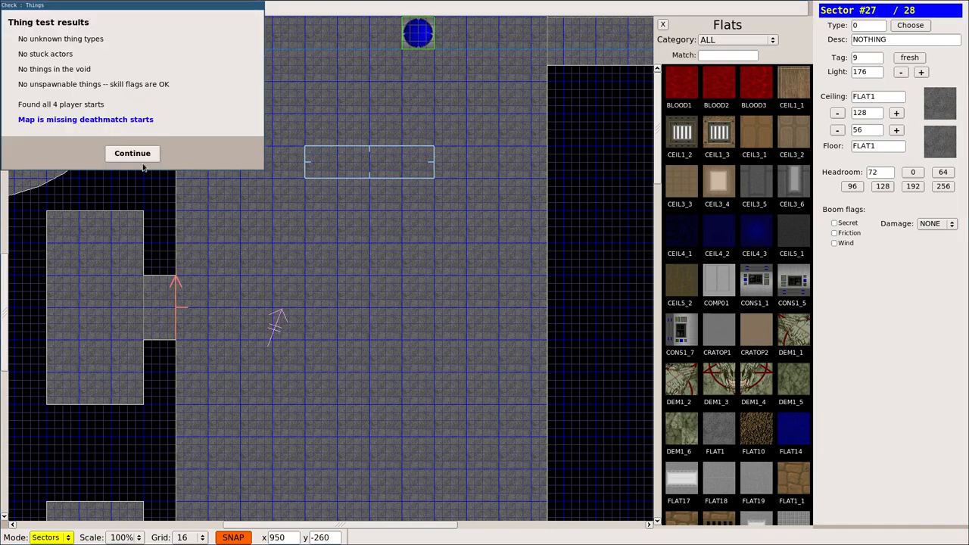
{"action": "left_click", "coordinate": [131, 152]}
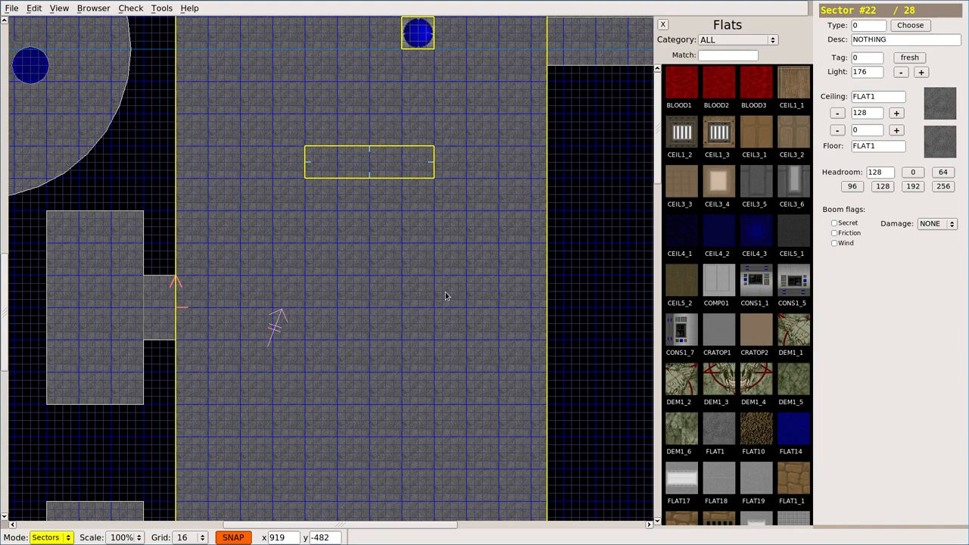
{"action": "mouse_move", "coordinate": [469, 156]}
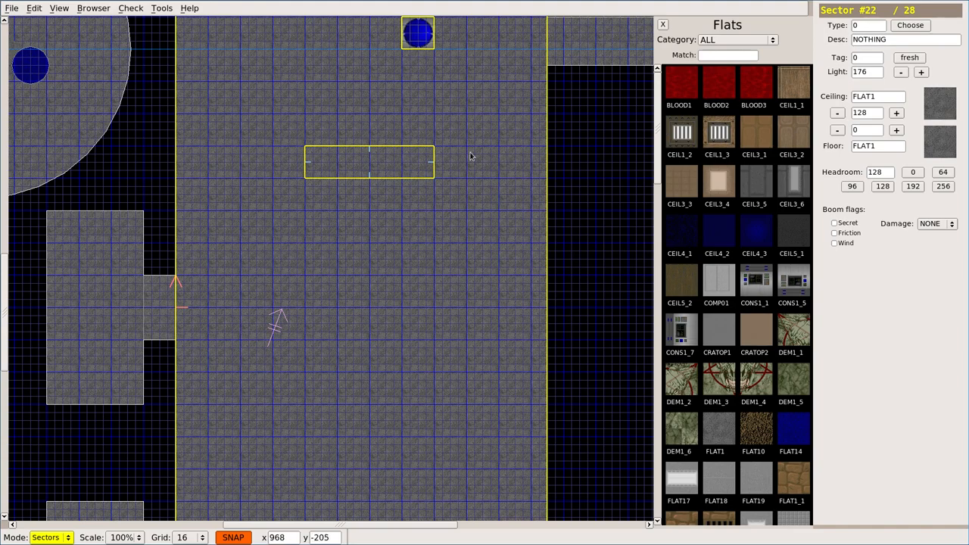
{"action": "left_click", "coordinate": [131, 9]}
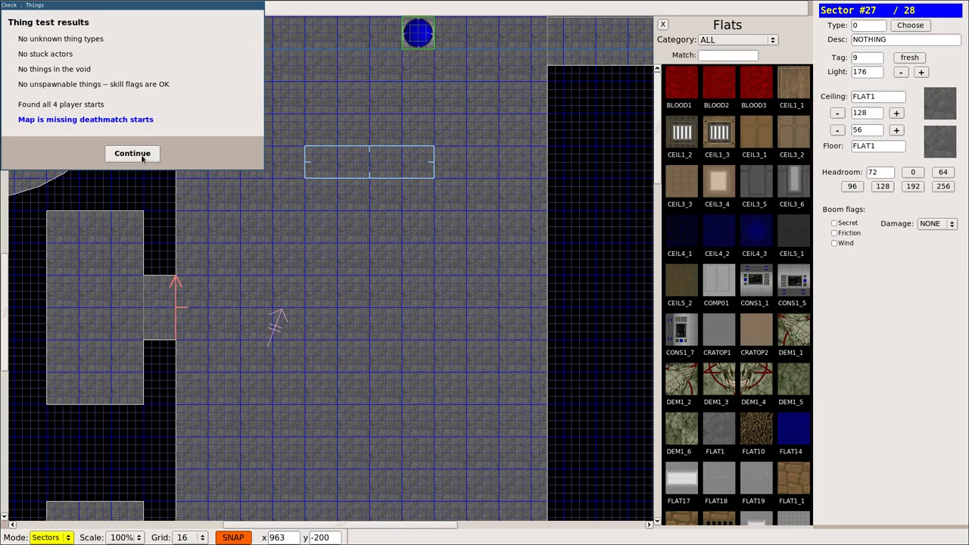
{"action": "left_click", "coordinate": [132, 153]}
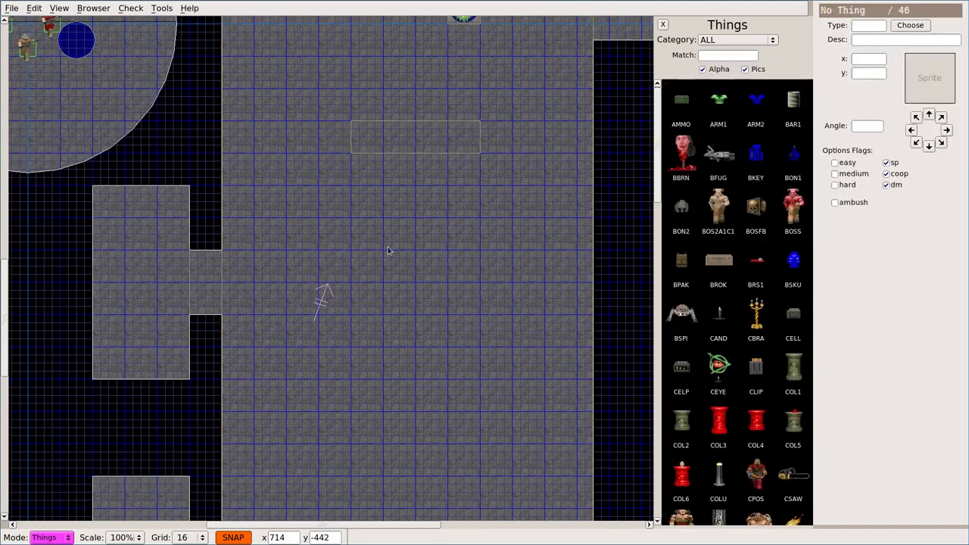
Filter the thing list to weapons and clear the BFG9000's skill-level flags.
{"action": "left_click", "coordinate": [415, 257]}
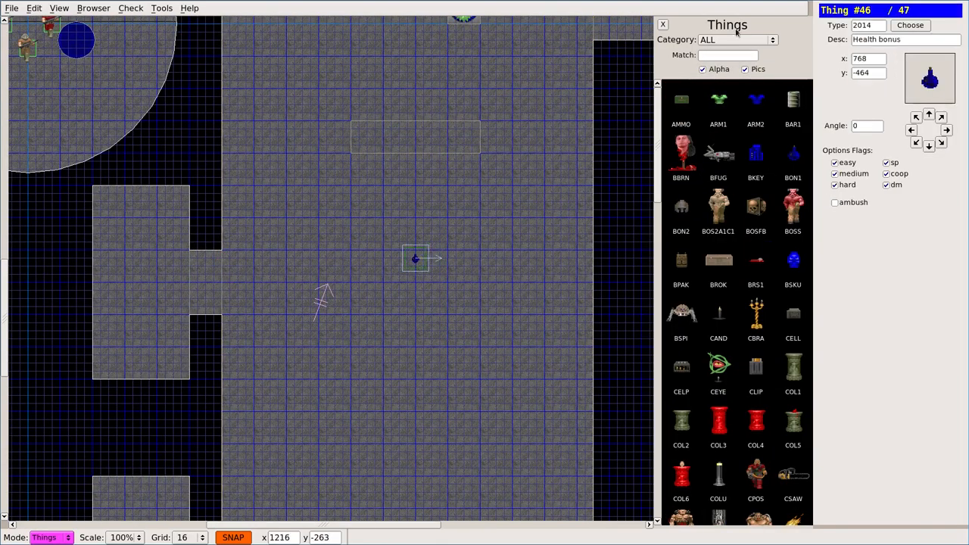
{"action": "left_click", "coordinate": [734, 39]}
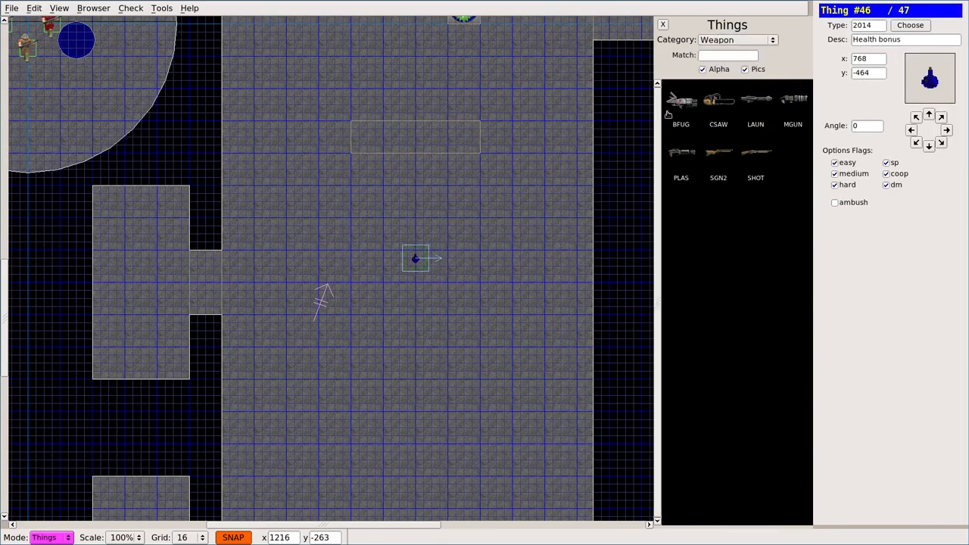
{"action": "left_click", "coordinate": [681, 103]}
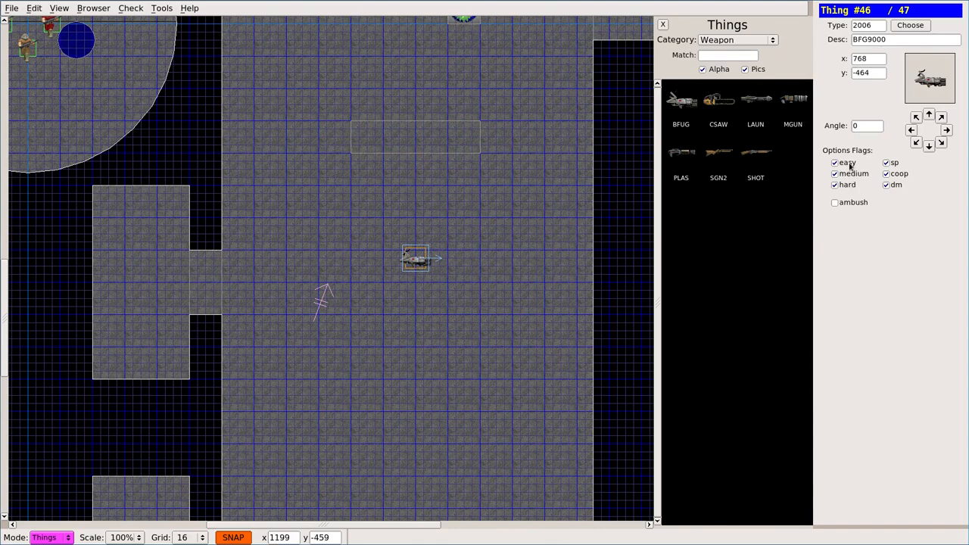
{"action": "left_click", "coordinate": [835, 162]}
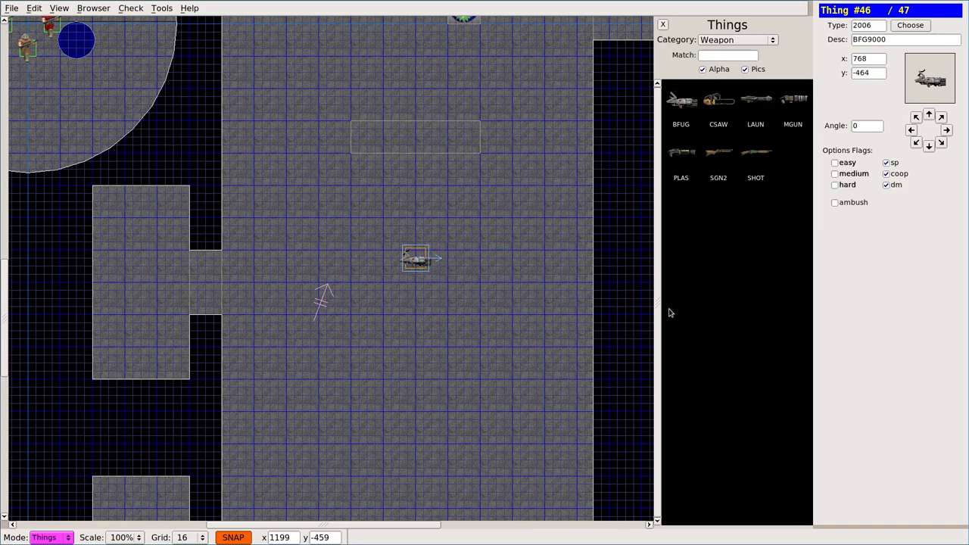
Run the things check and use Fix on '1 unspawnable things' to restore the BFG9000's skill flags.
{"action": "left_click", "coordinate": [130, 8]}
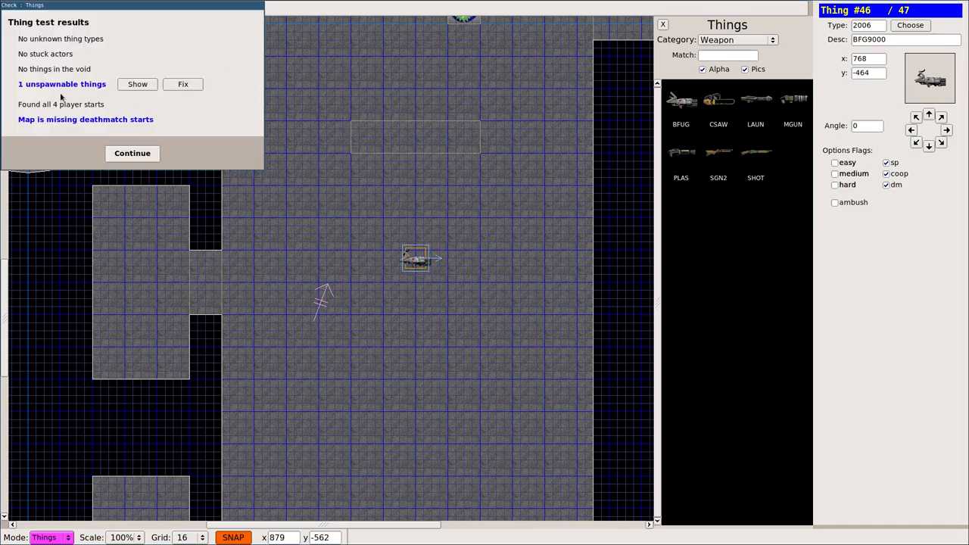
{"action": "mouse_move", "coordinate": [43, 97]}
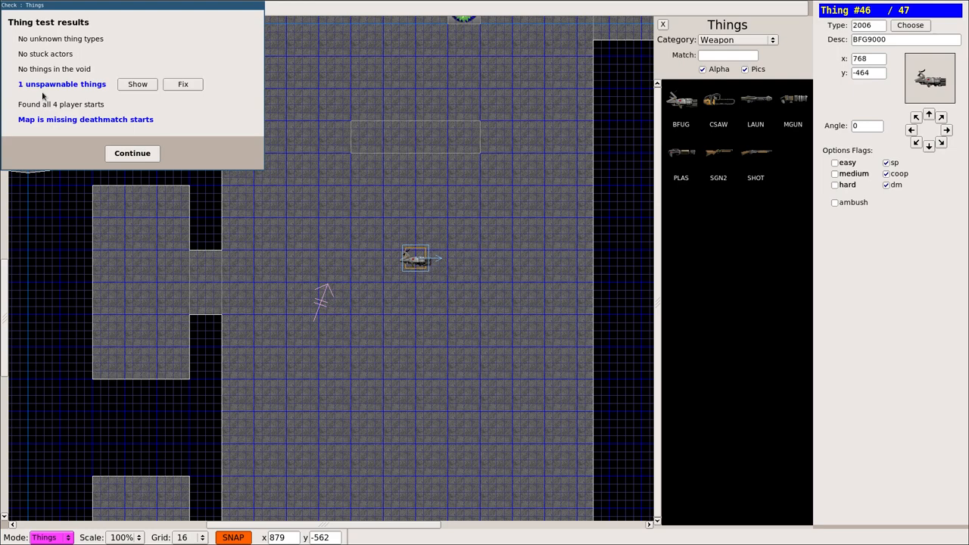
{"action": "mouse_move", "coordinate": [115, 75]}
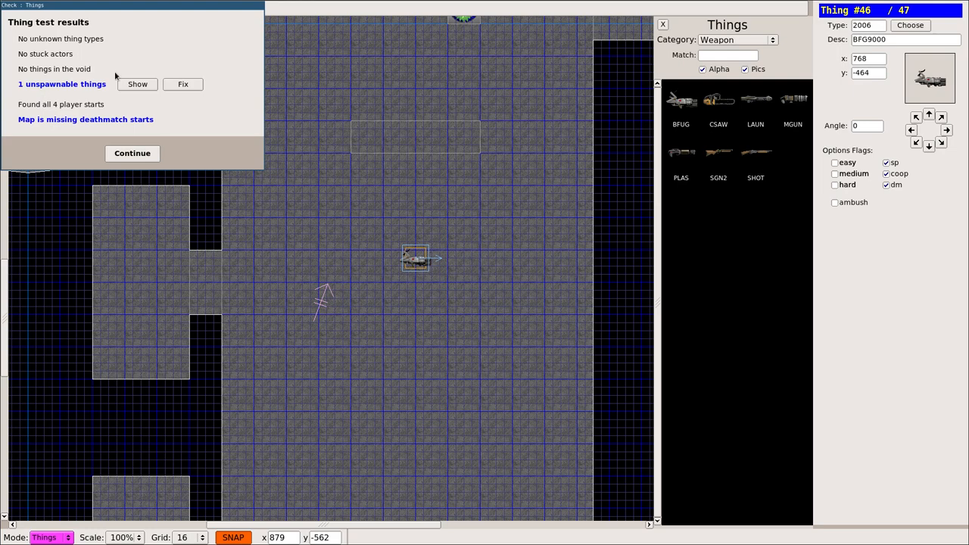
{"action": "left_click", "coordinate": [132, 153]}
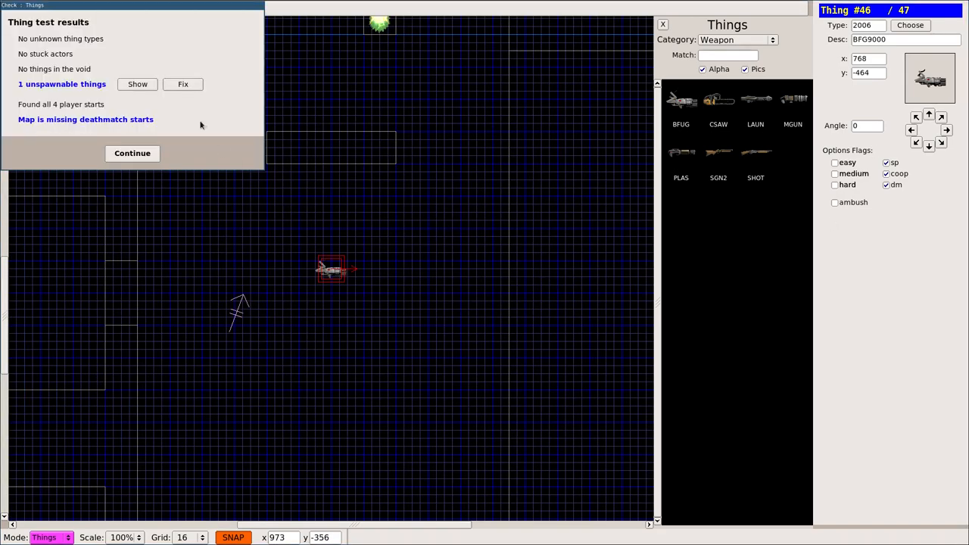
{"action": "left_click", "coordinate": [183, 84]}
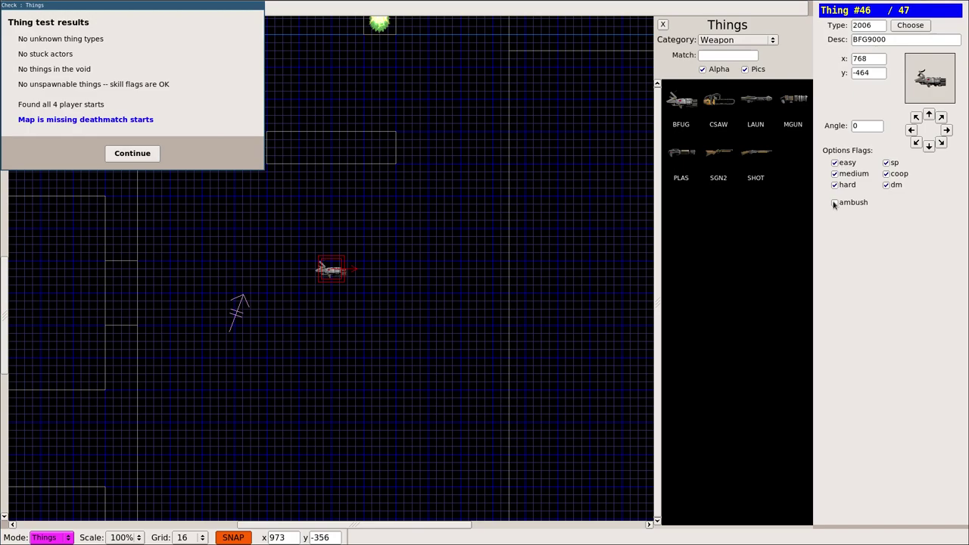
{"action": "left_click", "coordinate": [132, 152]}
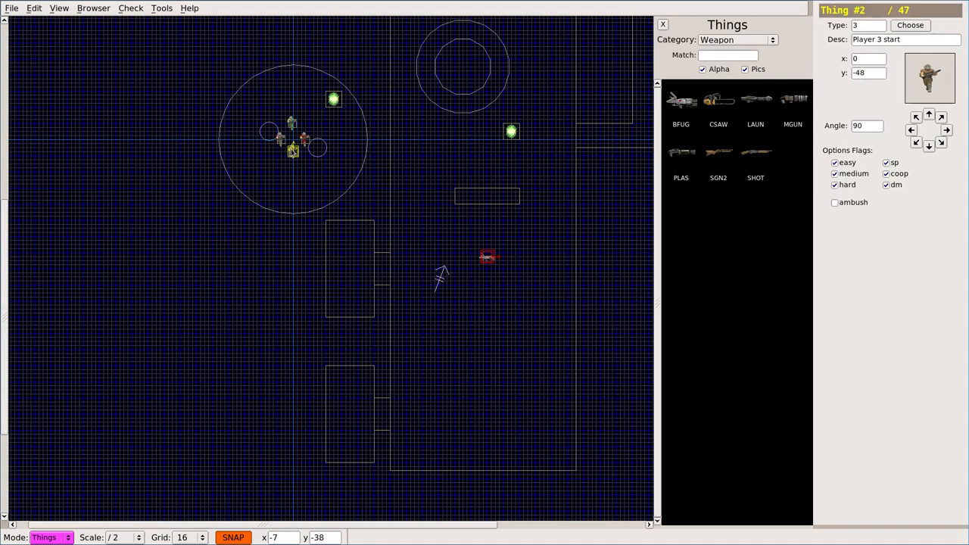
Inspect the player 1 and player 3 starts in the round room.
{"action": "left_click", "coordinate": [291, 123]}
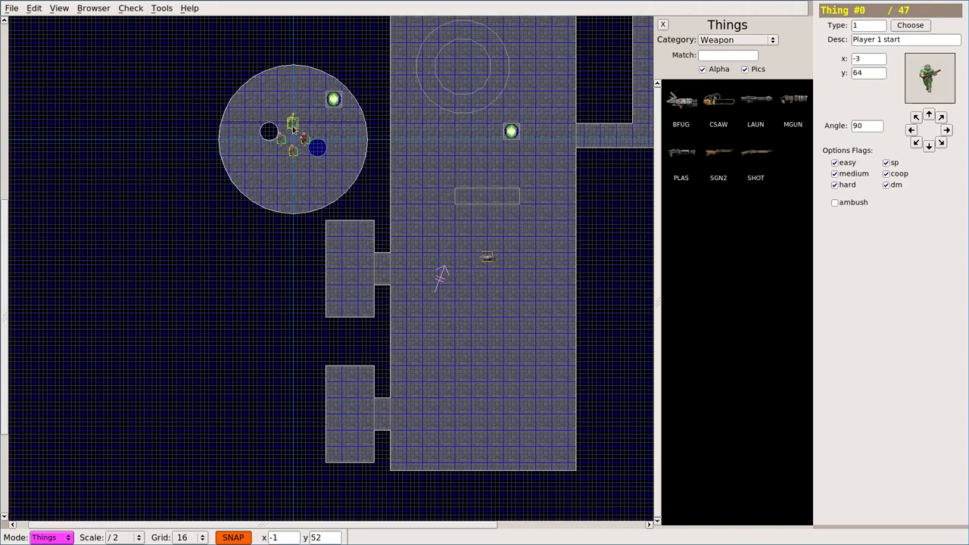
{"action": "left_click", "coordinate": [360, 152]}
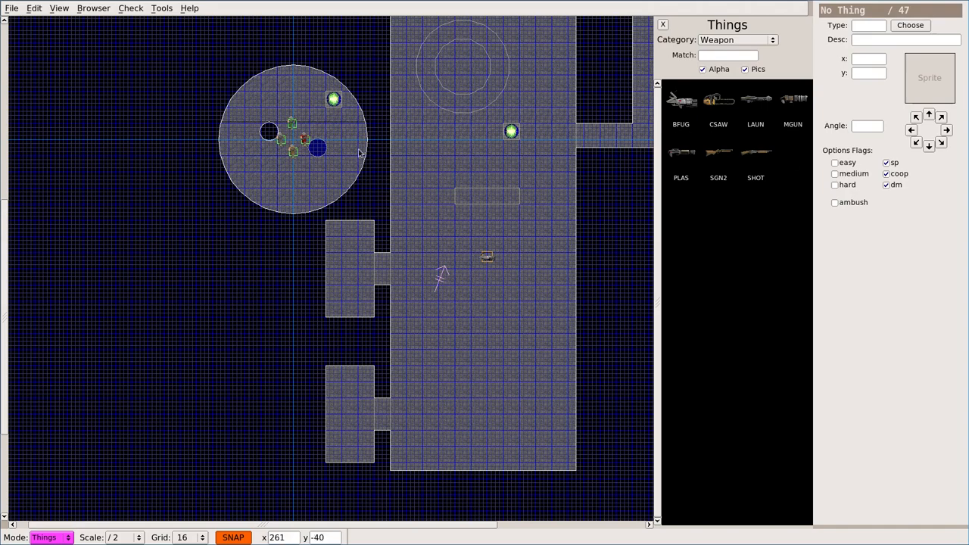
{"action": "left_click", "coordinate": [294, 150]}
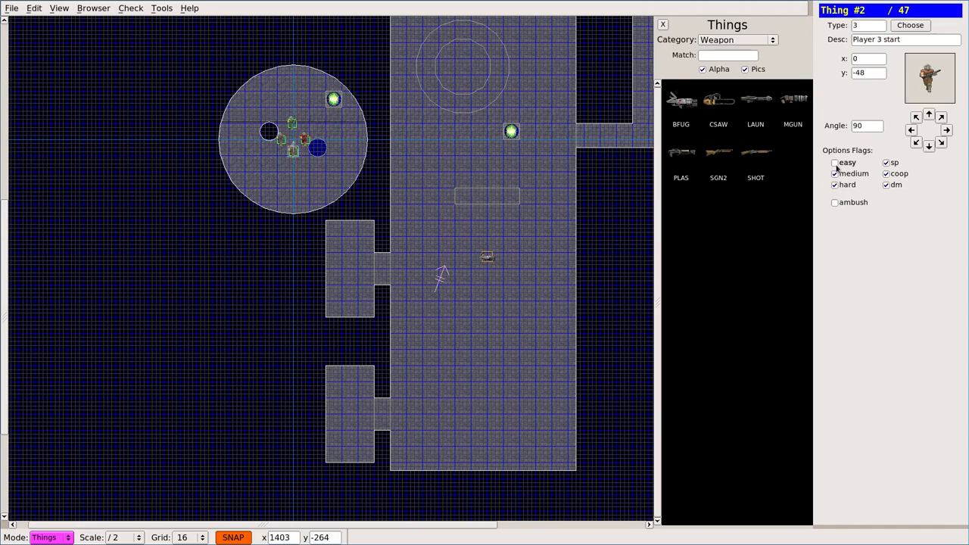
{"action": "left_click", "coordinate": [303, 139]}
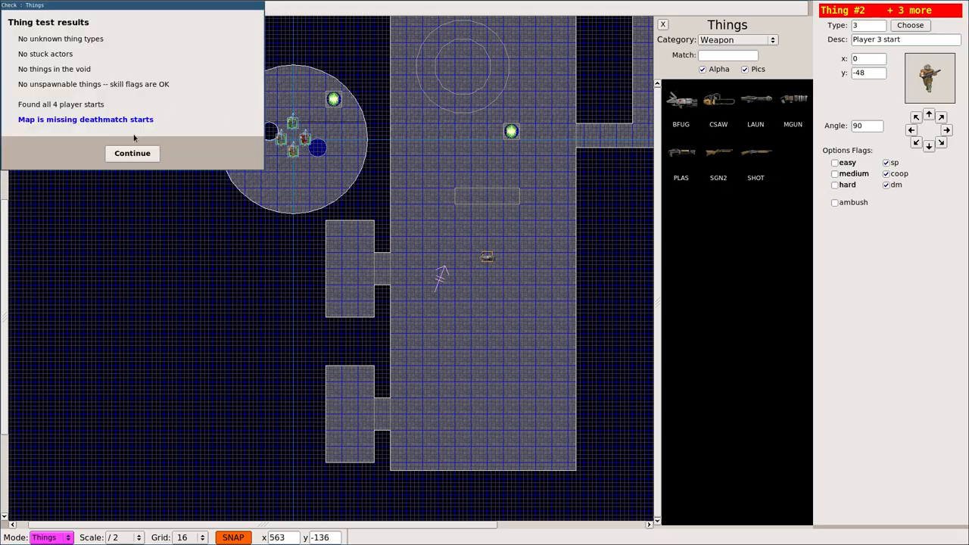
Add a Super shotgun in the main room and rerun the things check; only deathmatch starts missing.
{"action": "left_click", "coordinate": [132, 153]}
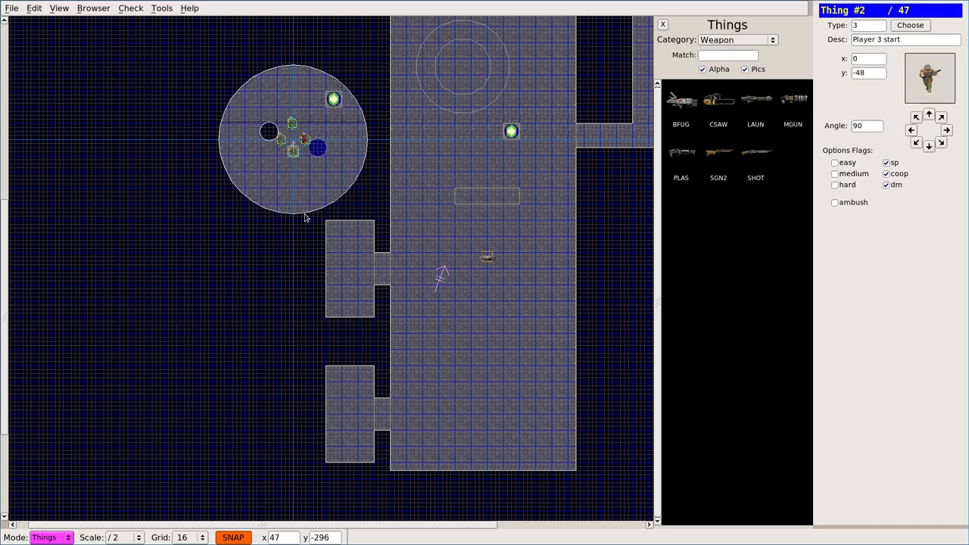
{"action": "mouse_move", "coordinate": [503, 354]}
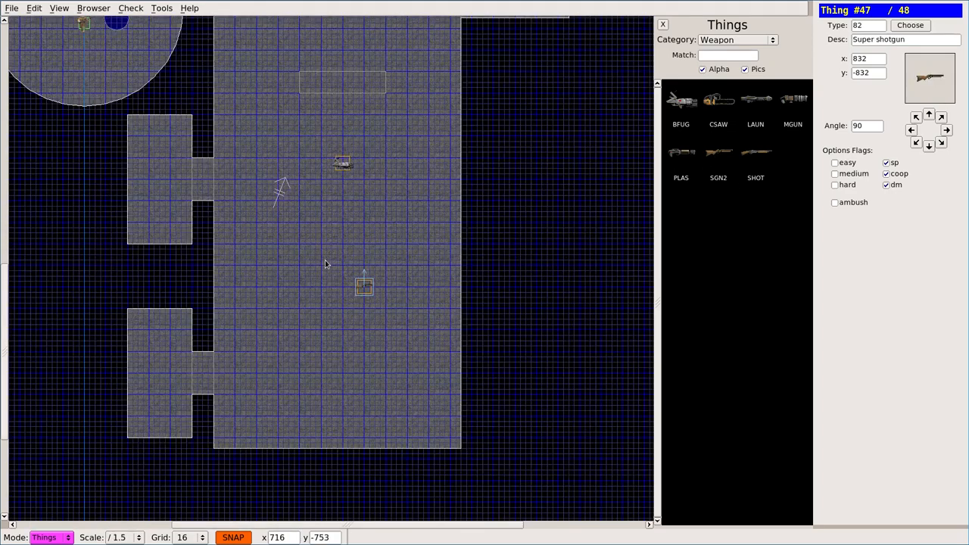
{"action": "mouse_move", "coordinate": [282, 197]}
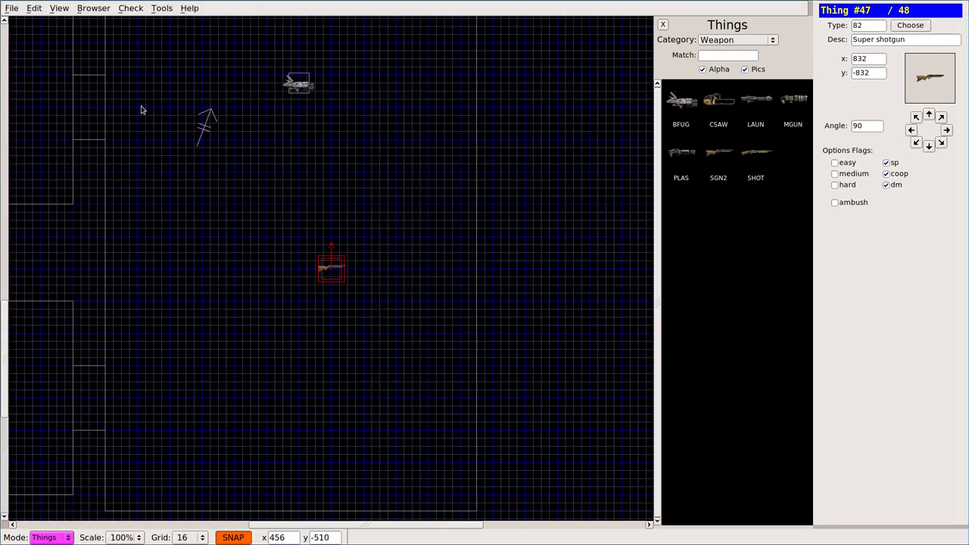
{"action": "left_click", "coordinate": [130, 7]}
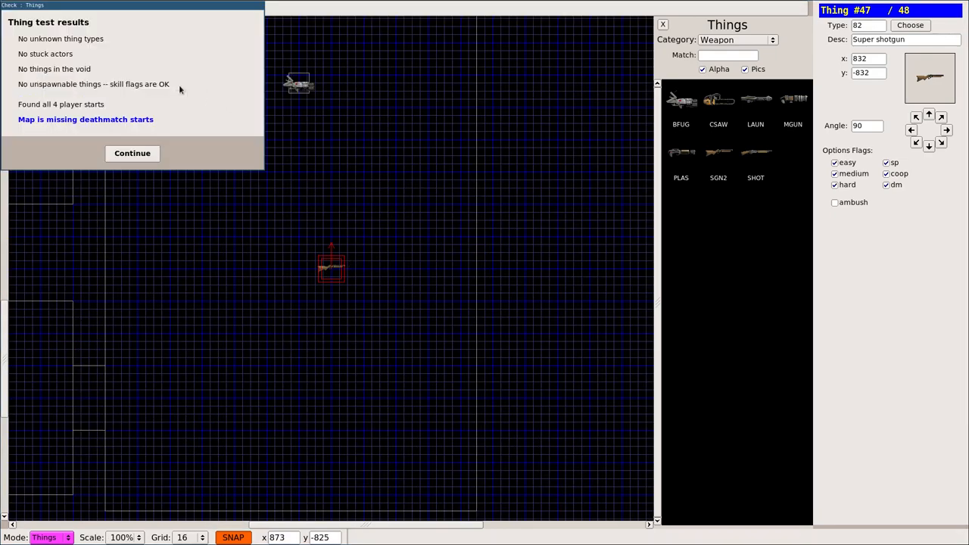
Run Check > All in Sectors mode, finding one mismatched sector and four criss-crossing linedefs.
{"action": "left_click", "coordinate": [132, 153]}
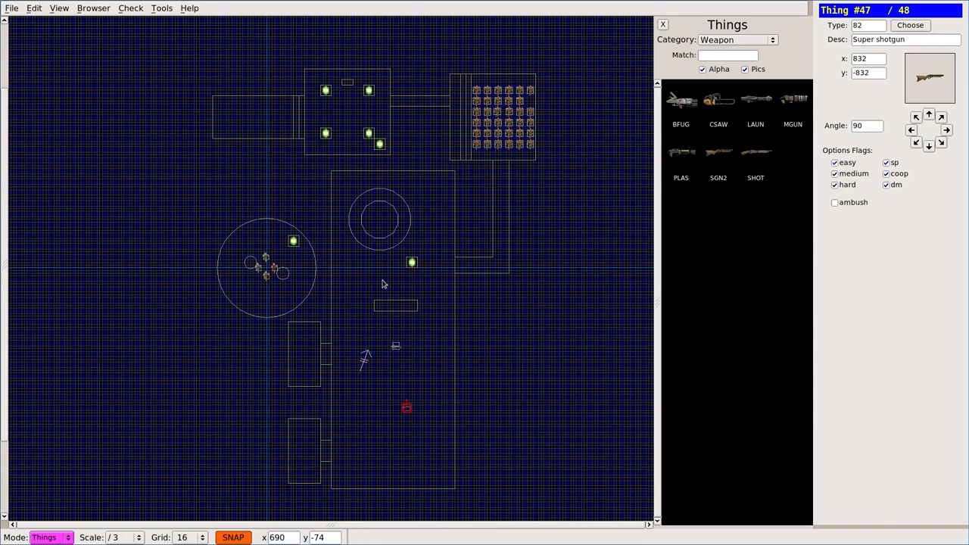
{"action": "mouse_move", "coordinate": [396, 279]}
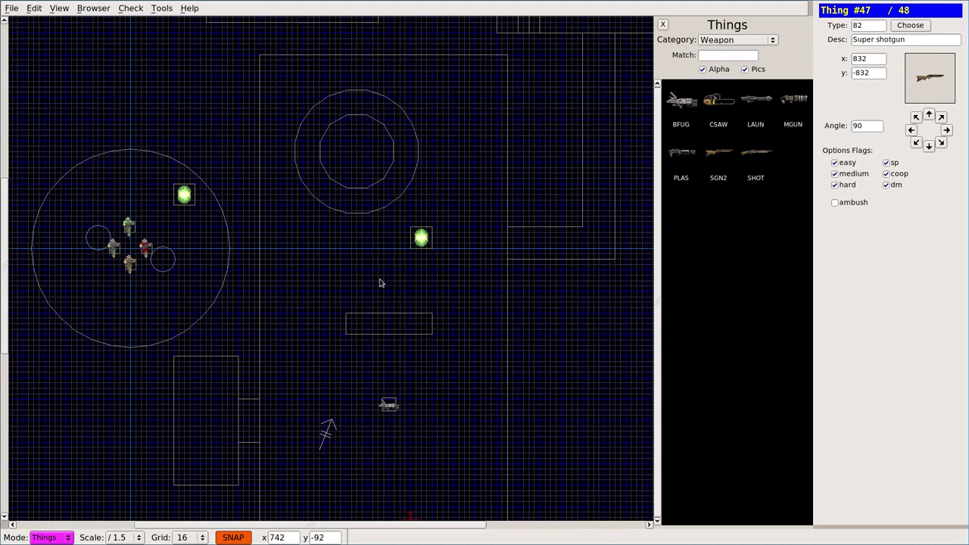
{"action": "mouse_move", "coordinate": [324, 237]}
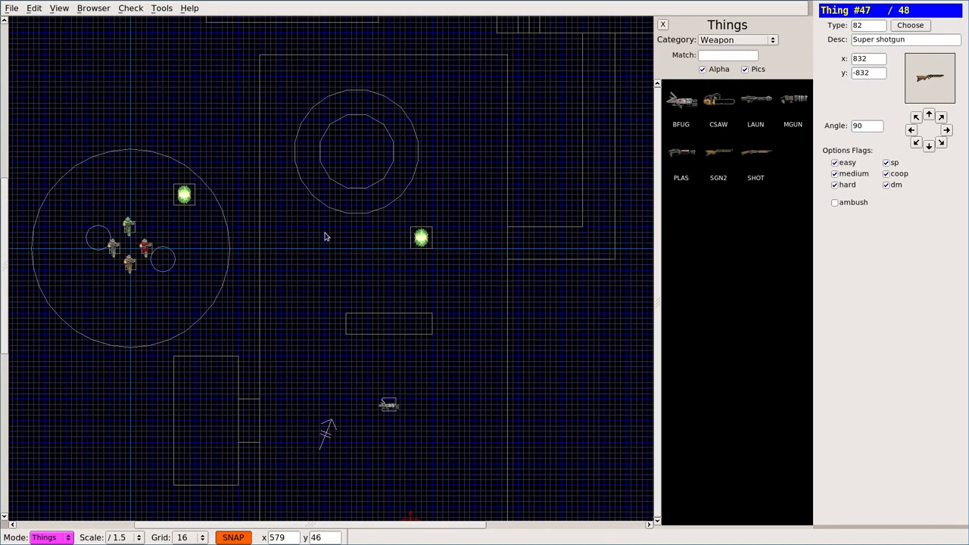
{"action": "left_click_drag", "start_coordinate": [325, 237], "coordinate": [277, 174]}
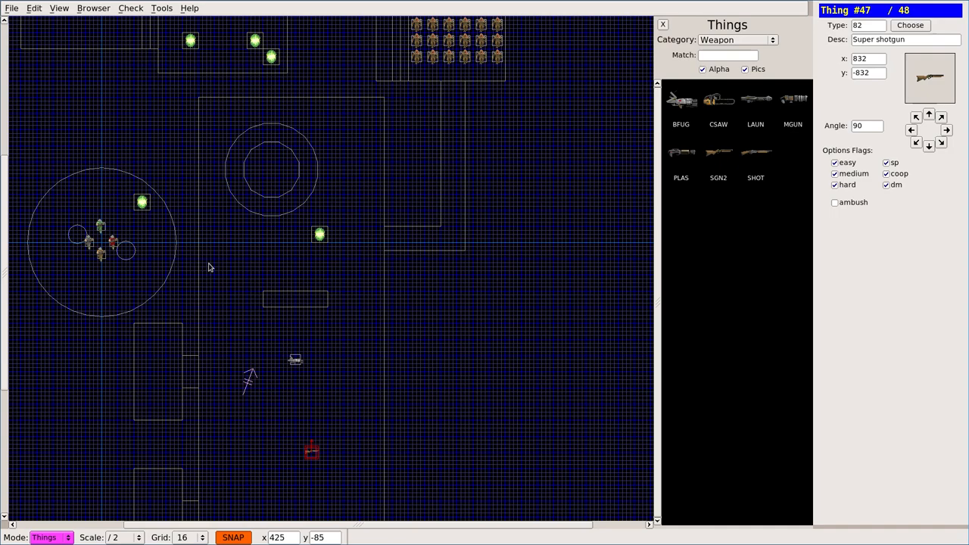
{"action": "mouse_move", "coordinate": [499, 345]}
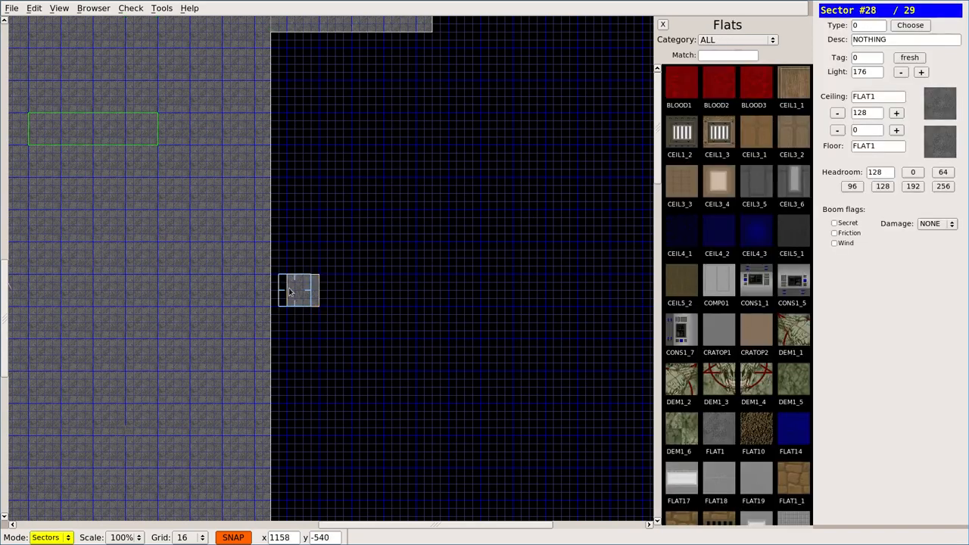
{"action": "left_click", "coordinate": [130, 8]}
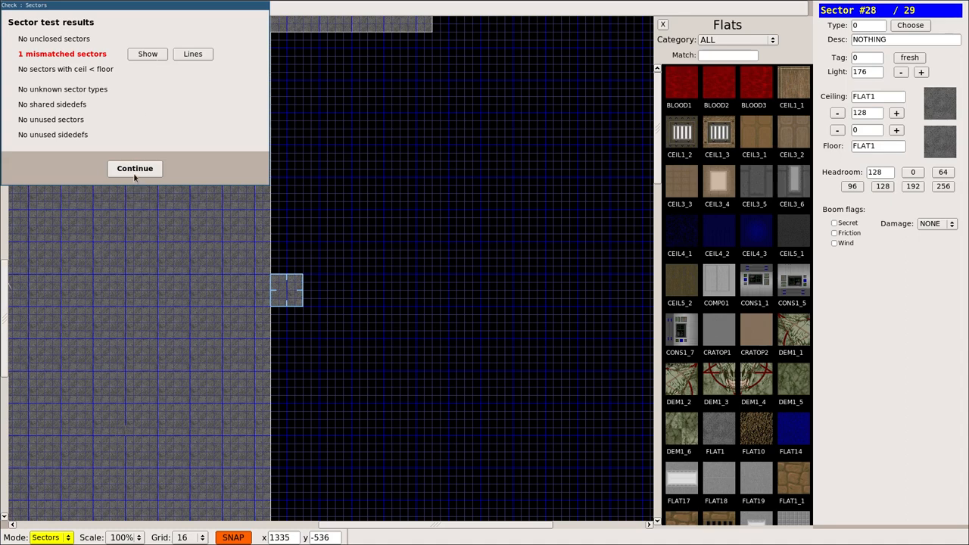
{"action": "left_click", "coordinate": [134, 168]}
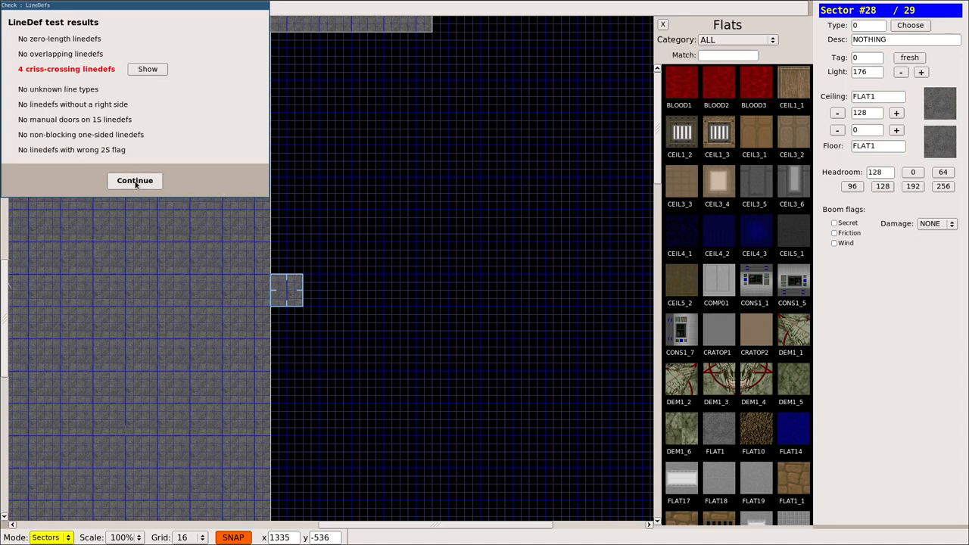
{"action": "left_click", "coordinate": [134, 180]}
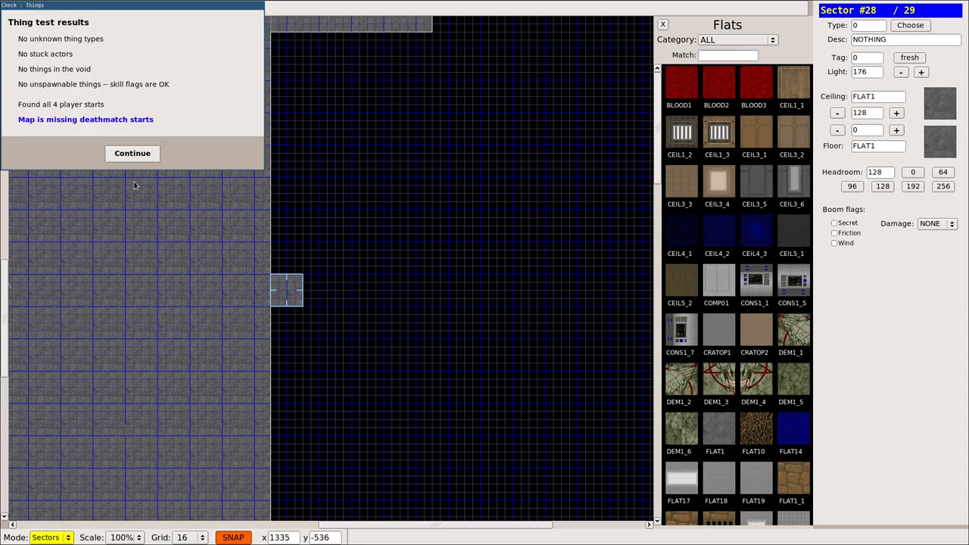
{"action": "left_click", "coordinate": [131, 153]}
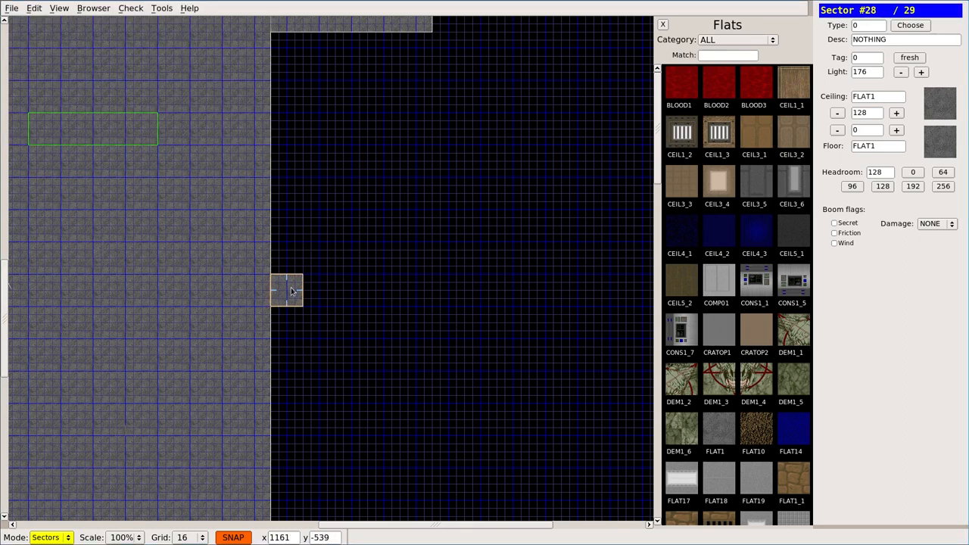
Drag the small square sector right into the void, clear of the big room's wall.
{"action": "left_click_drag", "start_coordinate": [291, 291], "coordinate": [315, 291]}
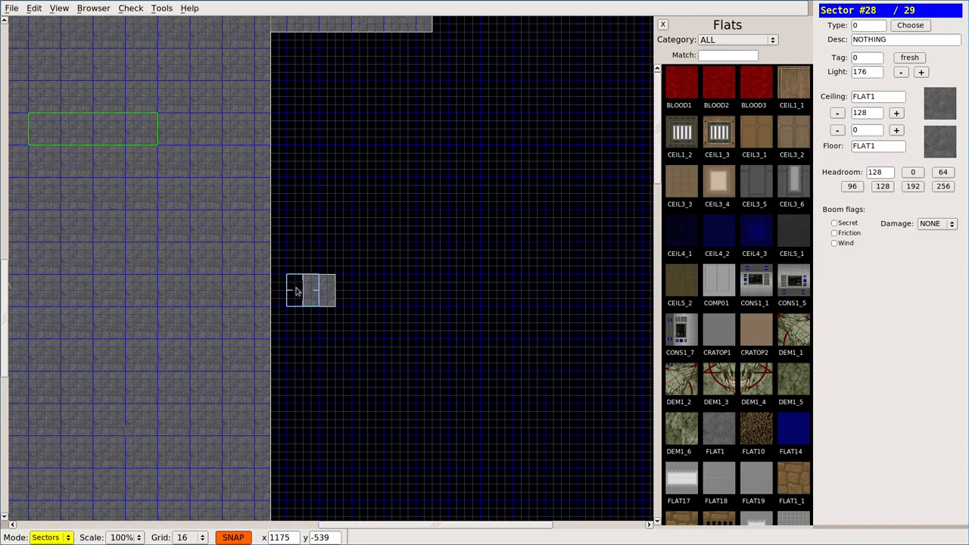
{"action": "left_click", "coordinate": [47, 536]}
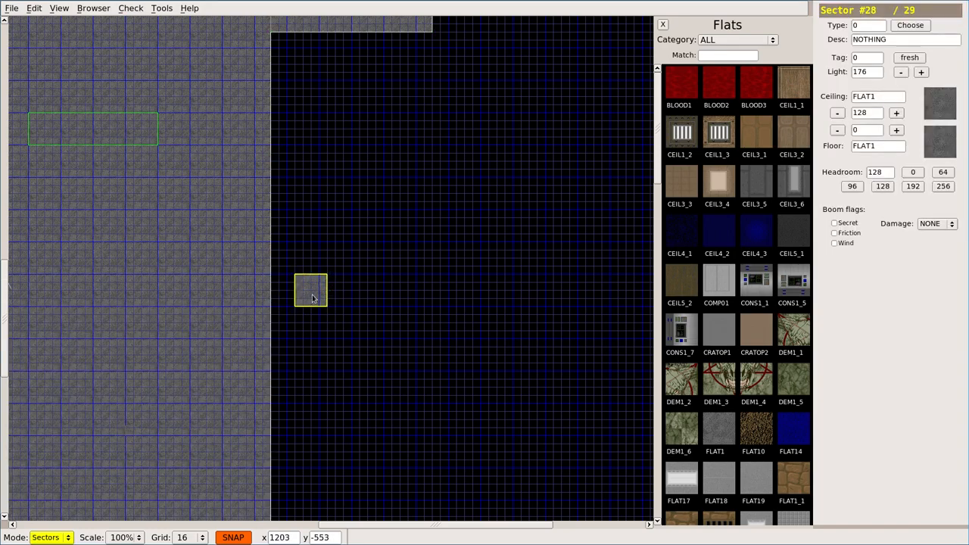
Rerun the full check and step past the vertex results back to the map.
{"action": "left_click", "coordinate": [130, 9]}
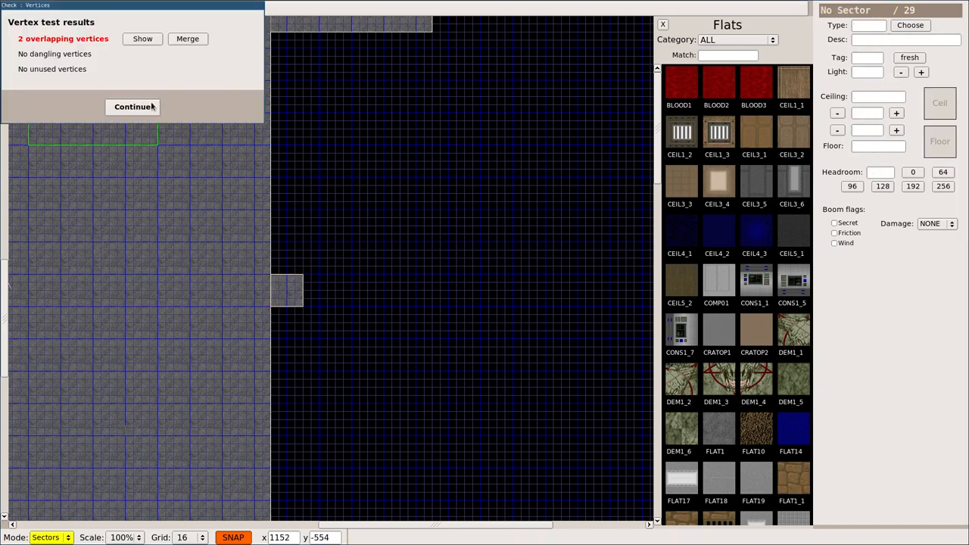
{"action": "mouse_move", "coordinate": [37, 56]}
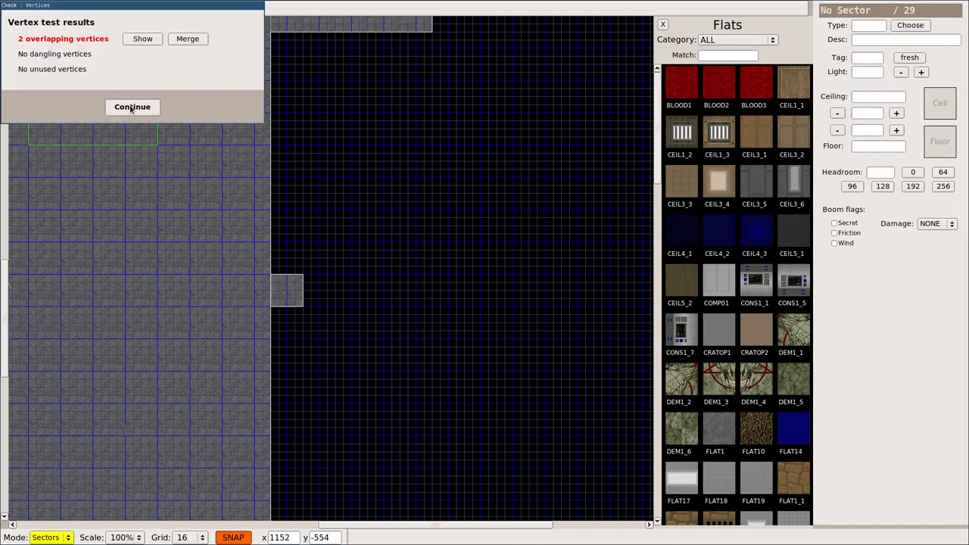
{"action": "left_click", "coordinate": [134, 106]}
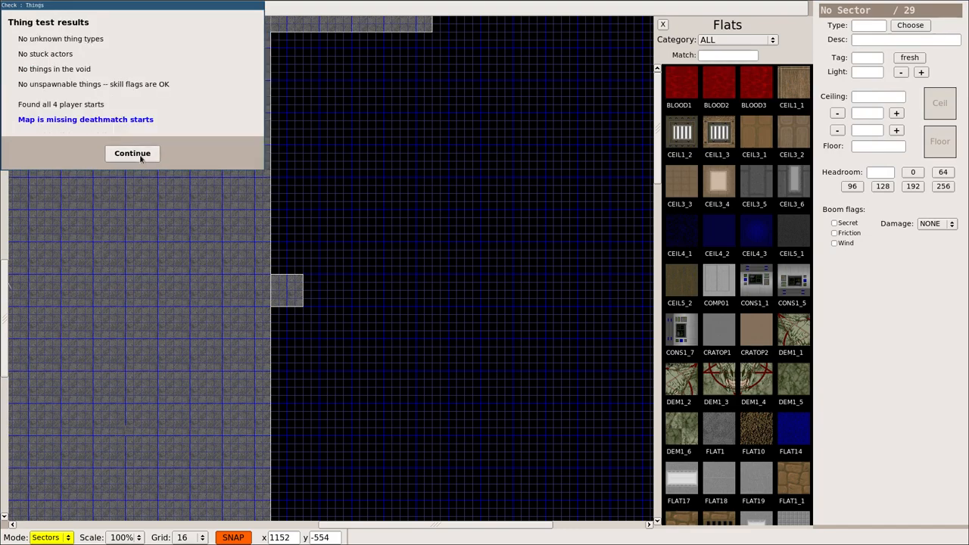
{"action": "left_click", "coordinate": [132, 153]}
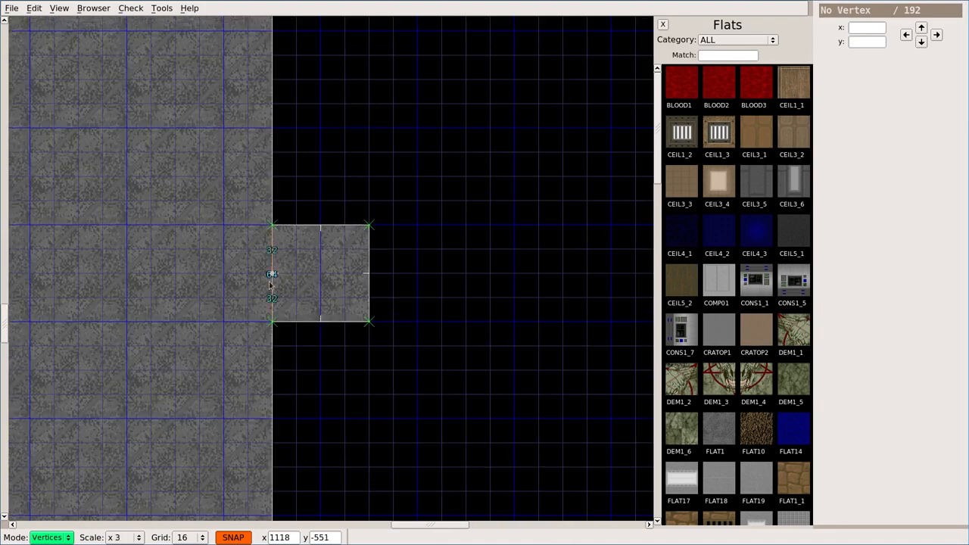
Drag the square's bottom-left corner vertex onto its twin on the room's wall to merge them.
{"action": "left_click", "coordinate": [273, 321]}
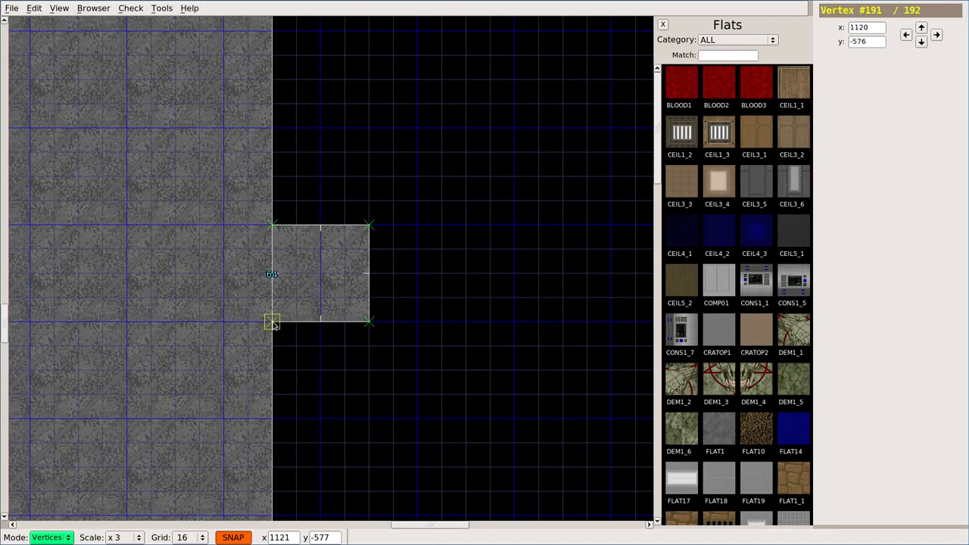
{"action": "left_click_drag", "start_coordinate": [273, 321], "coordinate": [291, 321]}
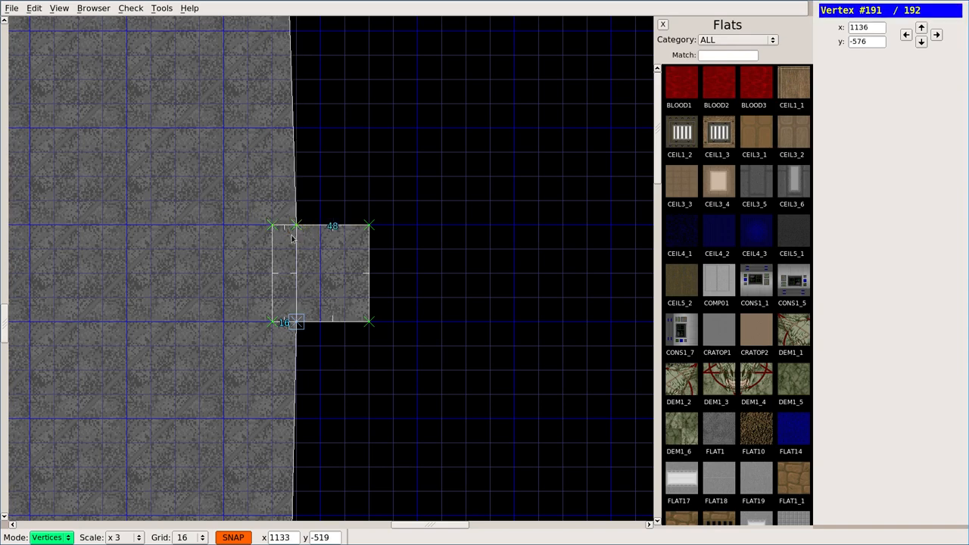
{"action": "left_click", "coordinate": [297, 225]}
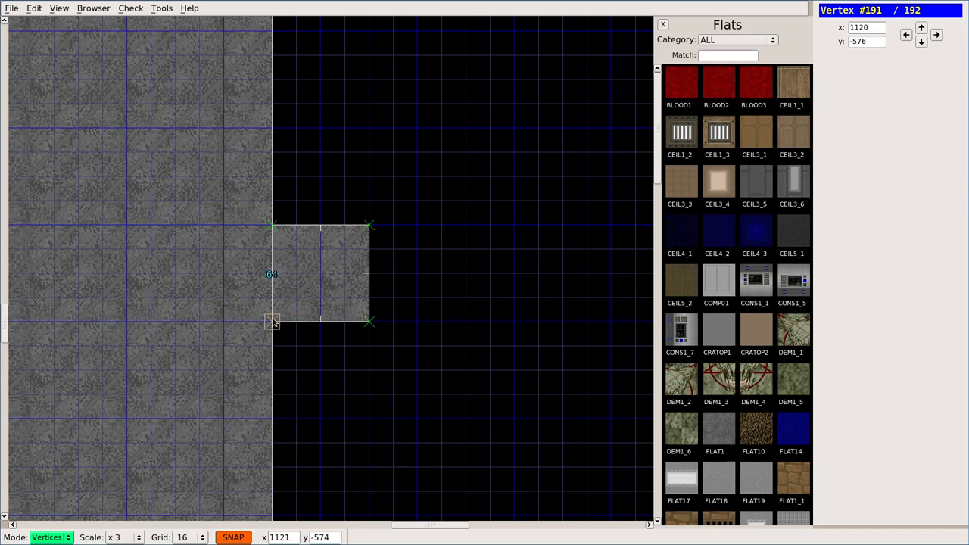
{"action": "left_click_drag", "start_coordinate": [272, 321], "coordinate": [297, 321]}
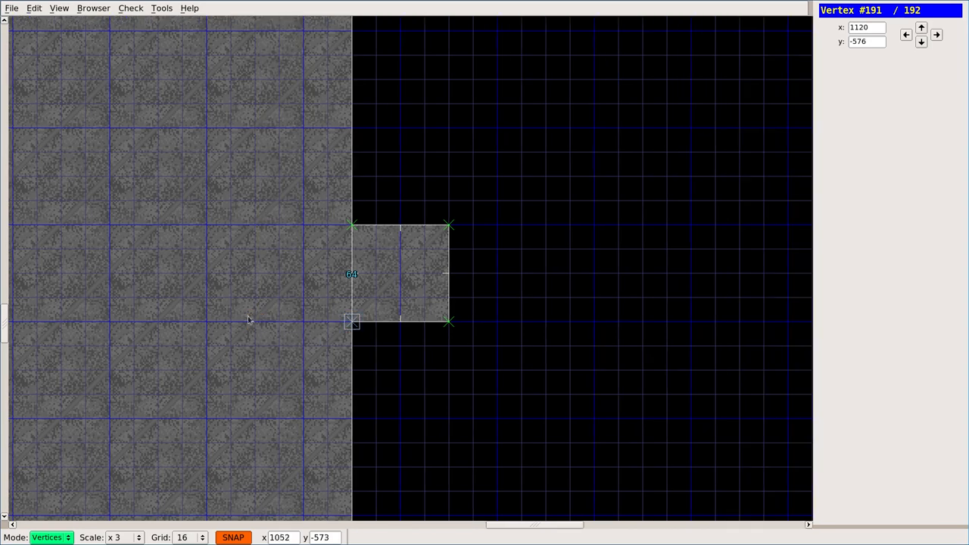
{"action": "left_click", "coordinate": [351, 321]}
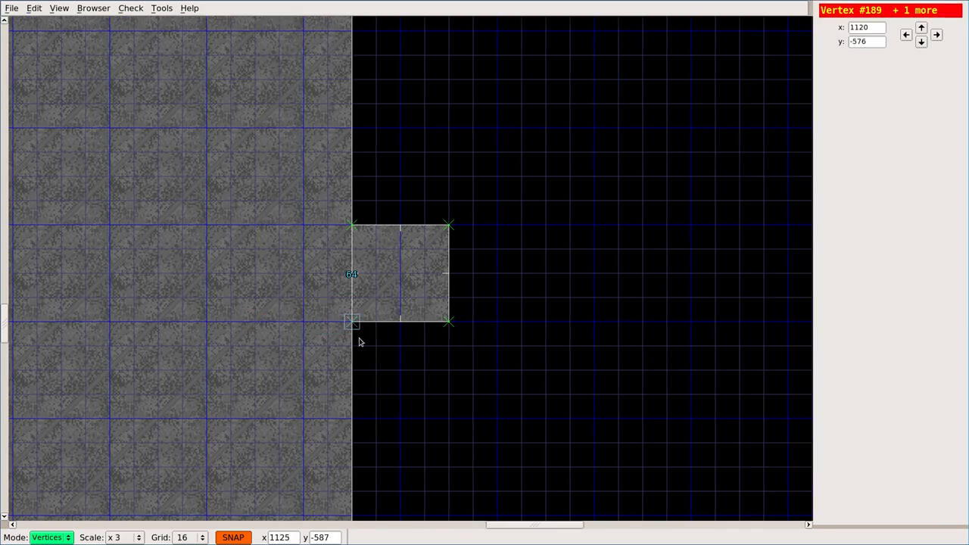
{"action": "mouse_move", "coordinate": [366, 245]}
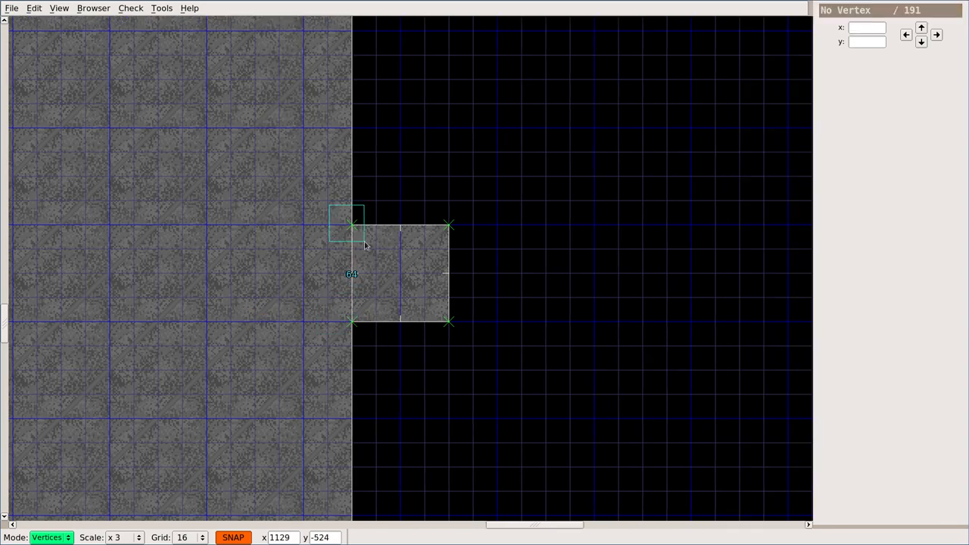
Recheck the map, then undo until the status reads 'Undo: merged 2 vertices' (192 vertices).
{"action": "left_click", "coordinate": [130, 7]}
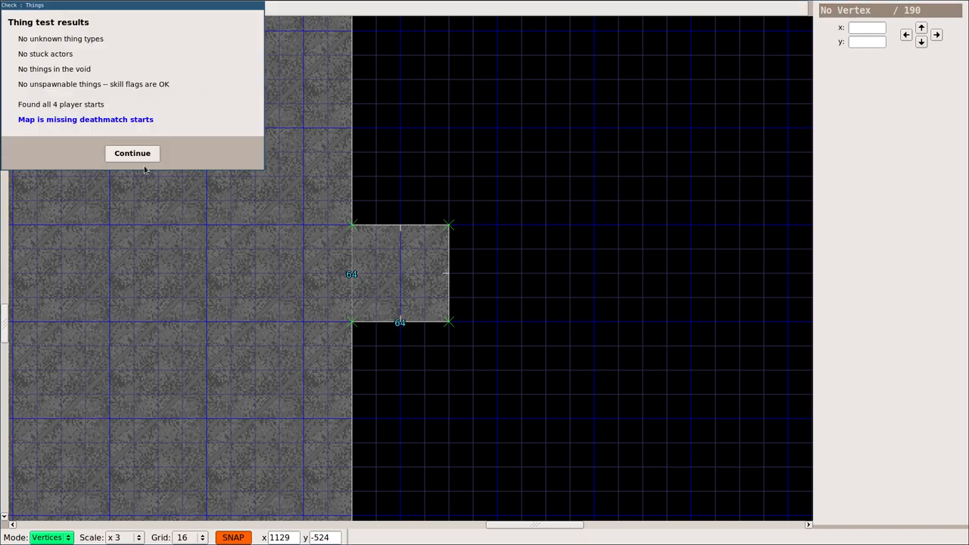
{"action": "left_click", "coordinate": [132, 153]}
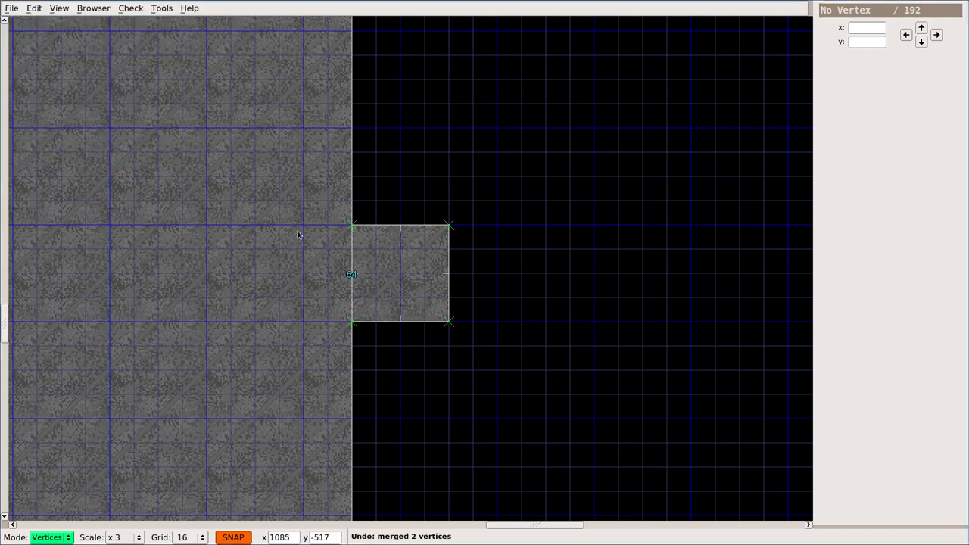
Have the checker Merge the overlapping vertices and Remove the overlapping linedef.
{"action": "left_click", "coordinate": [130, 8]}
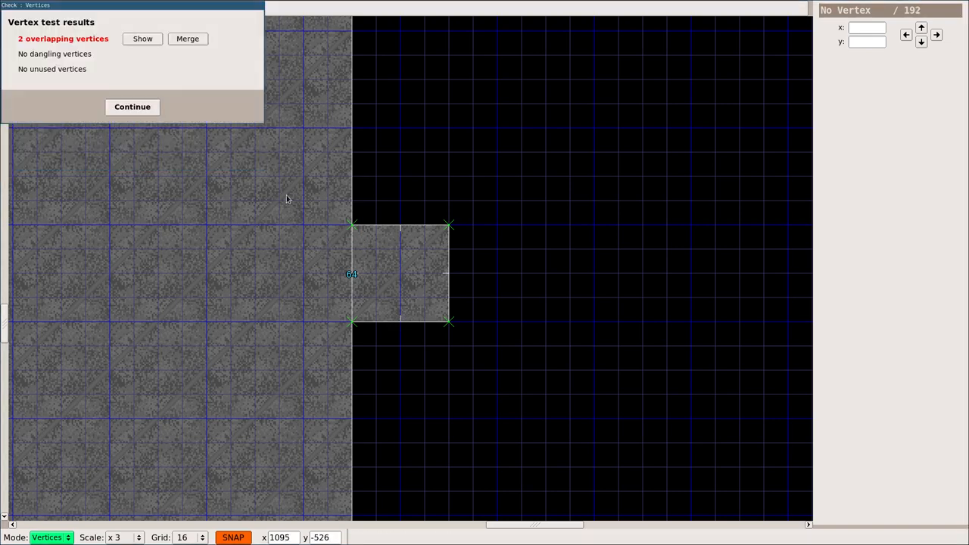
{"action": "left_click", "coordinate": [188, 39]}
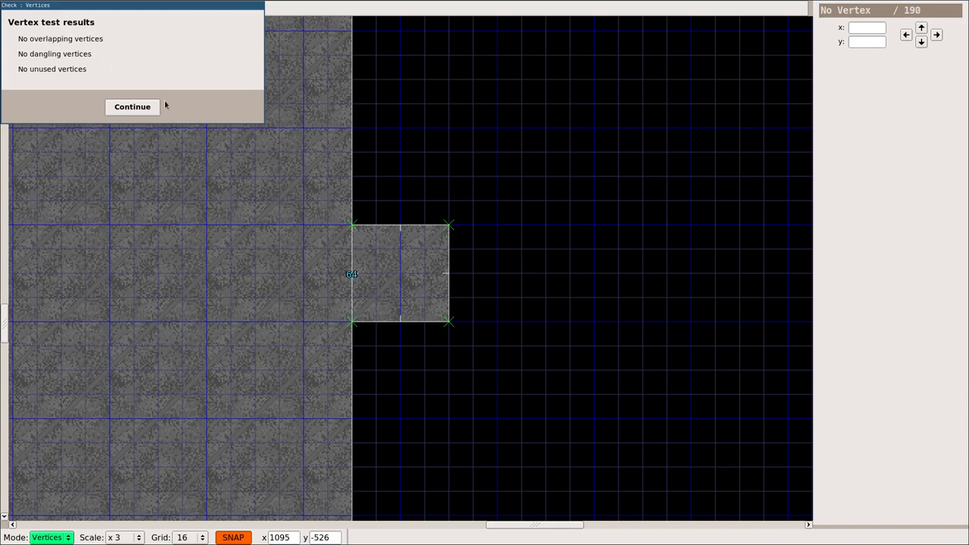
{"action": "left_click", "coordinate": [132, 106]}
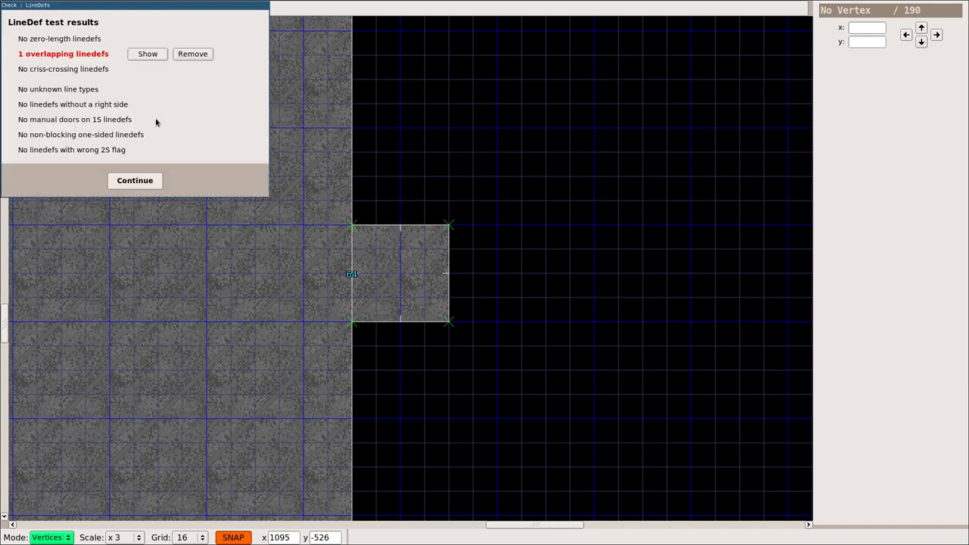
{"action": "mouse_move", "coordinate": [351, 291]}
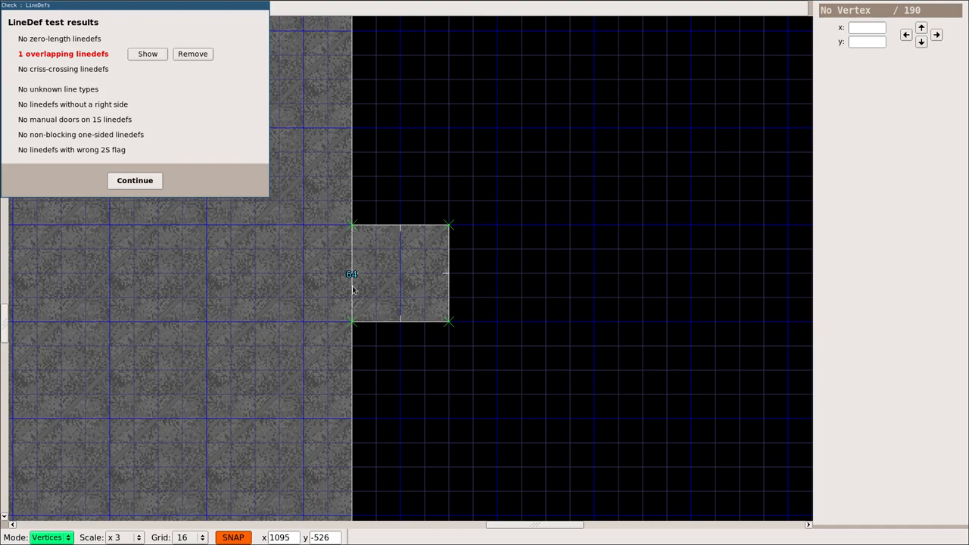
{"action": "mouse_move", "coordinate": [168, 185]}
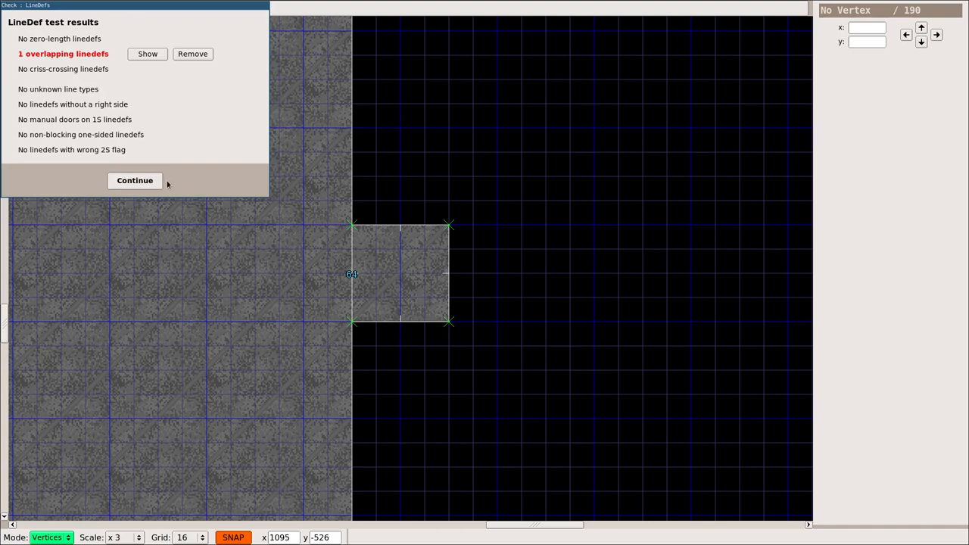
{"action": "mouse_move", "coordinate": [169, 87]}
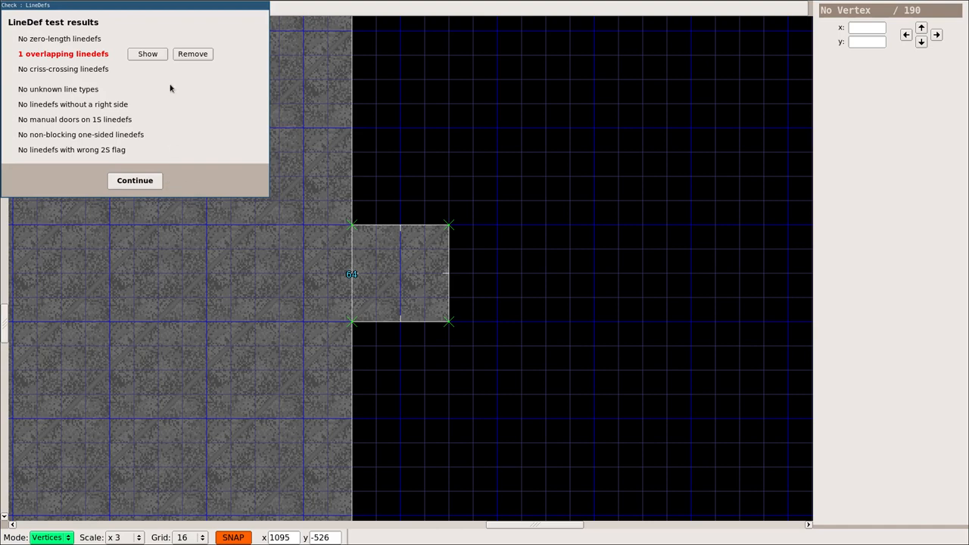
{"action": "left_click", "coordinate": [193, 54]}
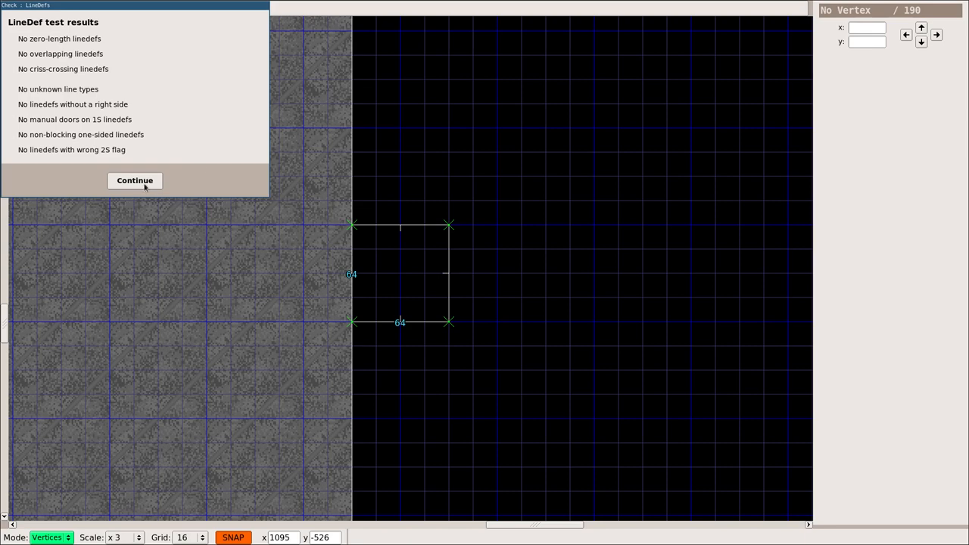
{"action": "left_click", "coordinate": [133, 180]}
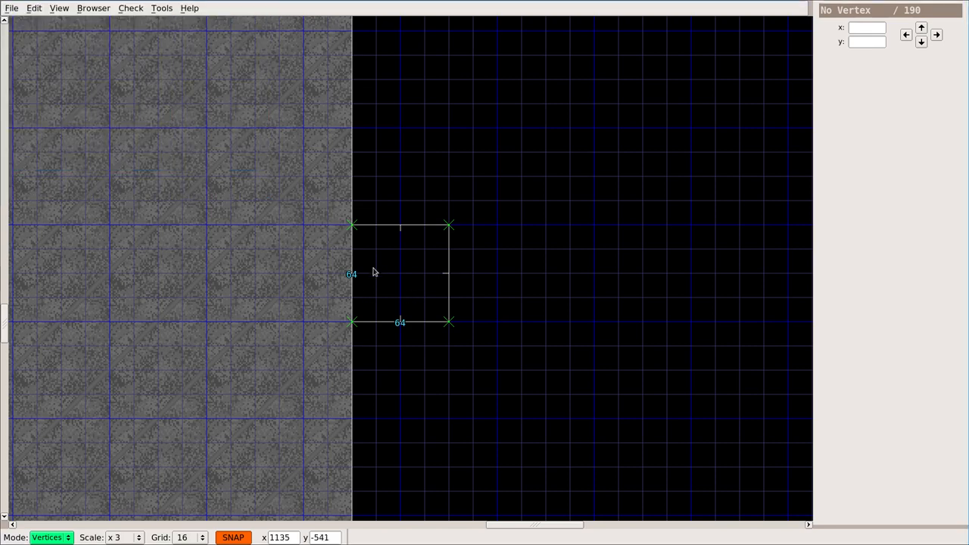
Remove the unused sidedef in the sector results; one unclosed and one mismatched sector remain.
{"action": "left_click", "coordinate": [130, 7]}
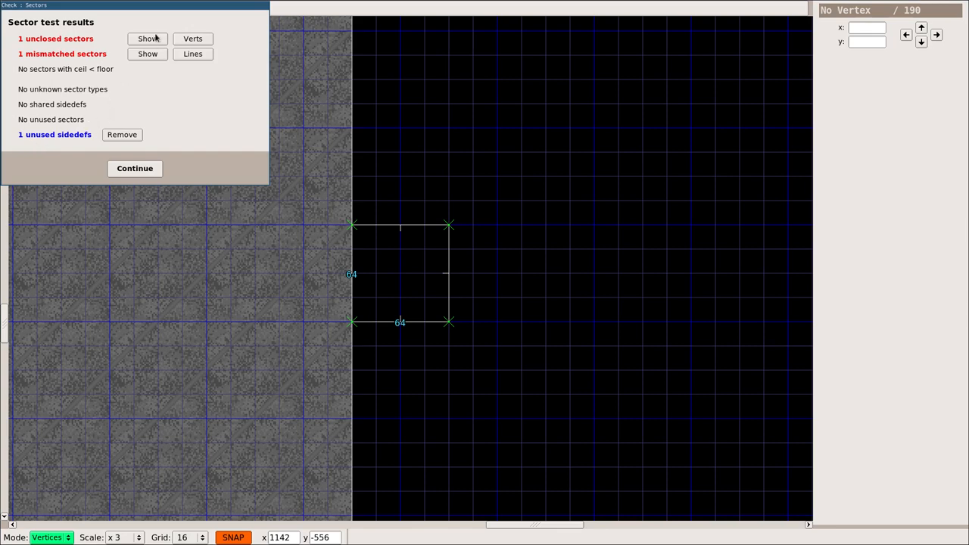
{"action": "left_click", "coordinate": [121, 133]}
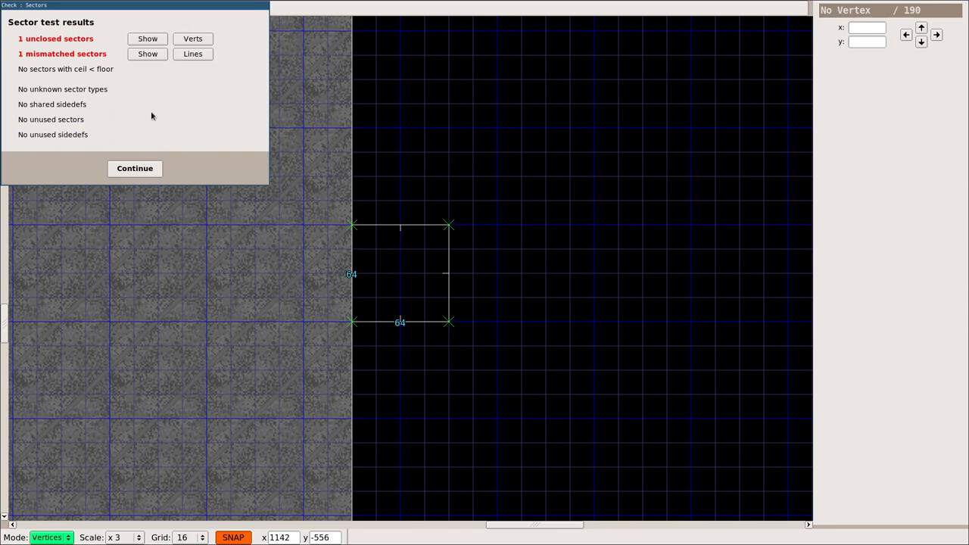
{"action": "left_click", "coordinate": [135, 168]}
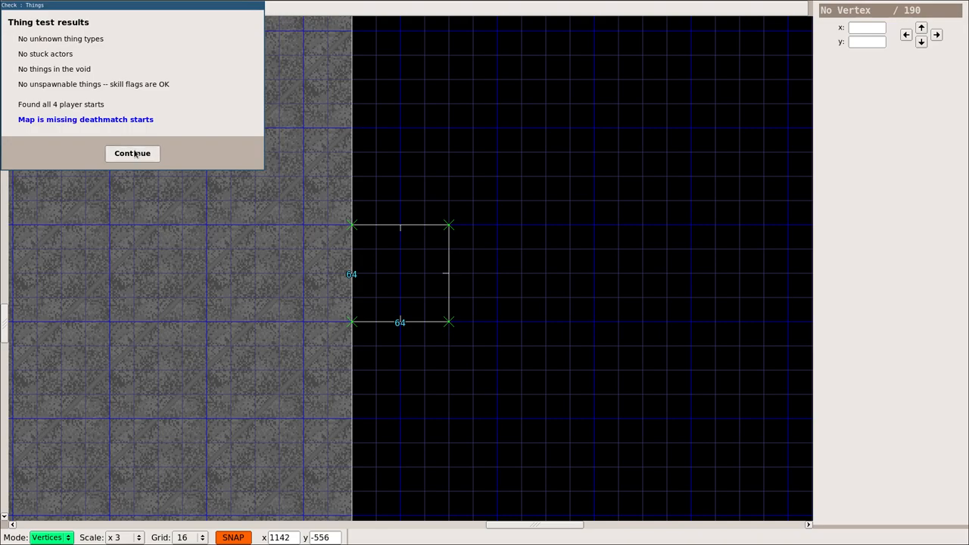
{"action": "left_click", "coordinate": [133, 153]}
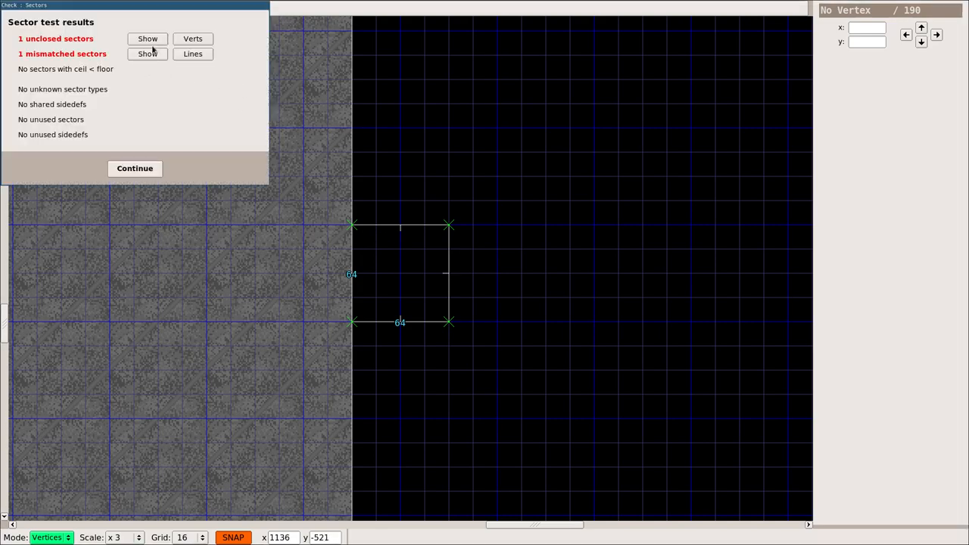
Insert a new sector inside the small square so it is closed, floored and joined to the hall's wall.
{"action": "left_click", "coordinate": [135, 168]}
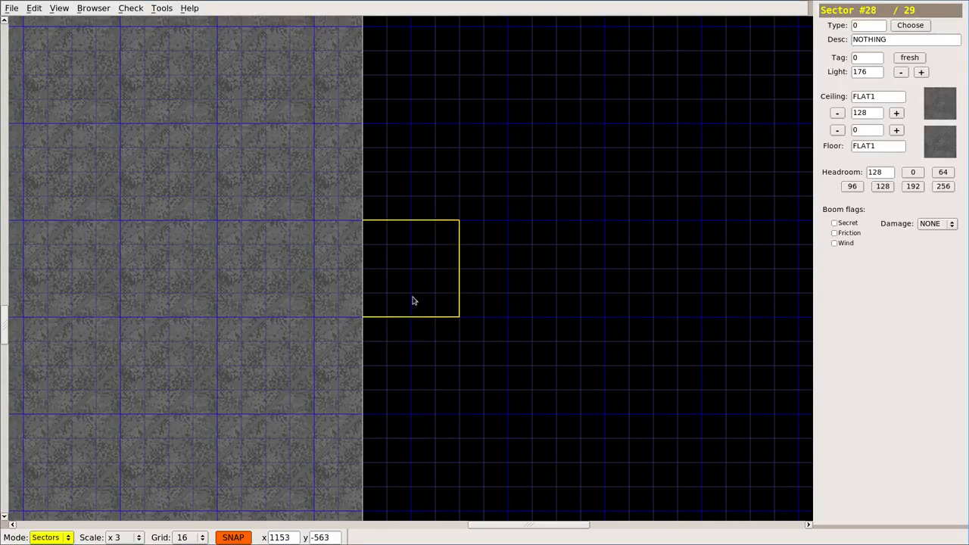
{"action": "mouse_move", "coordinate": [392, 295]}
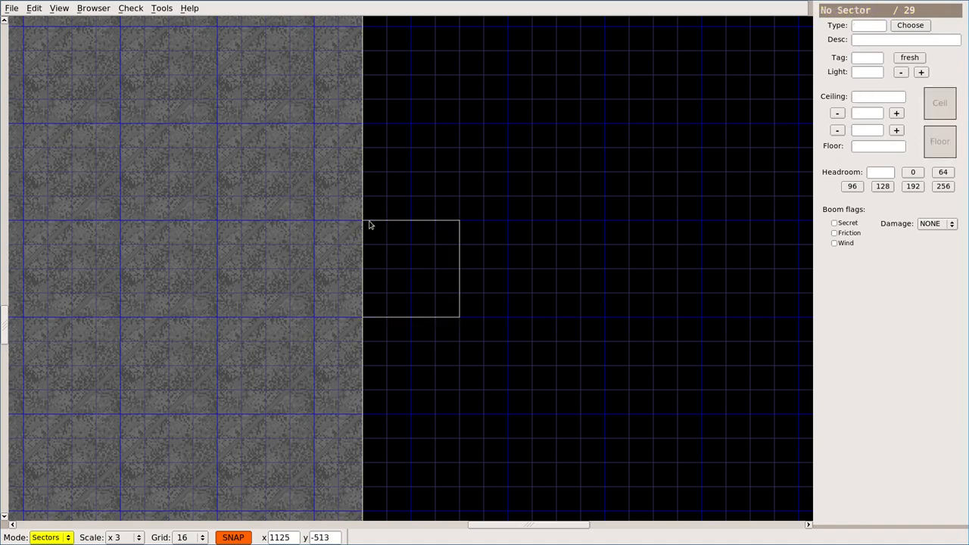
{"action": "mouse_move", "coordinate": [366, 285]}
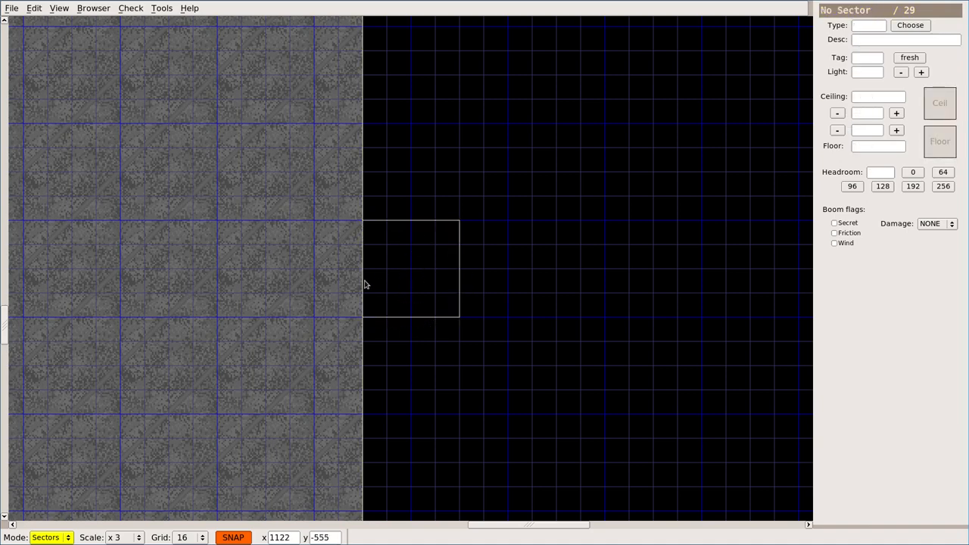
{"action": "left_click", "coordinate": [410, 266]}
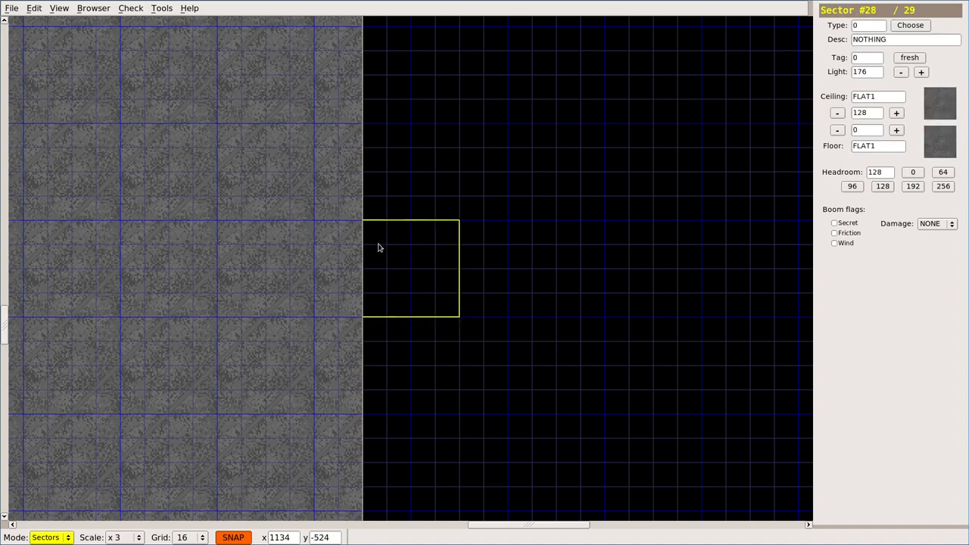
{"action": "mouse_move", "coordinate": [451, 321]}
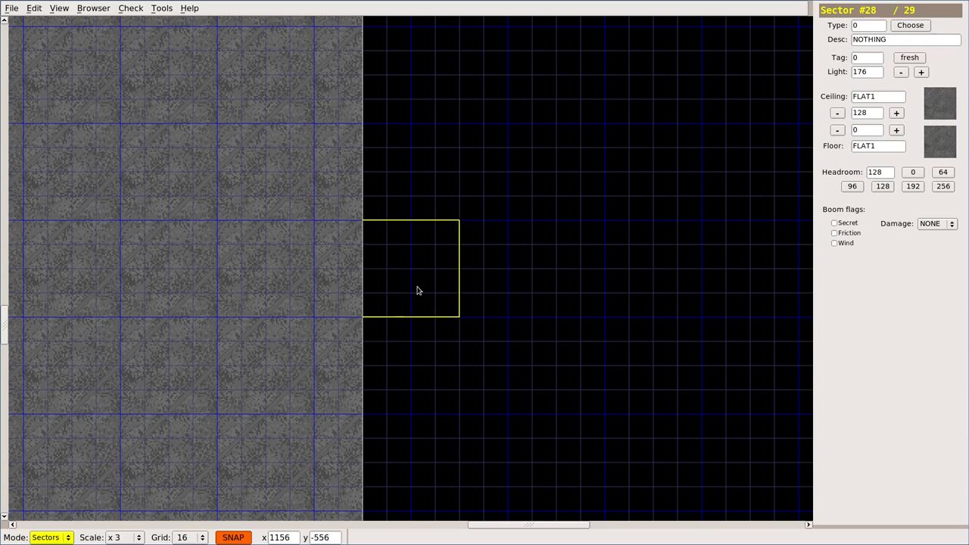
{"action": "left_click", "coordinate": [412, 280]}
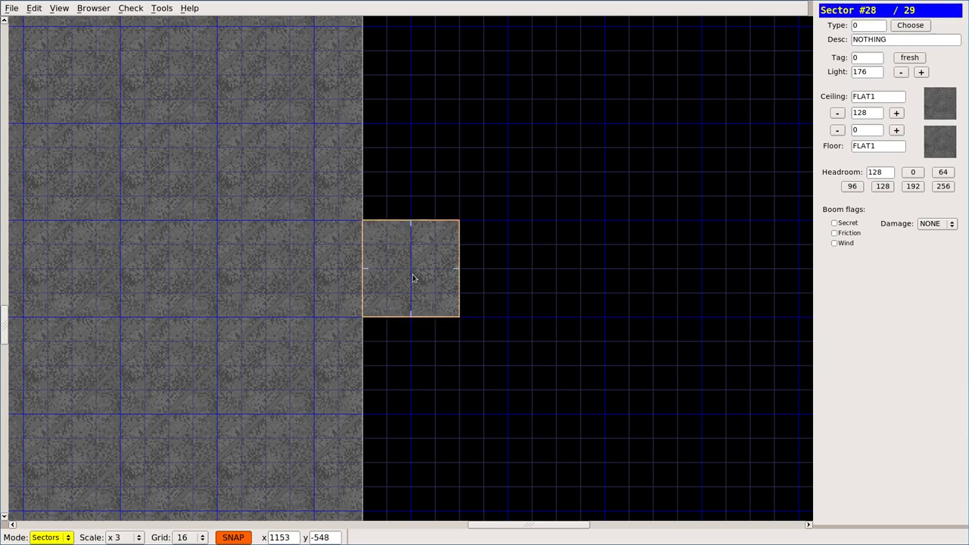
{"action": "left_click", "coordinate": [264, 263]}
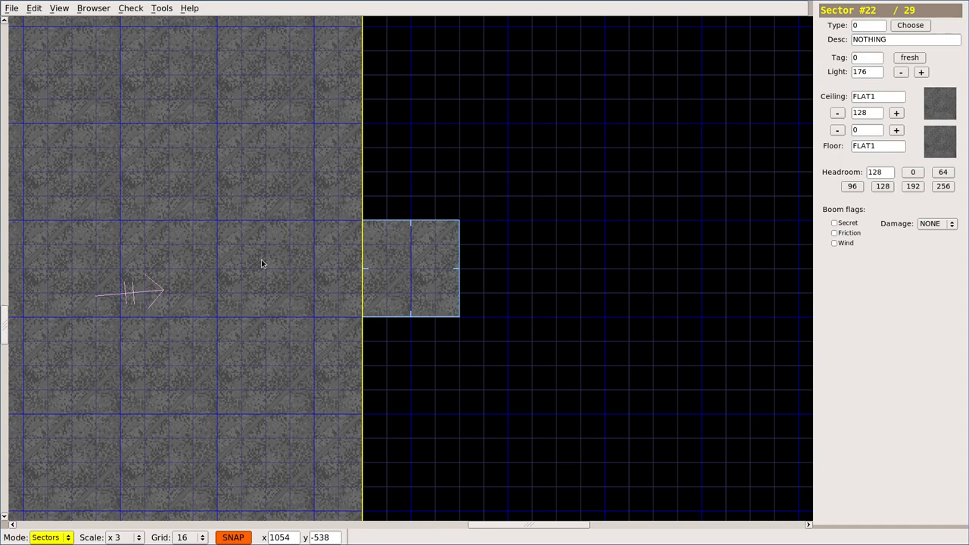
{"action": "mouse_move", "coordinate": [275, 252]}
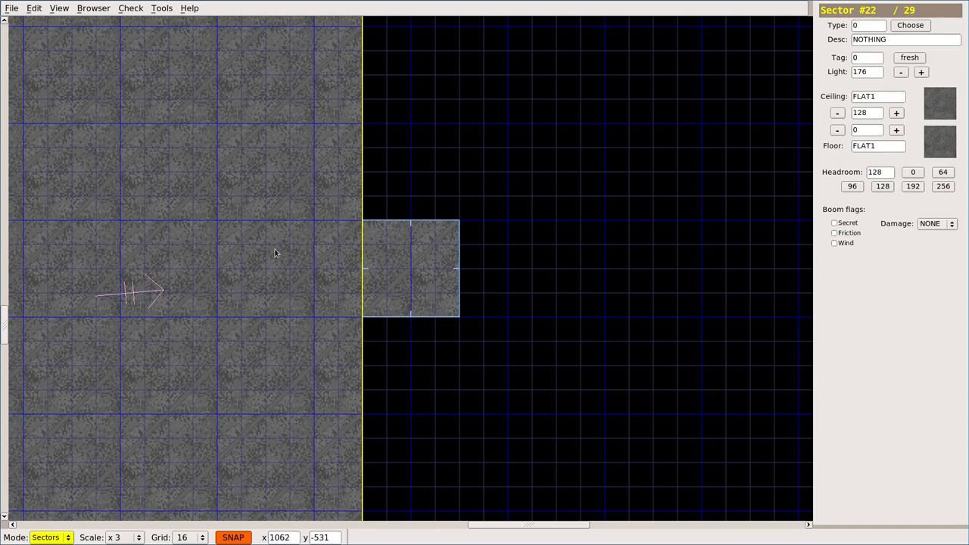